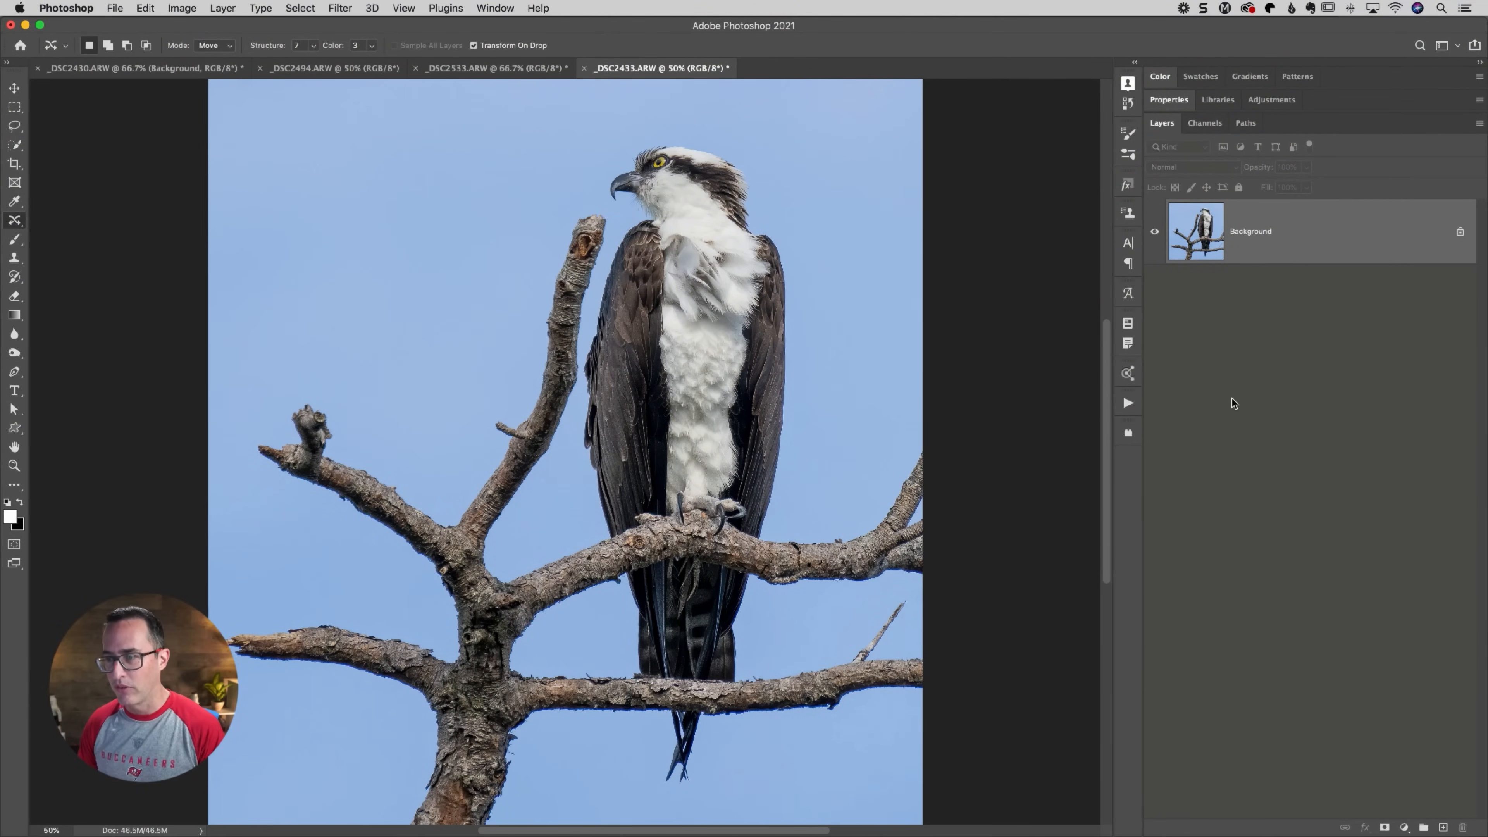
mouse_move(432, 107)
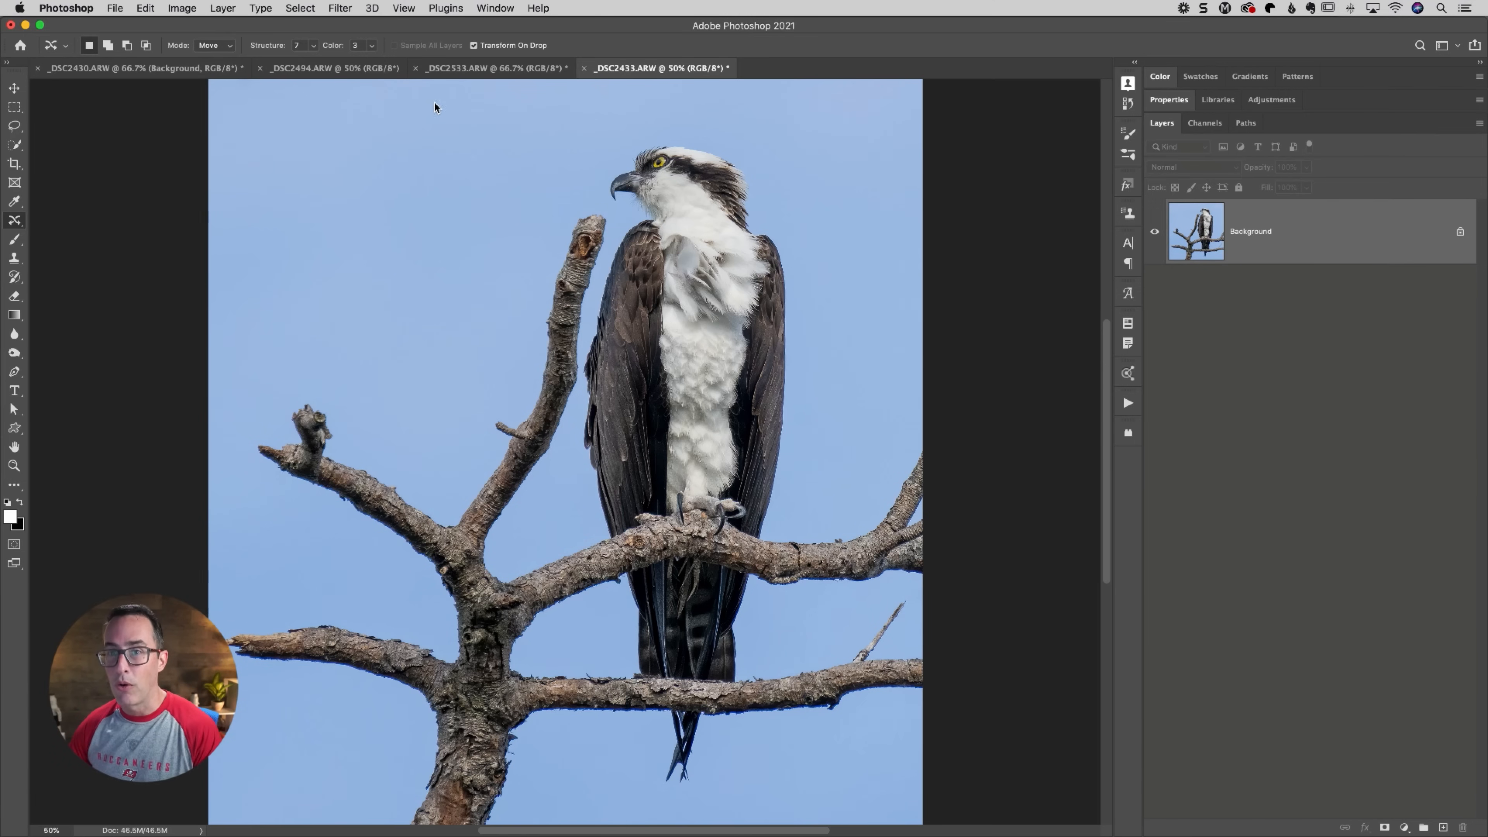
Show then hide the Kansas City Fan text and arrow, ending on the front-facing osprey photo
left_click(138, 68)
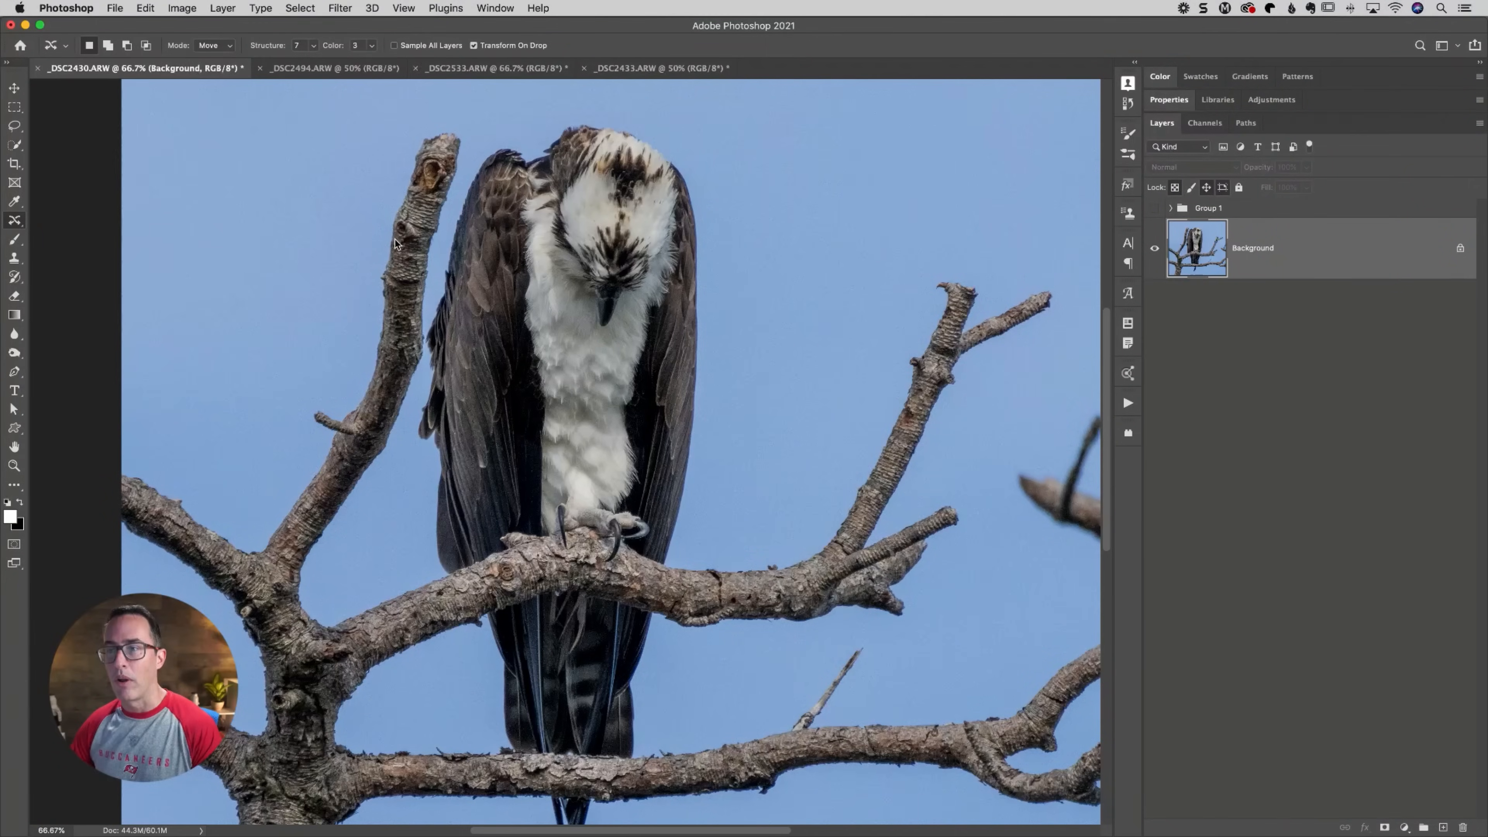
left_click(404, 8)
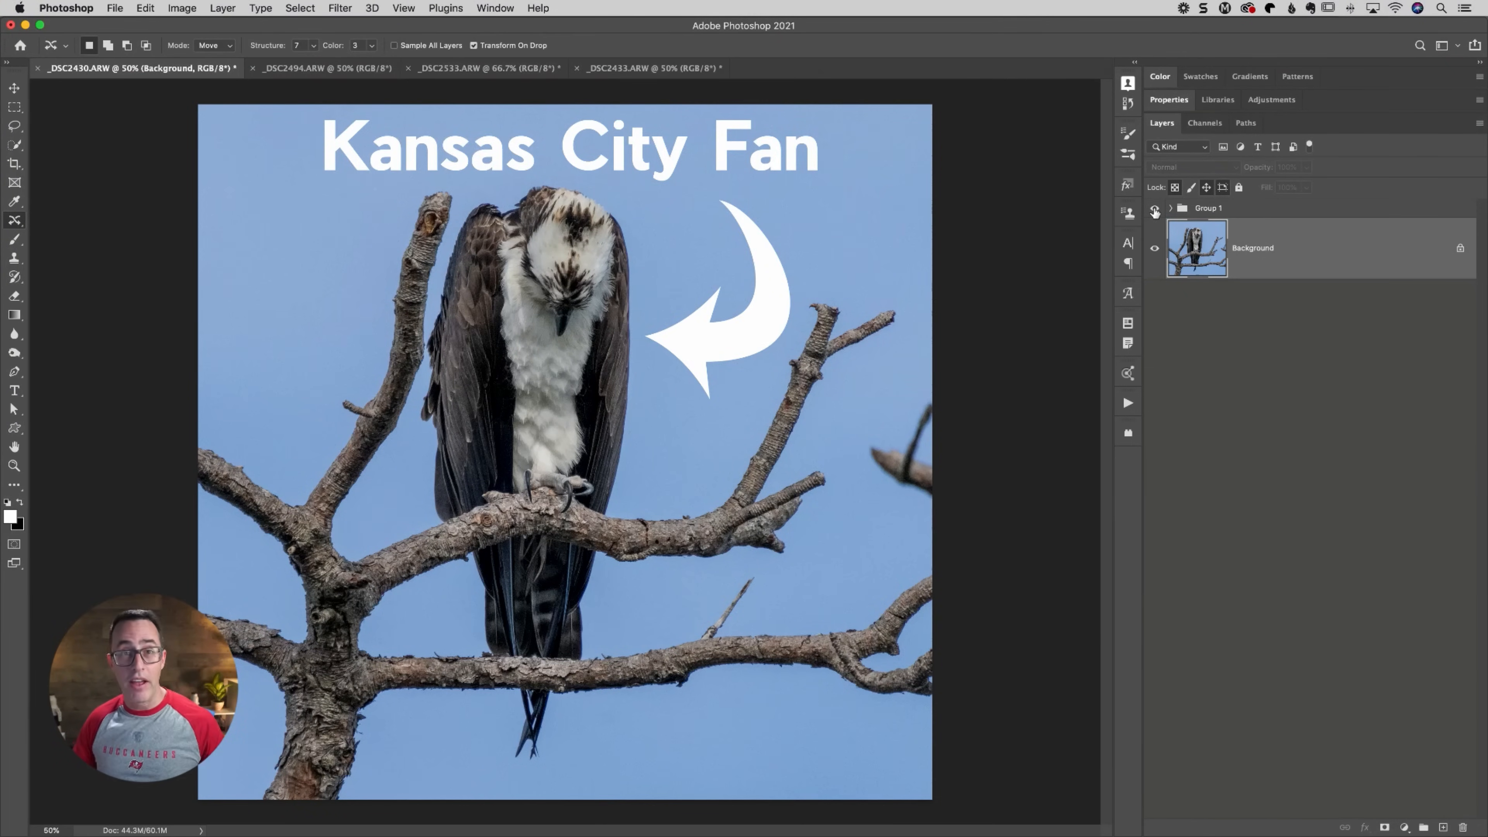
mouse_move(1154, 210)
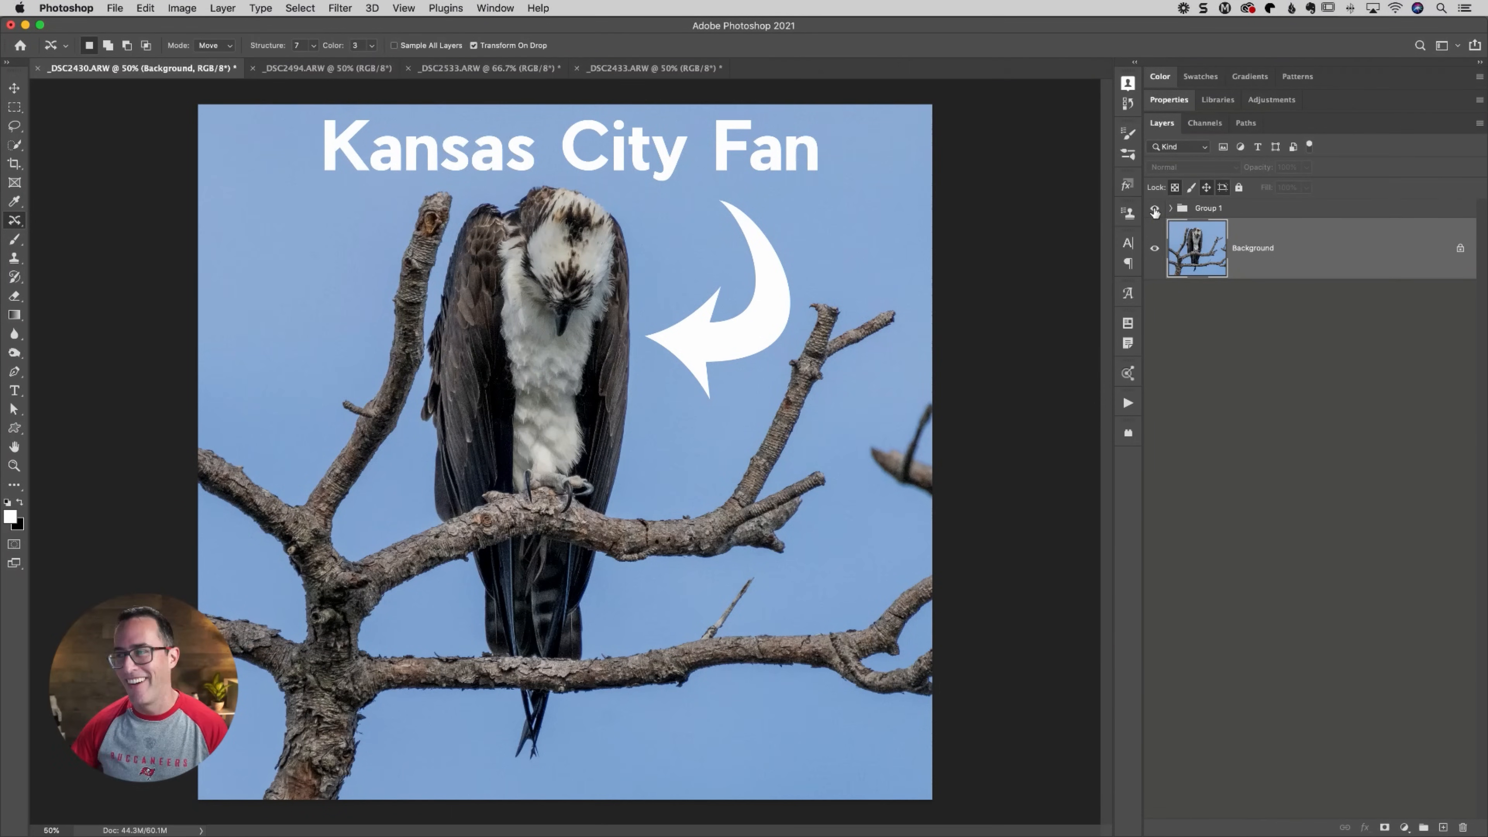
left_click(1155, 208)
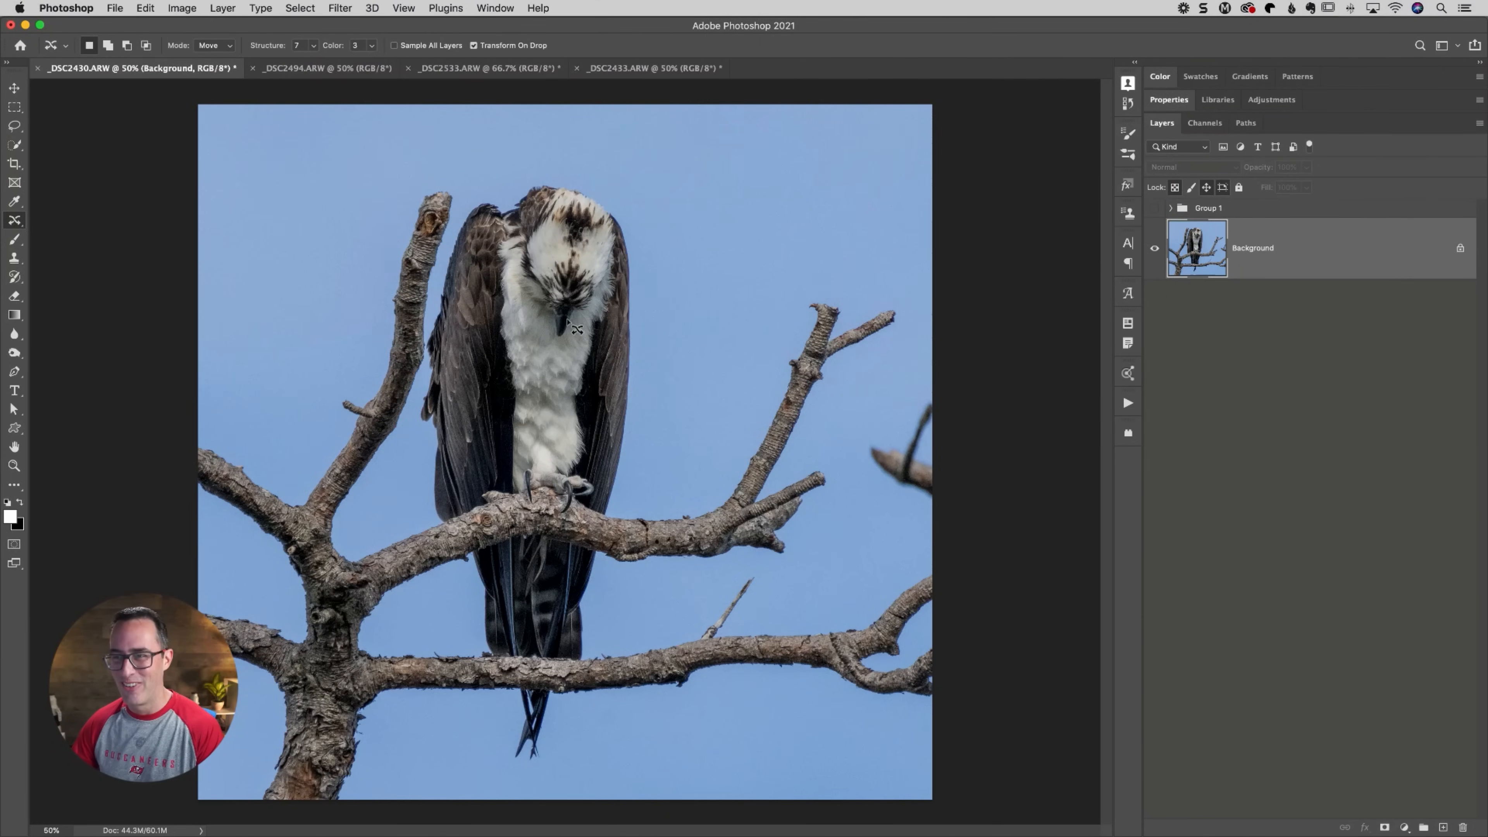
left_click(644, 70)
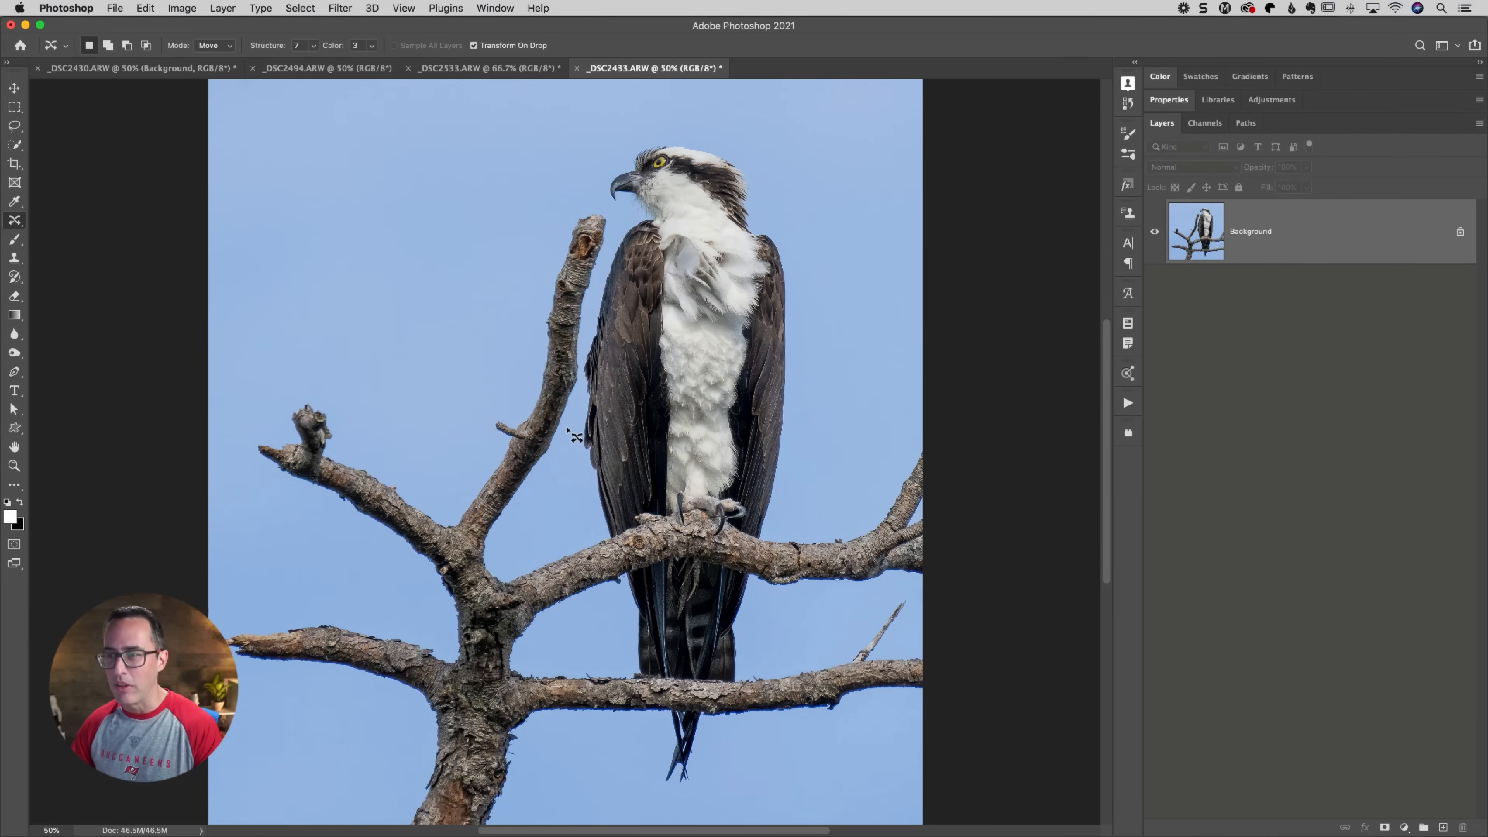
mouse_move(569, 445)
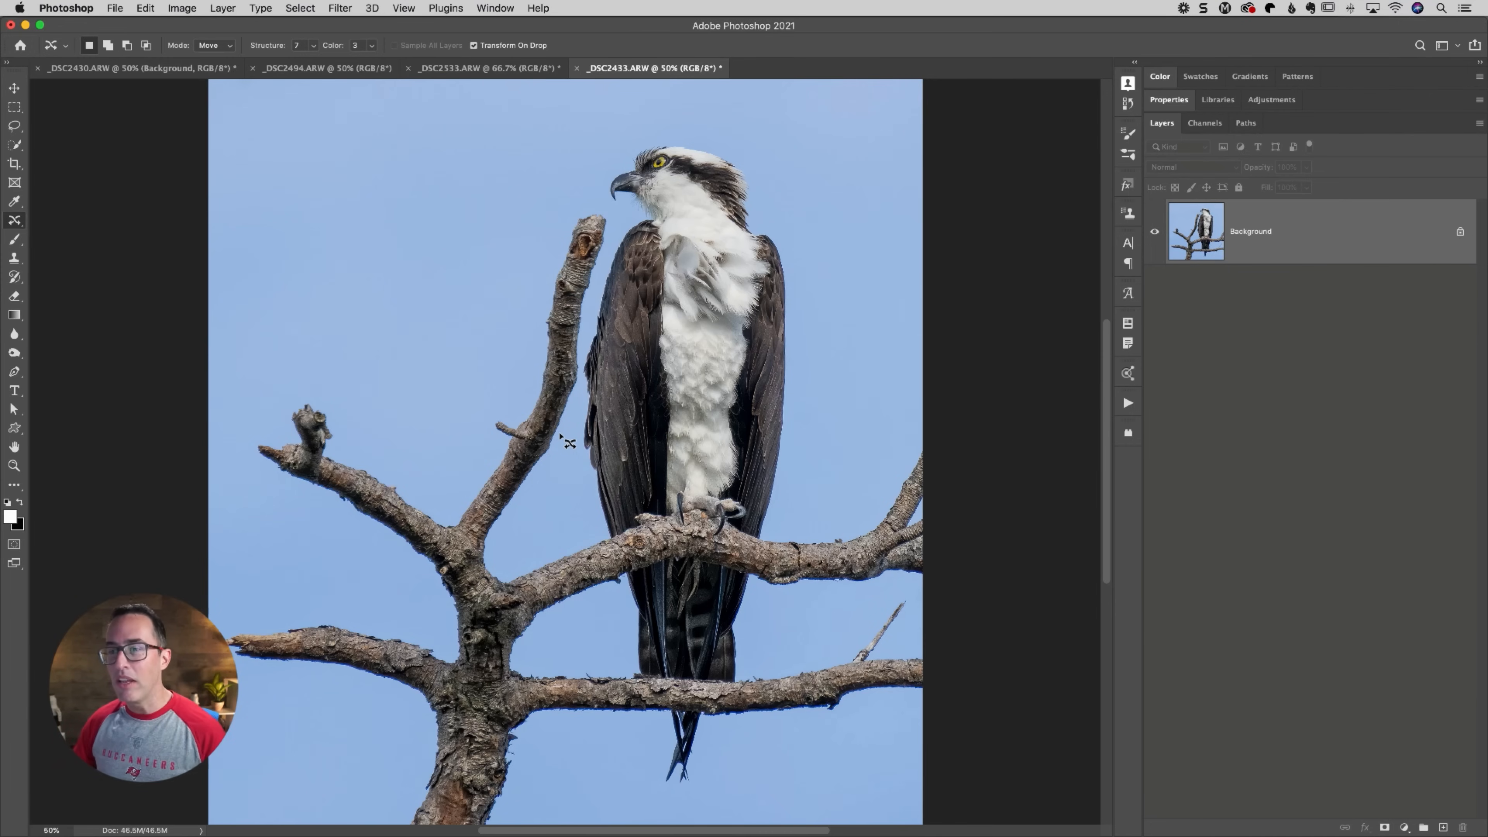
mouse_move(602, 317)
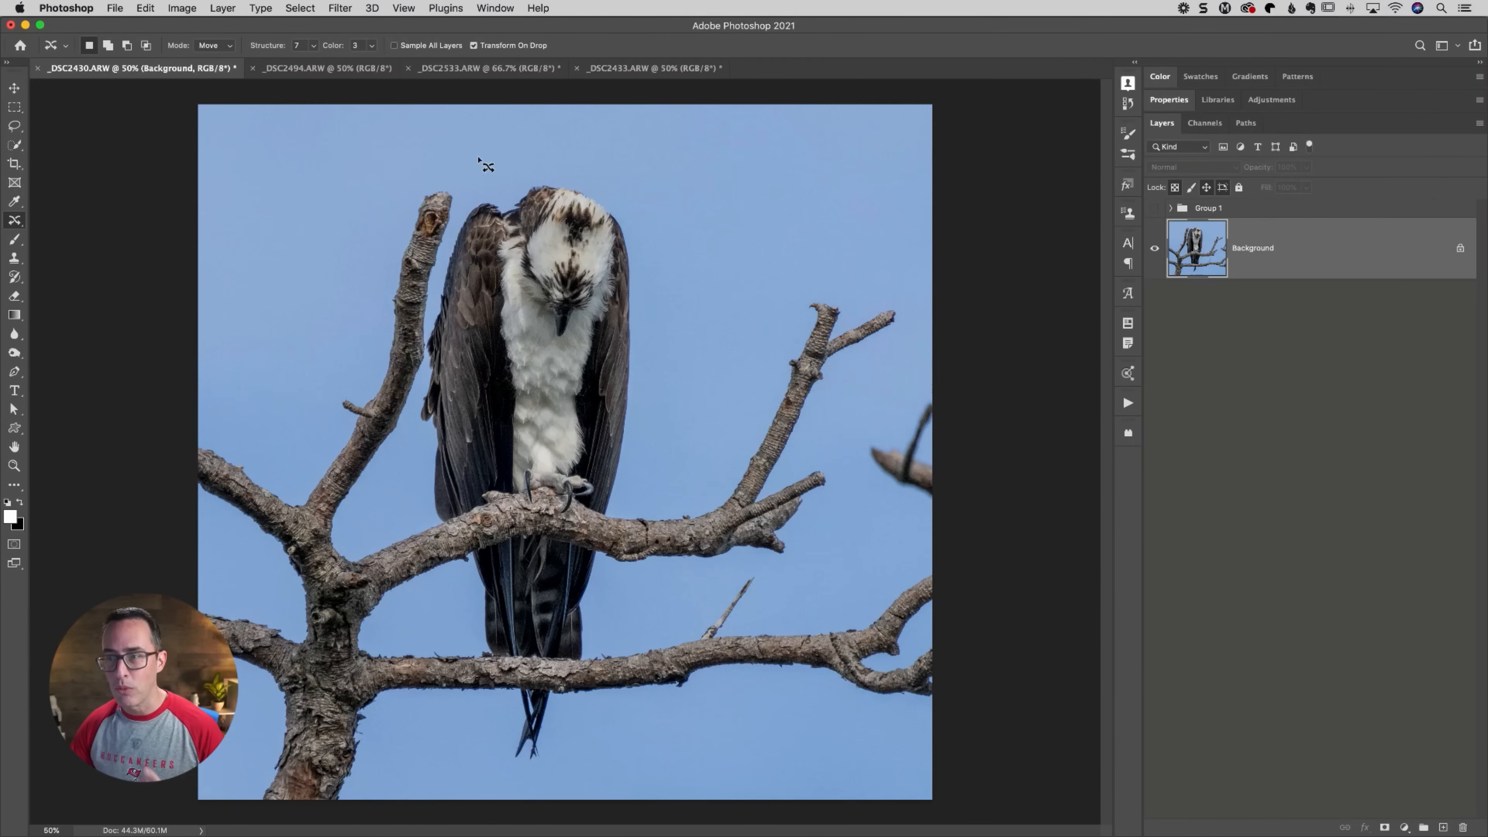
mouse_move(636, 259)
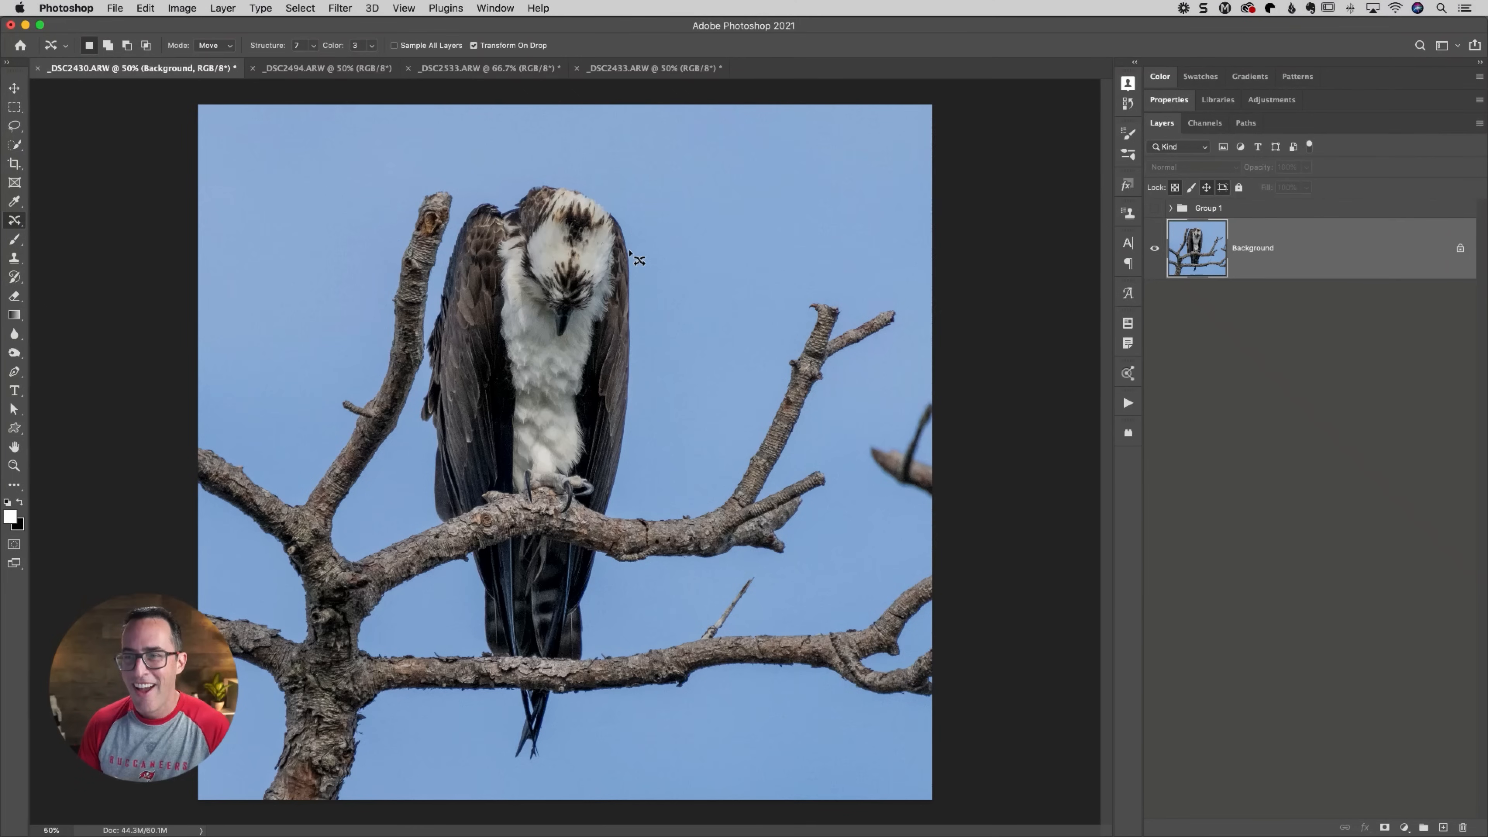
mouse_move(824, 378)
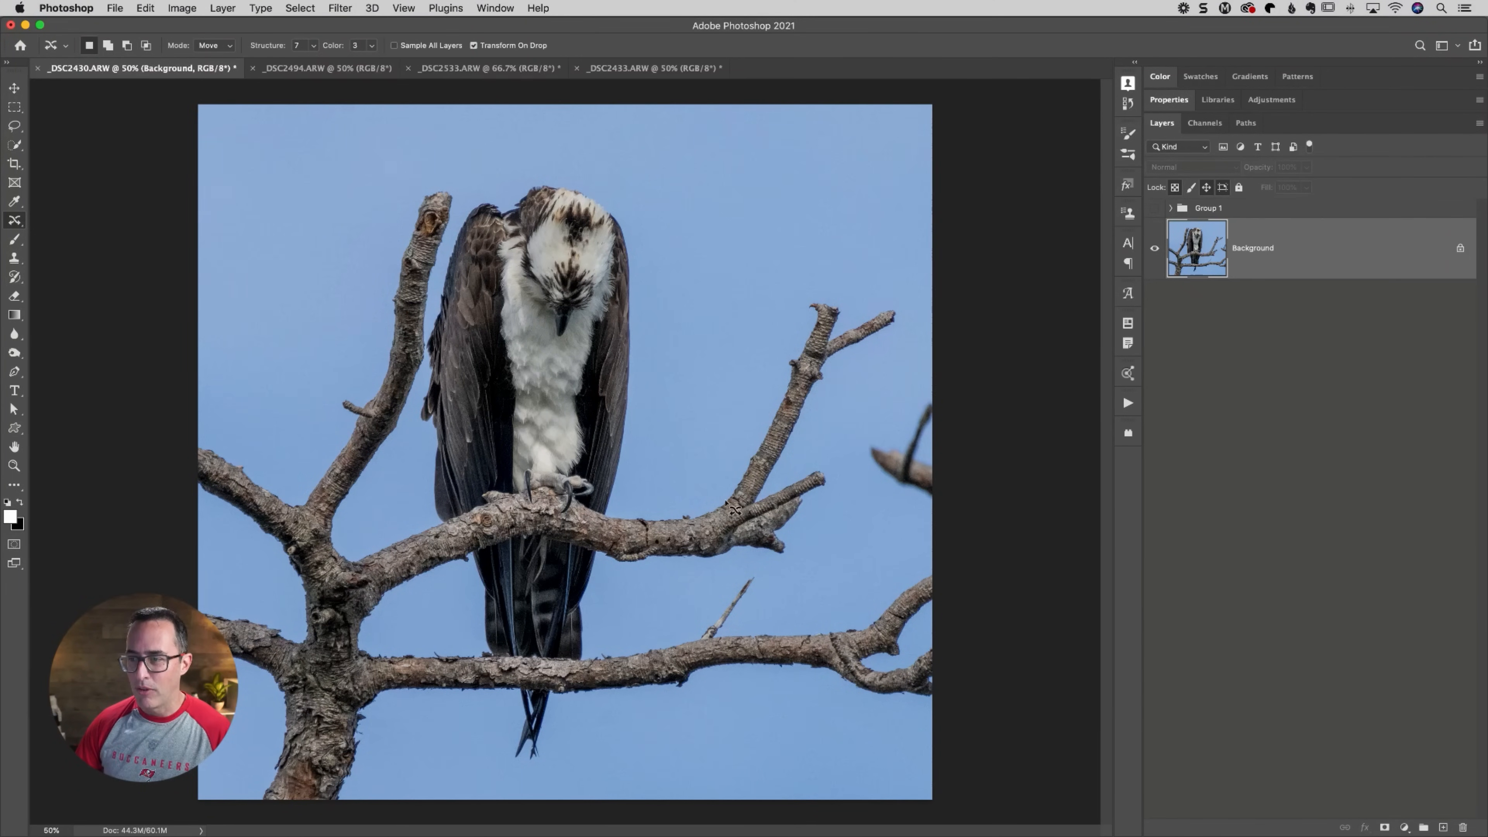
mouse_move(892, 456)
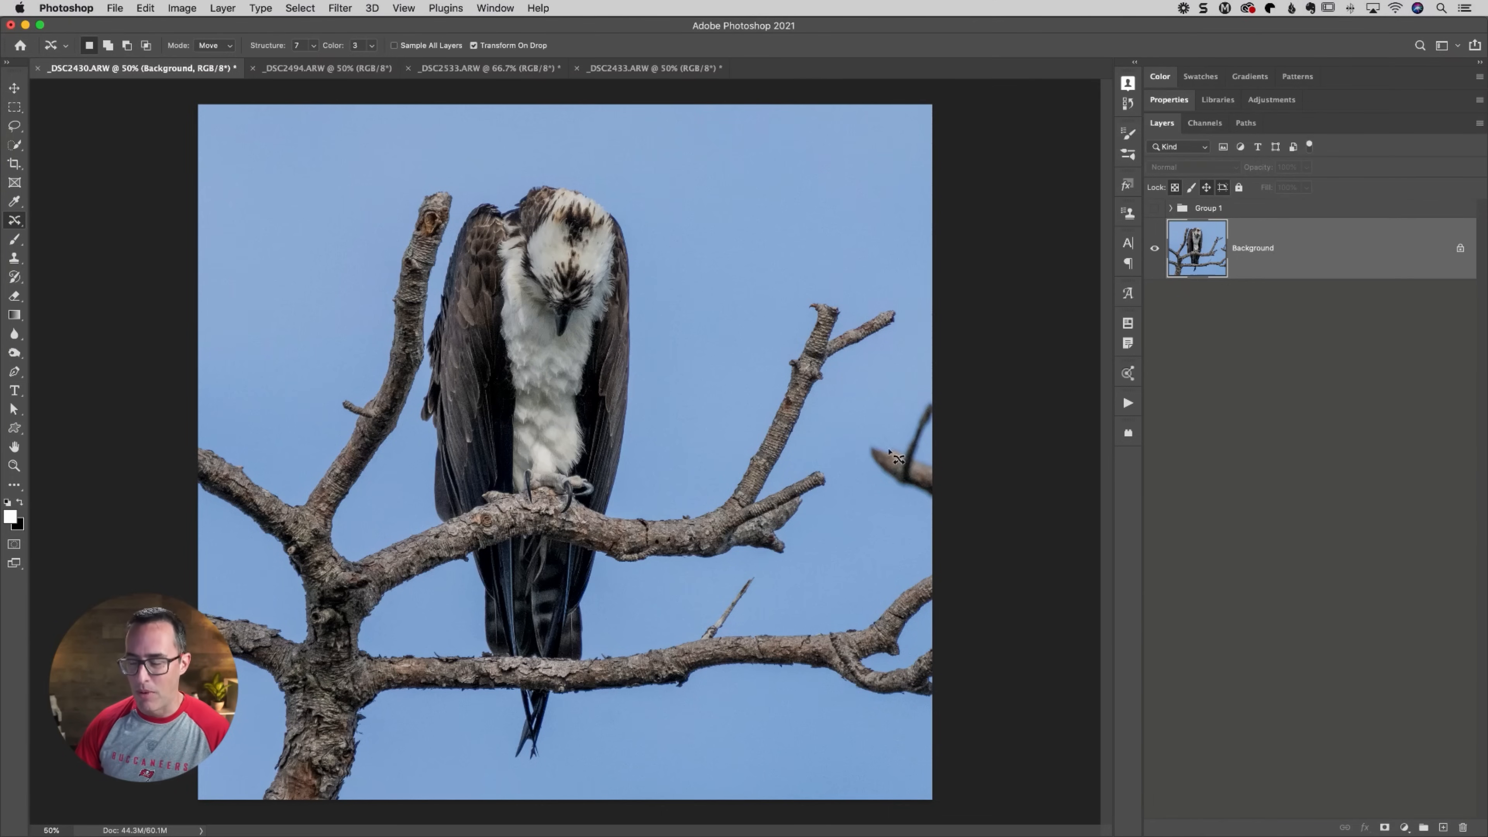
mouse_move(674, 400)
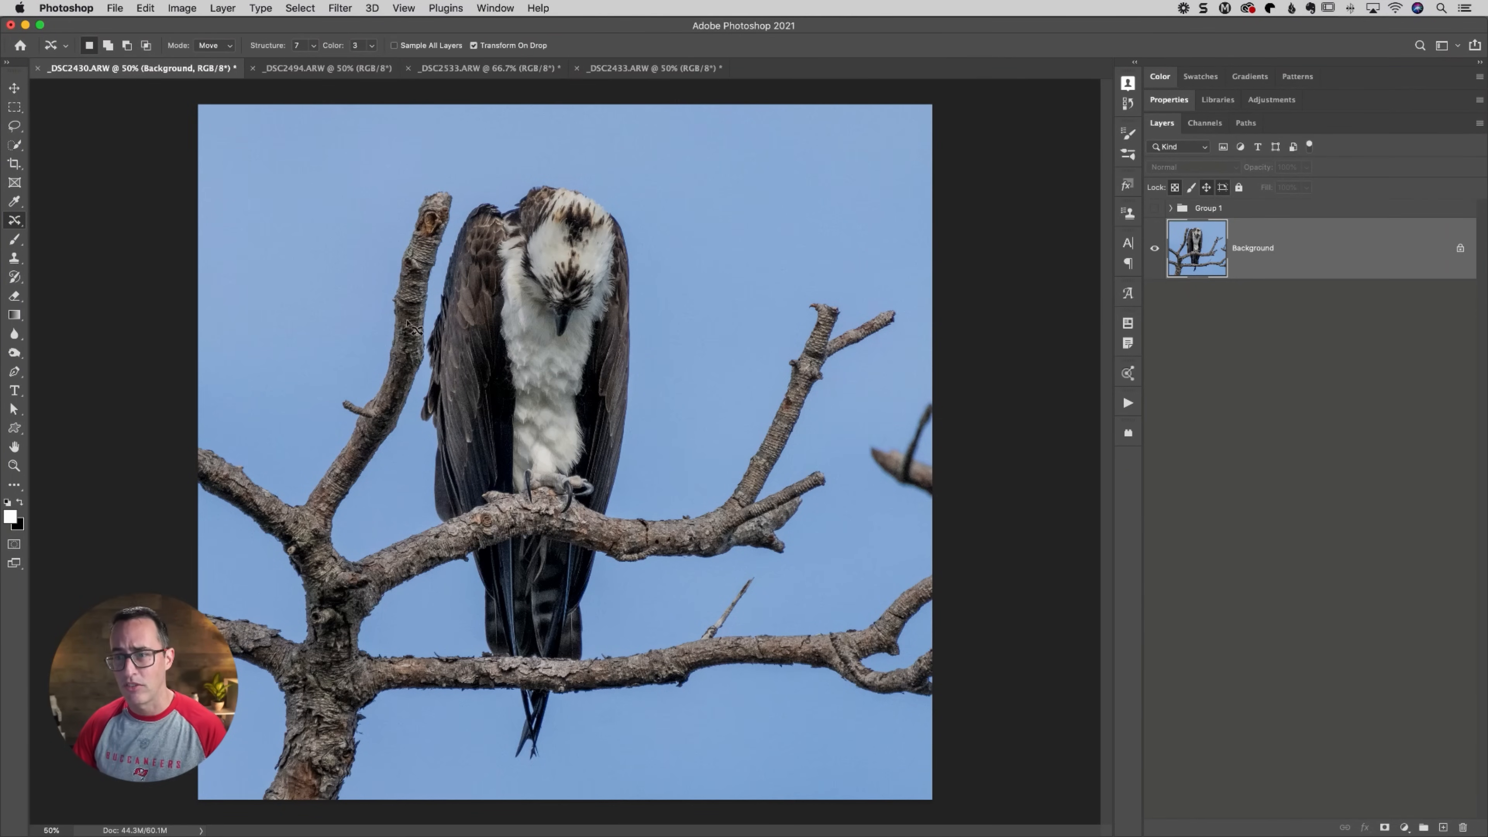
mouse_move(438, 353)
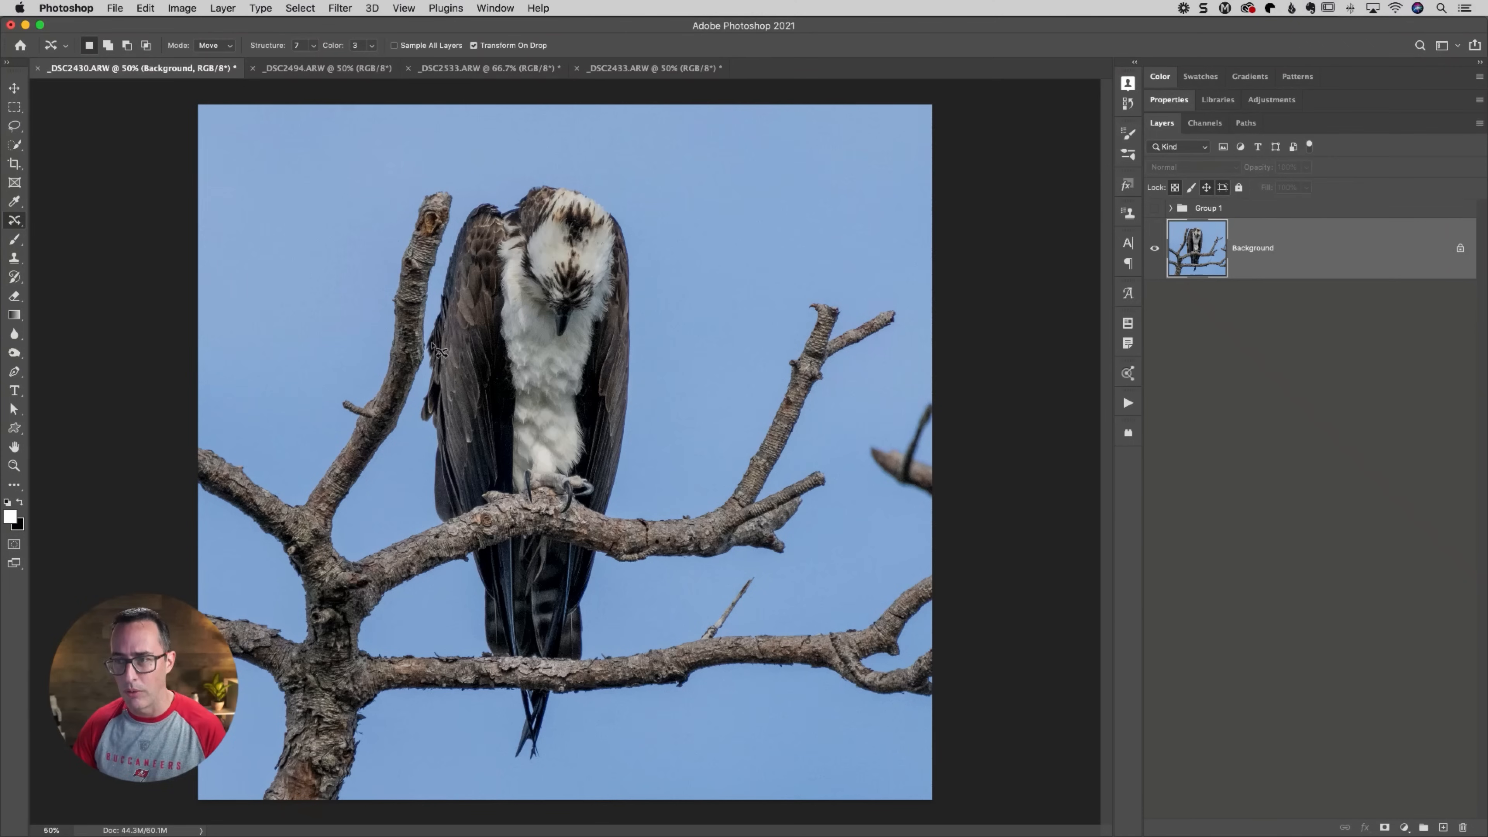
mouse_move(212, 238)
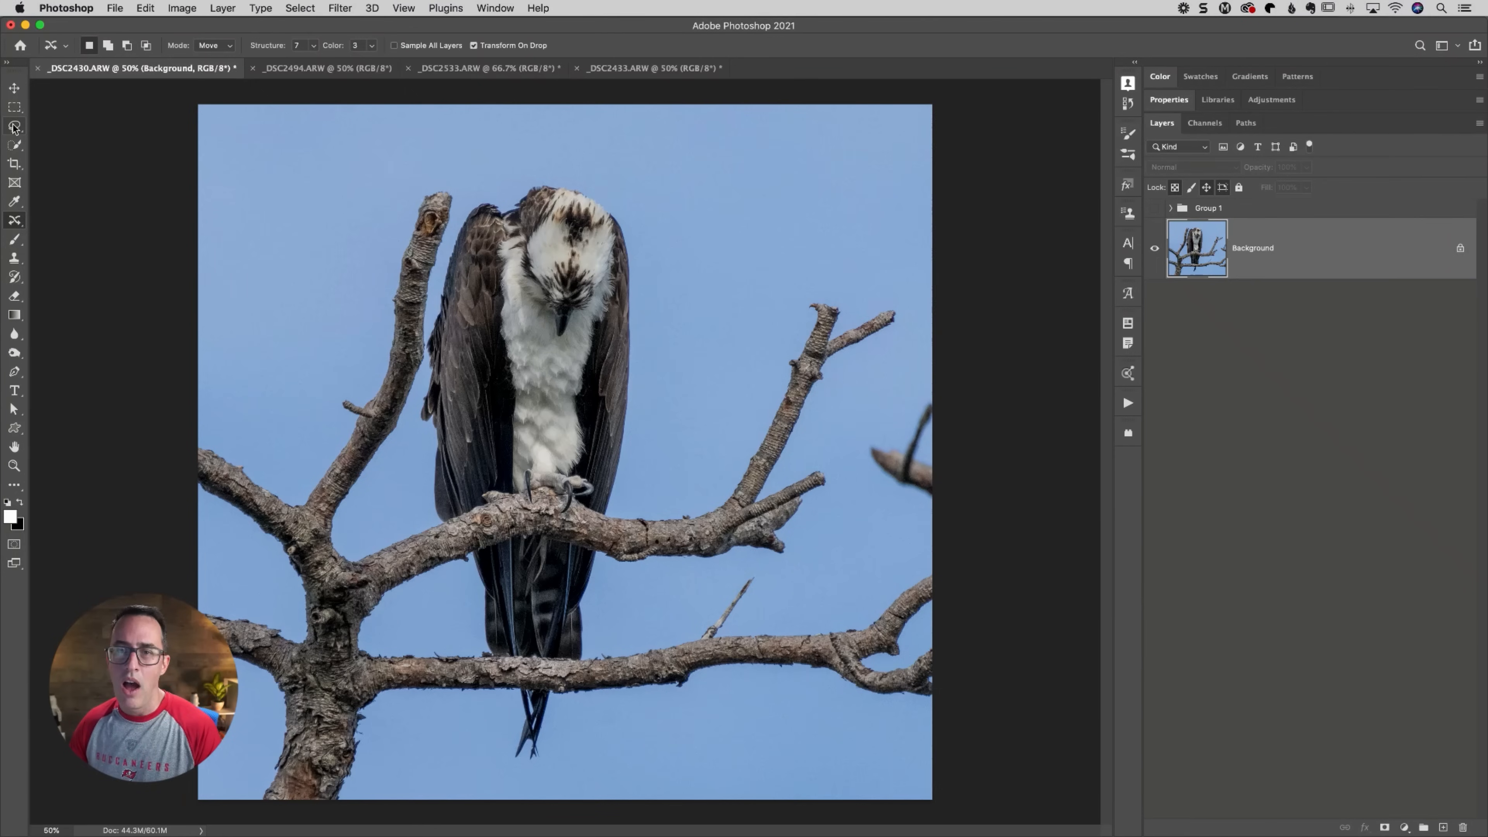
With the Lasso Tool, outline the tall upright branch left of the osprey
left_click(13, 126)
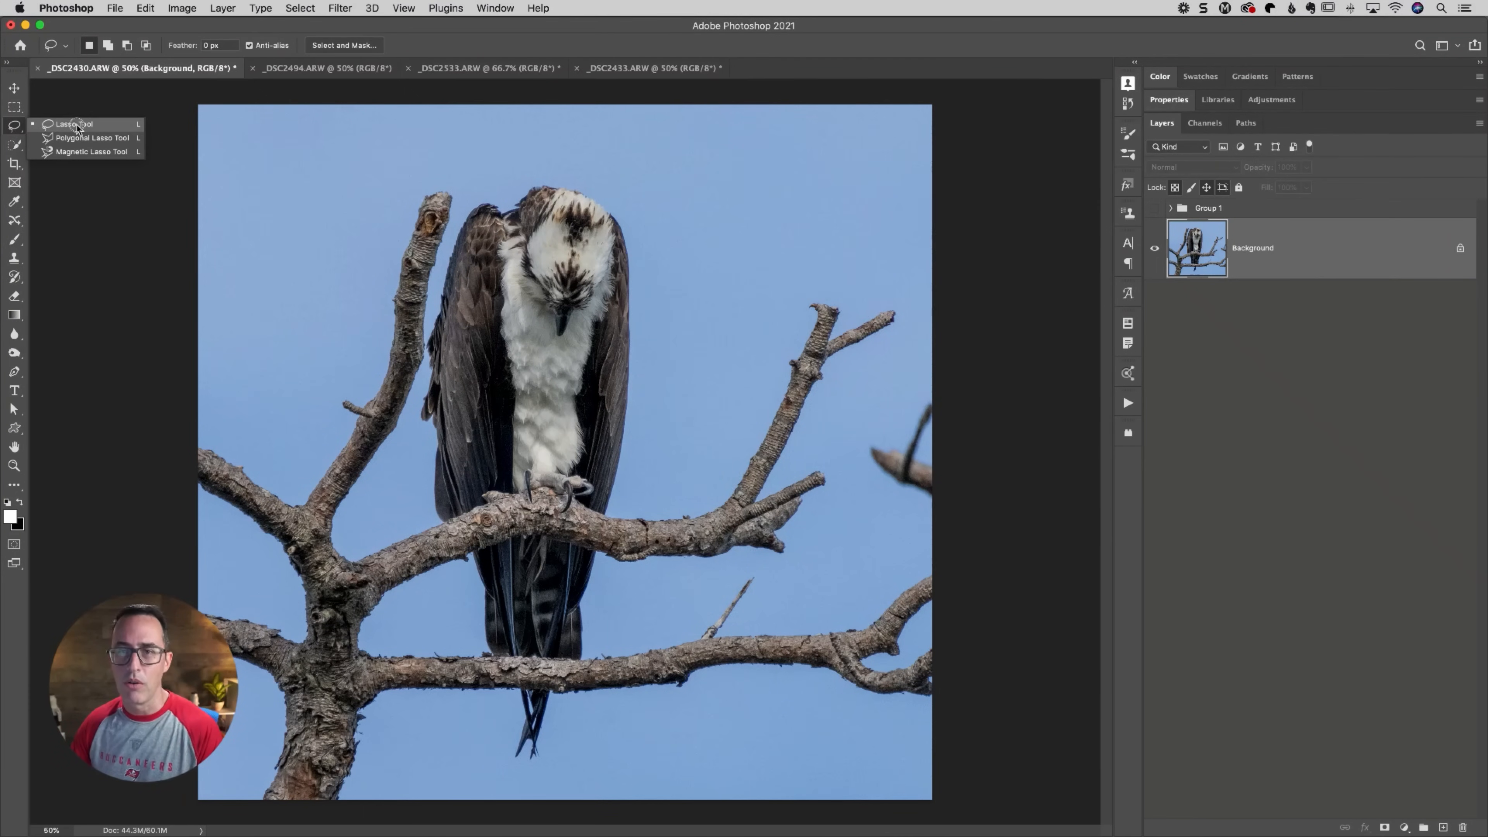
left_click(76, 125)
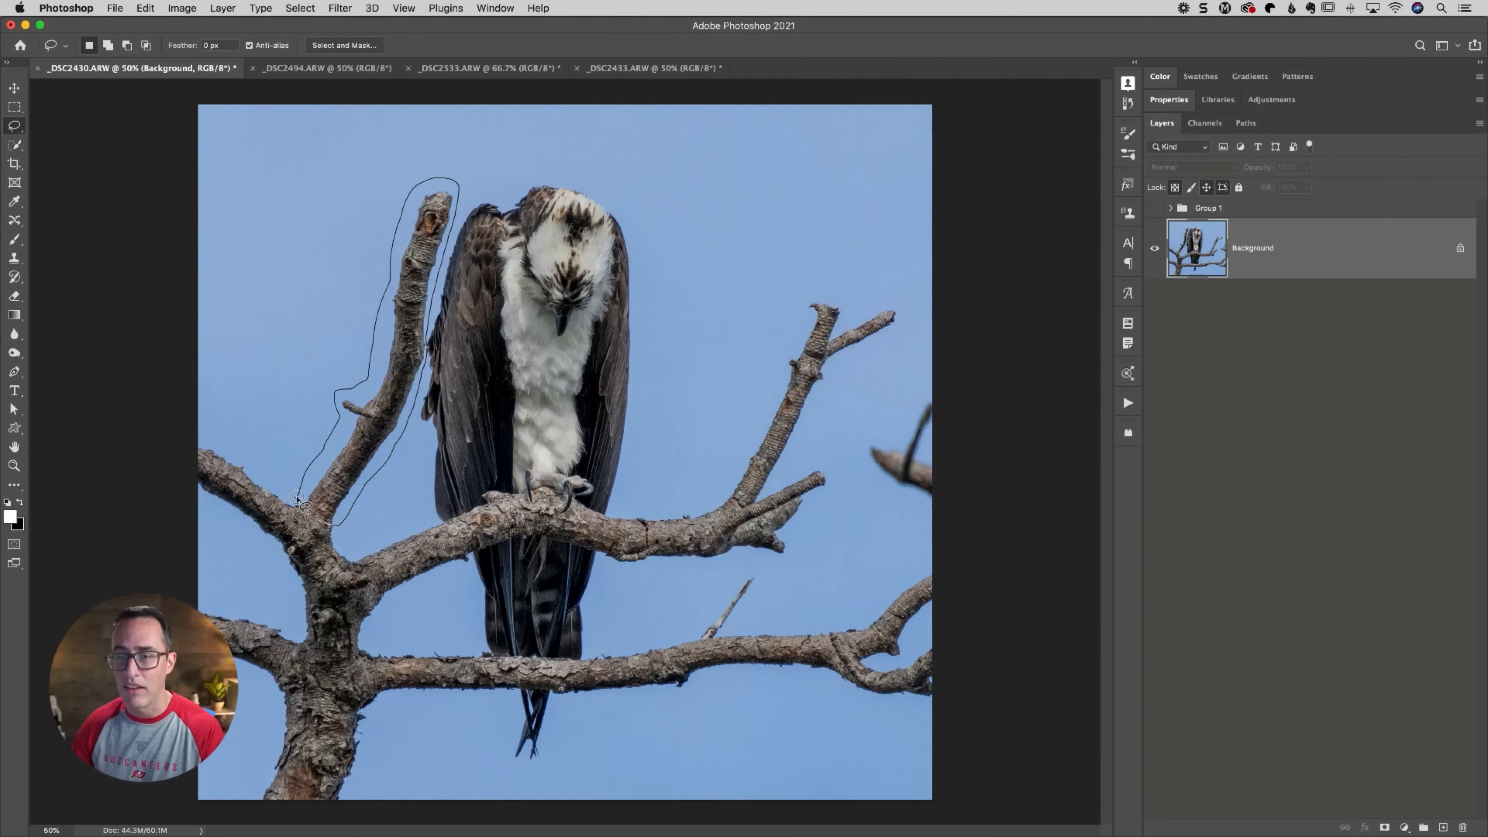
left_click(297, 500)
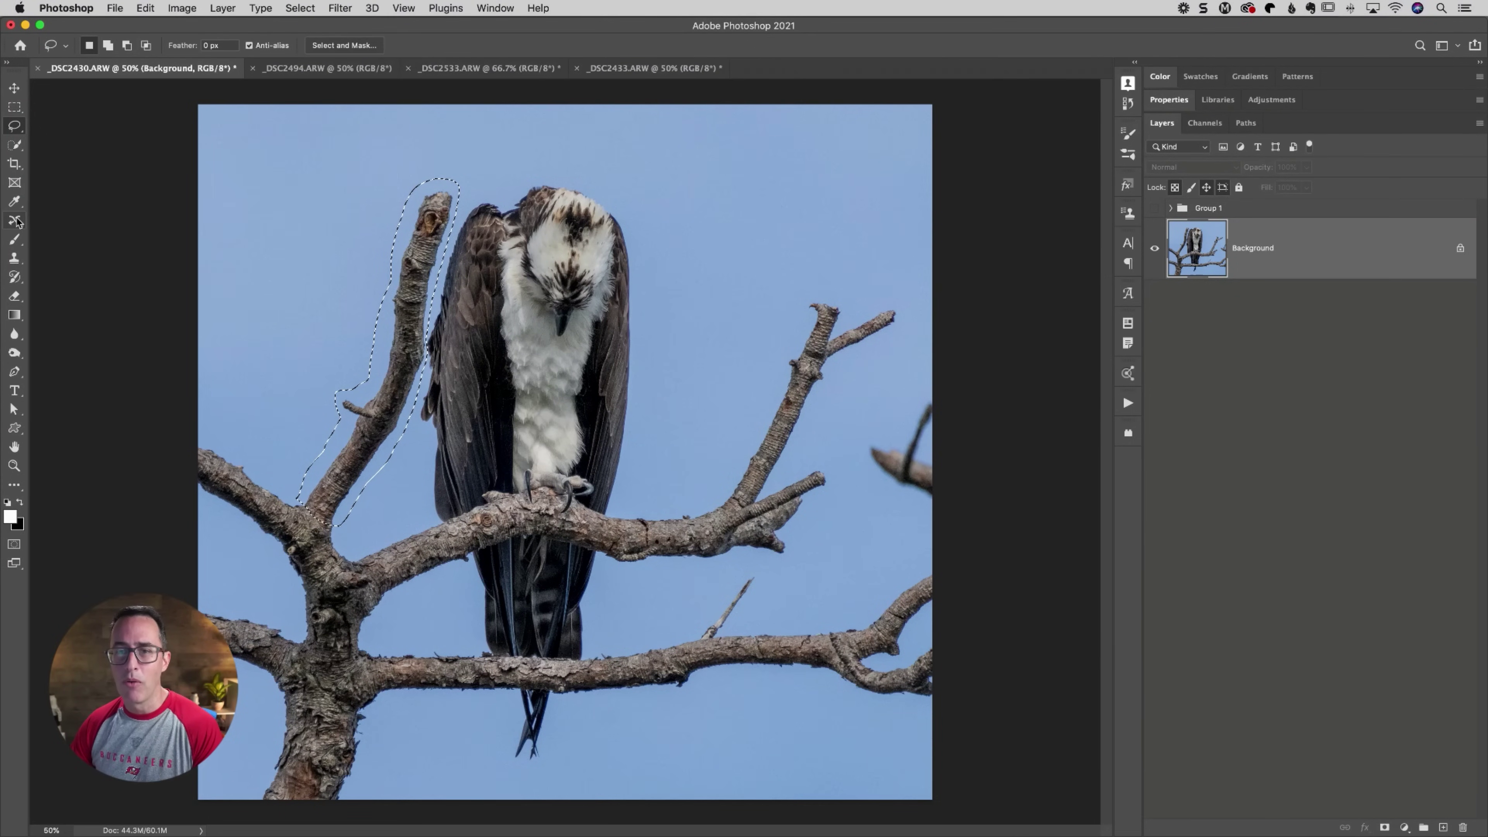
Switch to the Patch Tool and try a patch drag on the branch selection
left_click(14, 222)
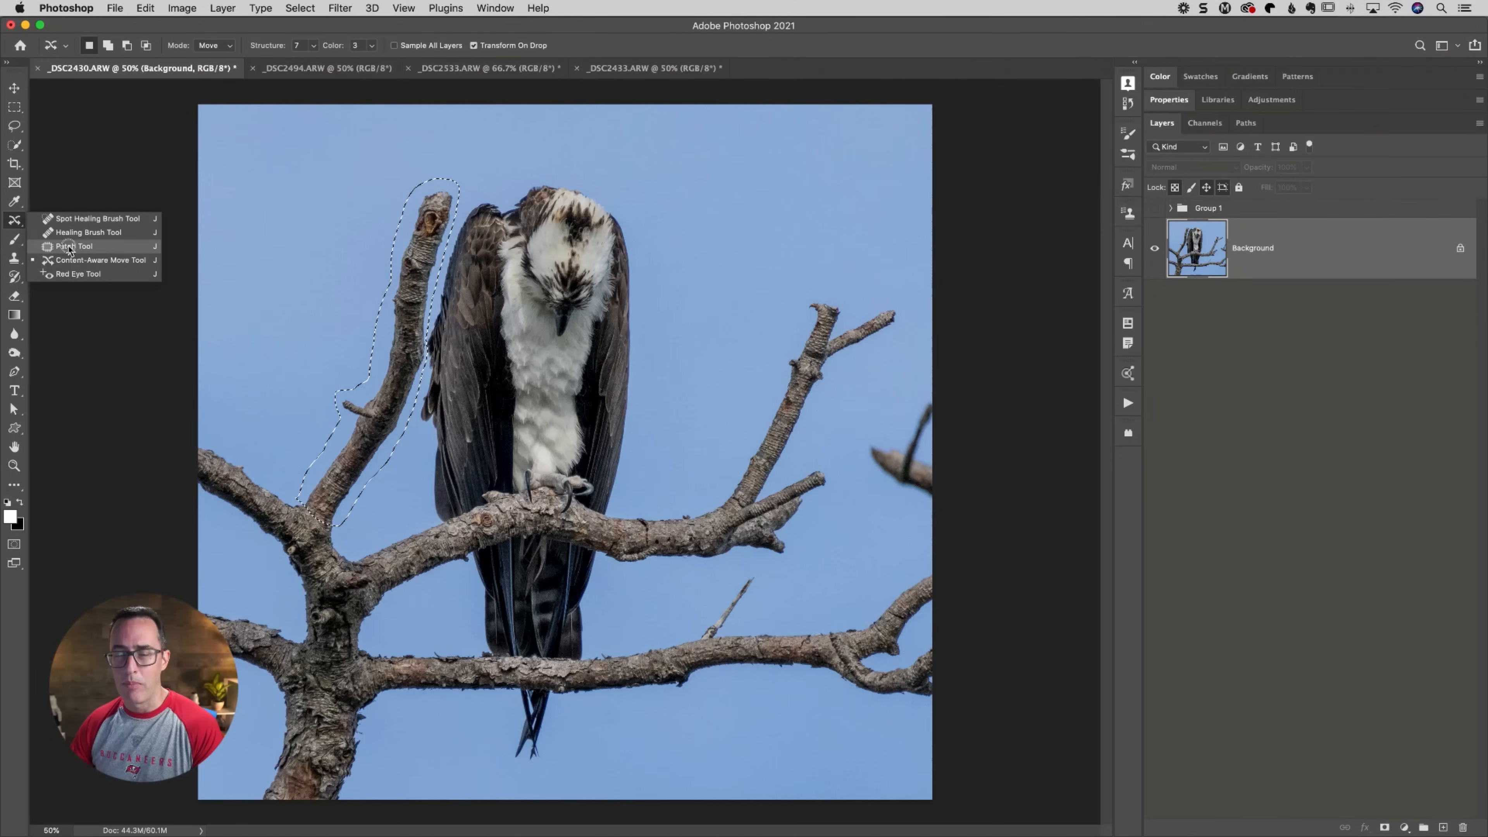
left_click(73, 247)
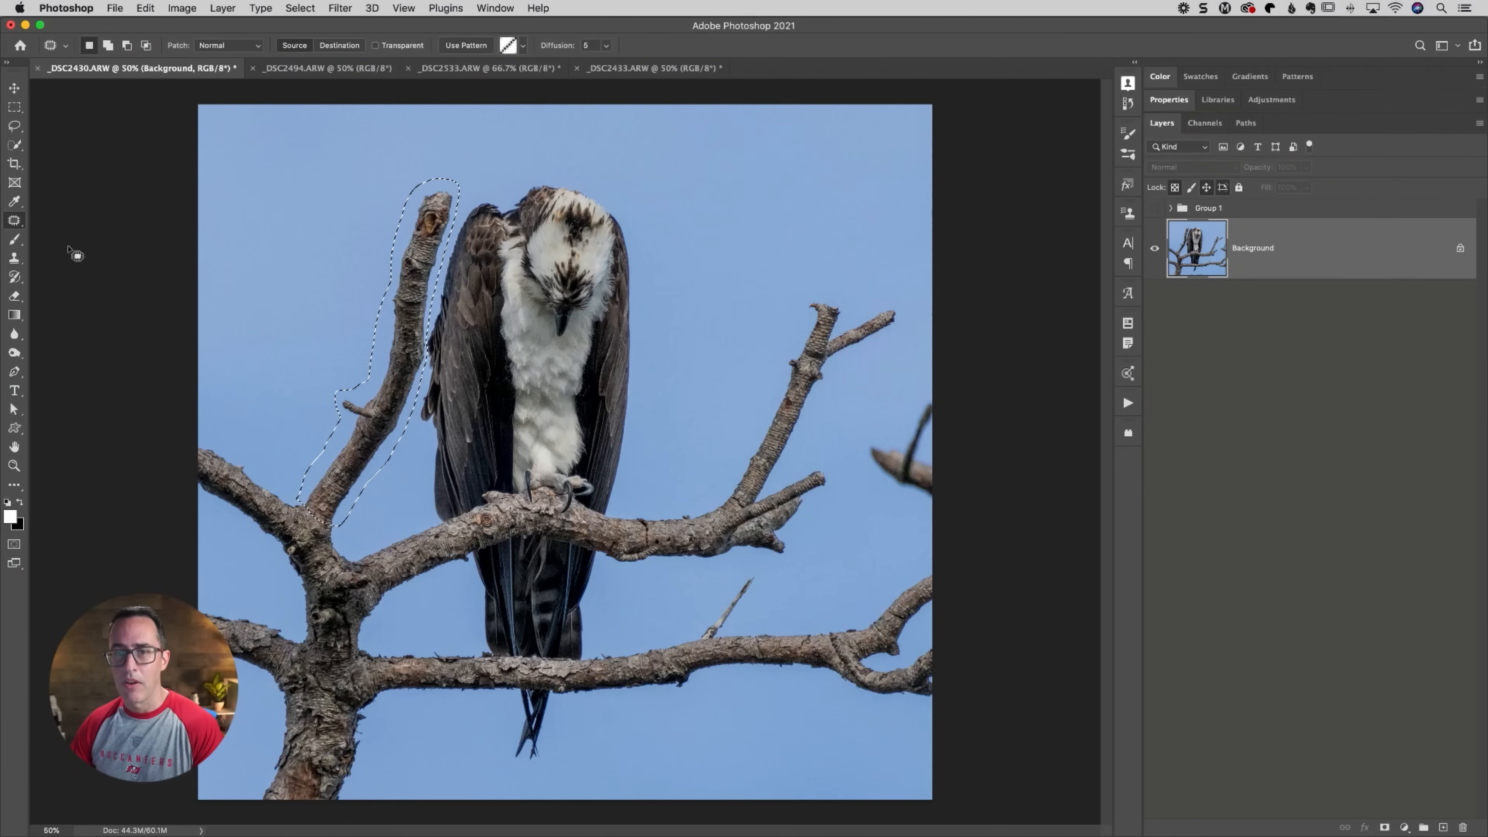
left_click(15, 220)
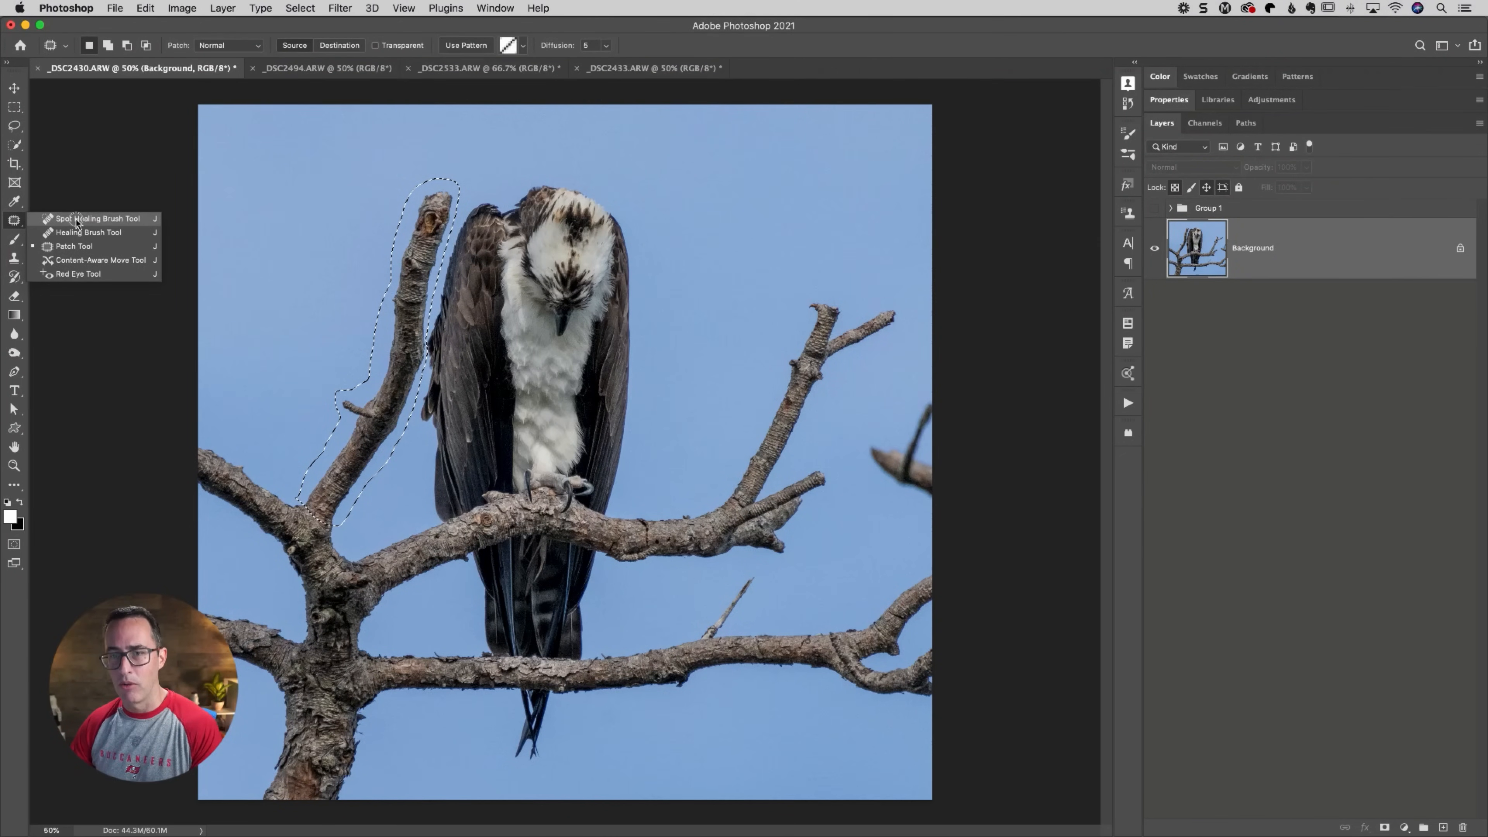
mouse_move(78, 250)
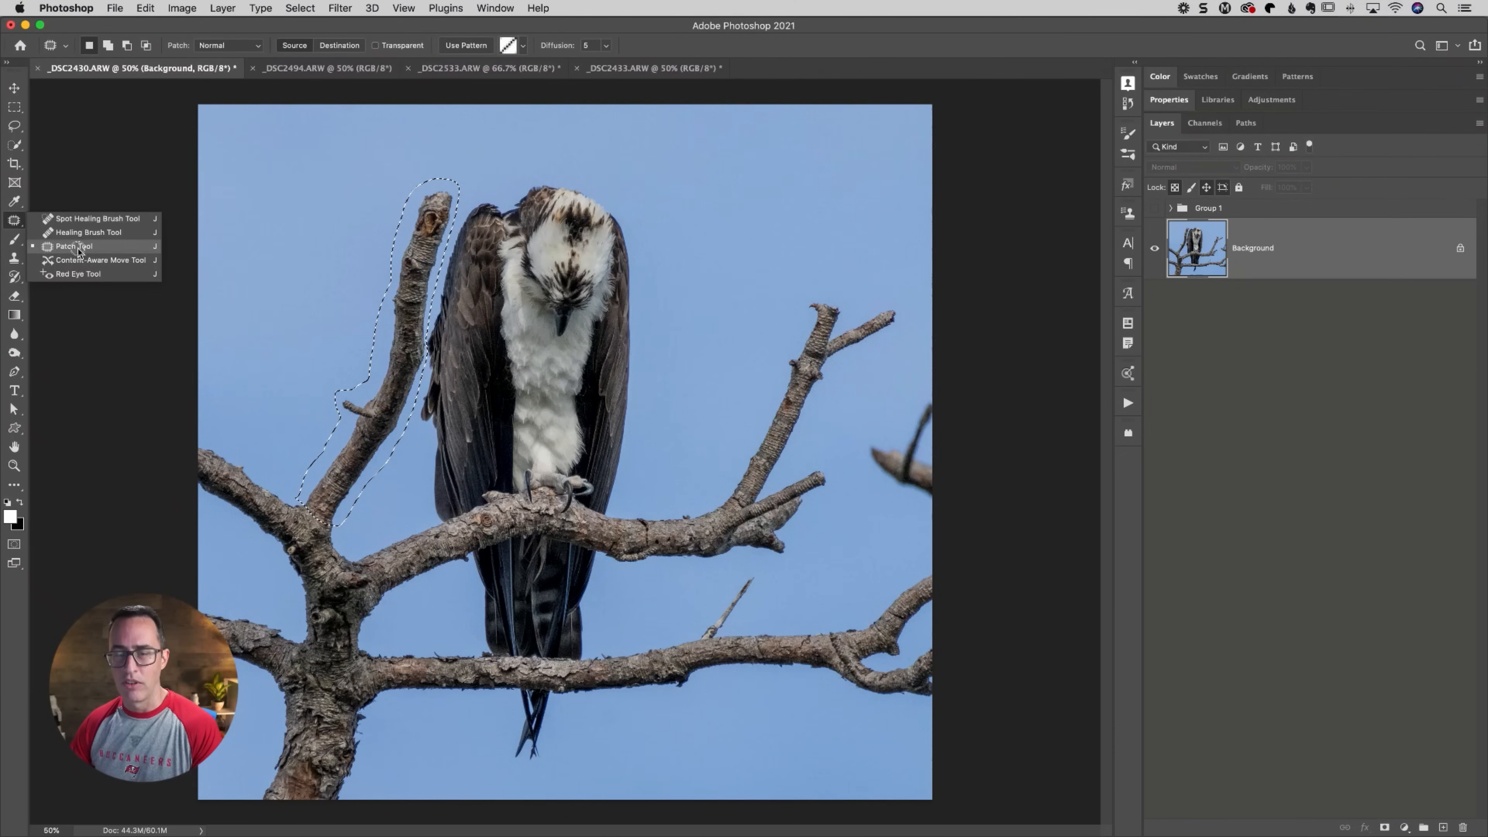
left_click(74, 246)
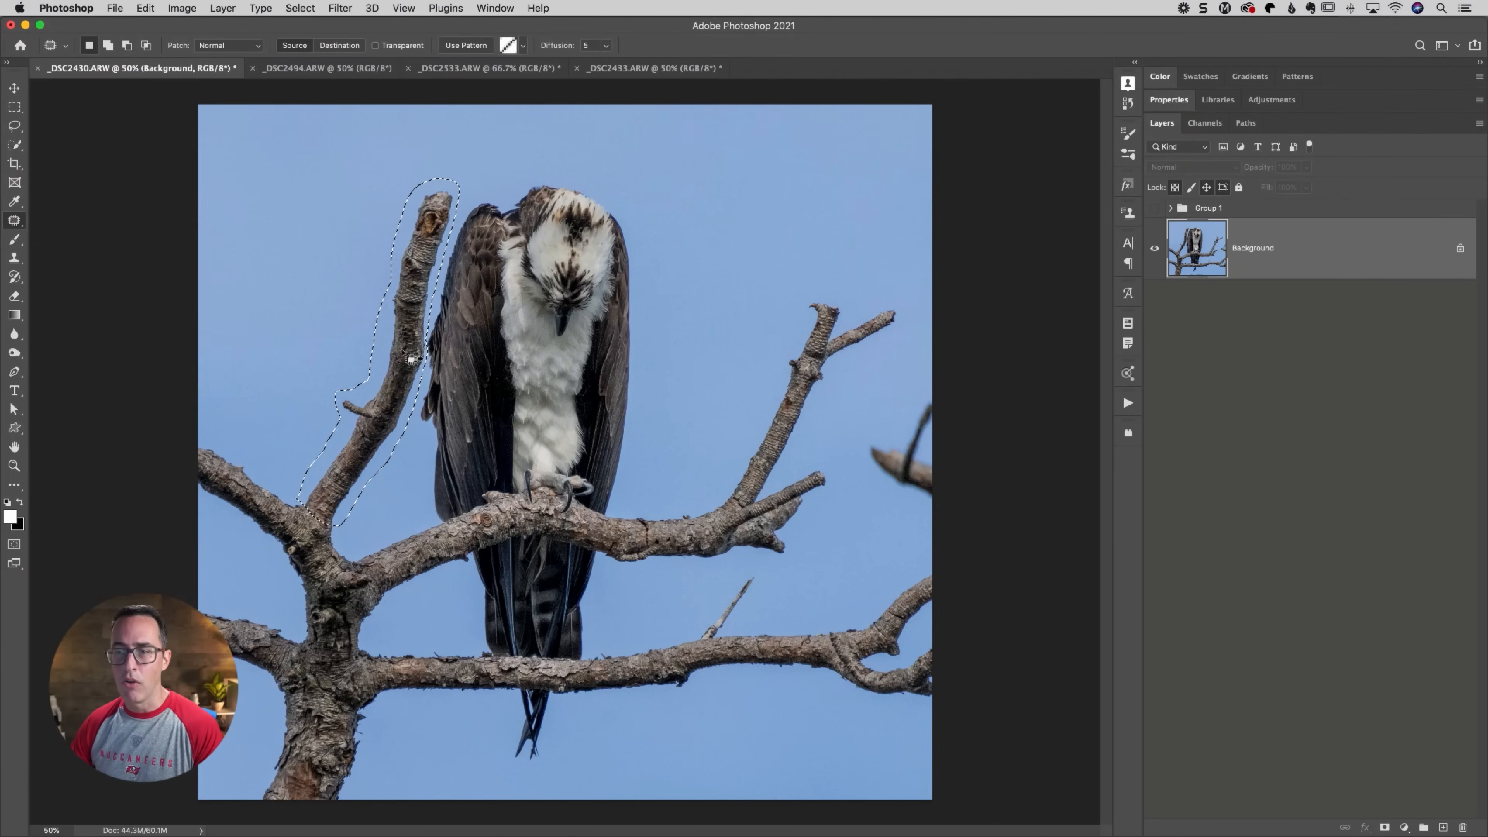
left_click_drag(413, 359, 327, 316)
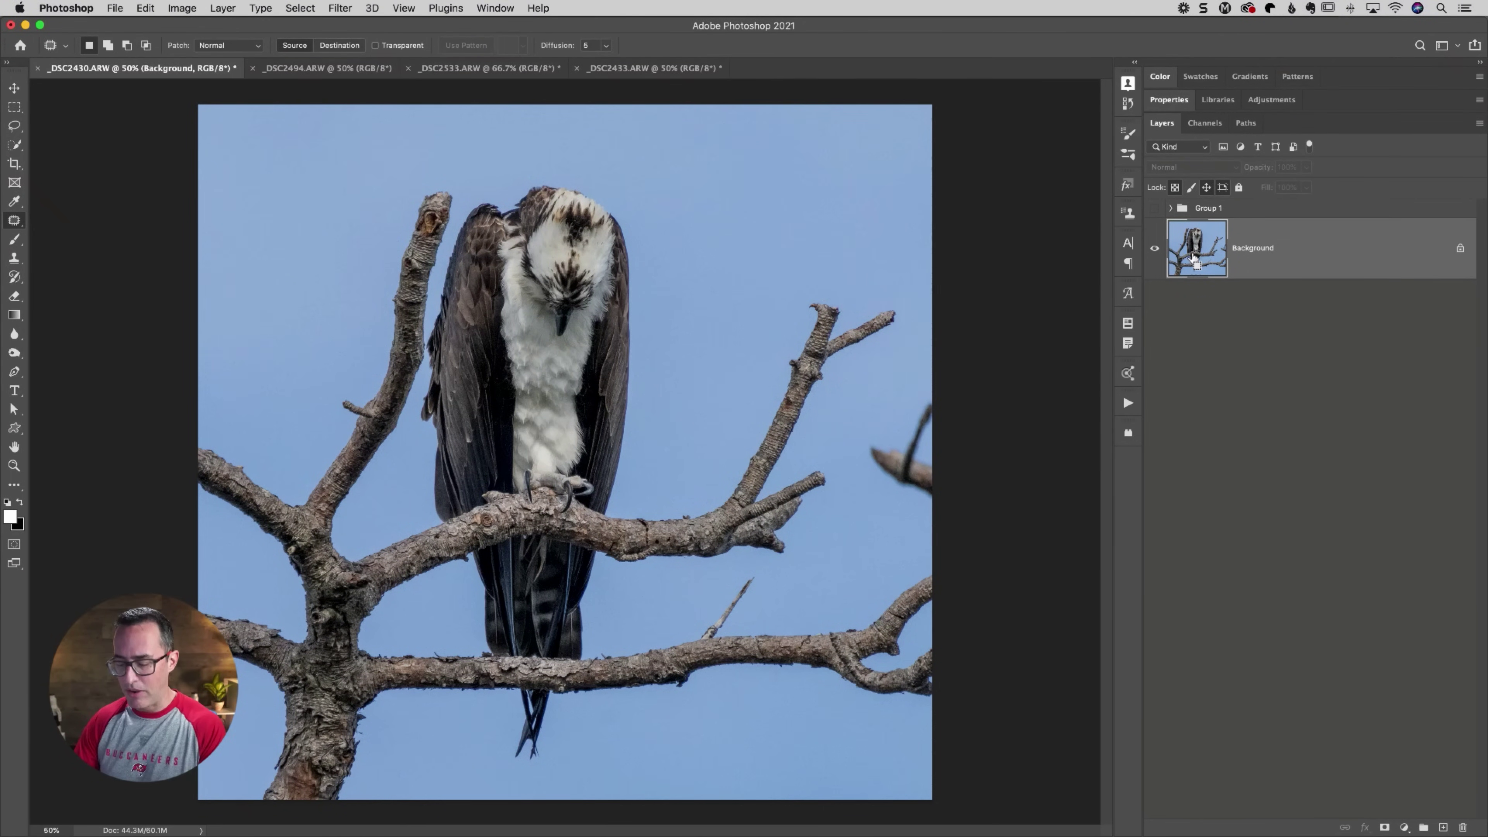
Duplicate the Background layer with Cmd+J and restore the branch selection
key("cmd+j")
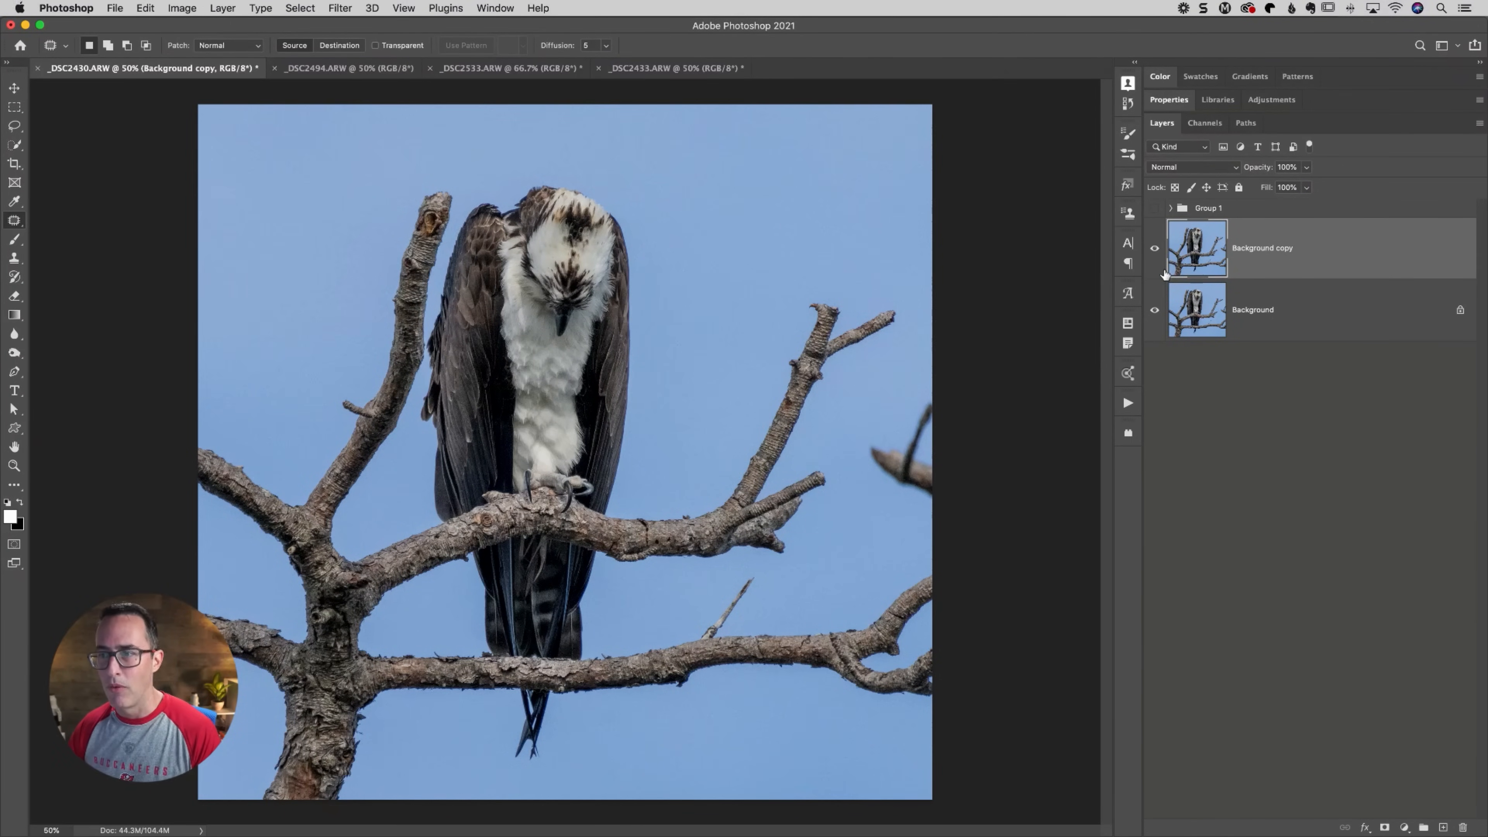
left_click(299, 8)
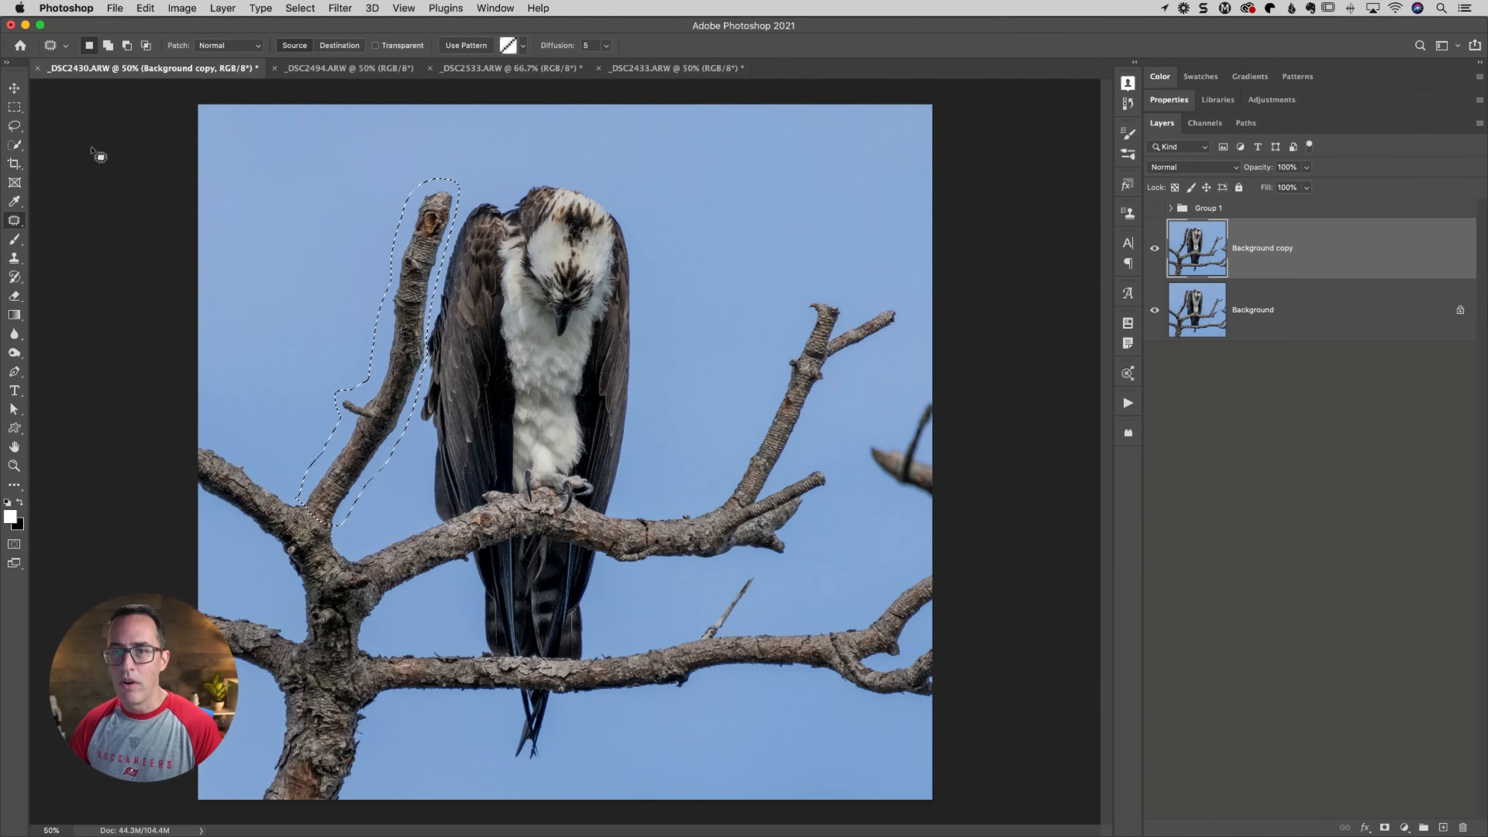
With the Content-Aware Move Tool, drag the branch selection left, away from the bird
left_click(14, 220)
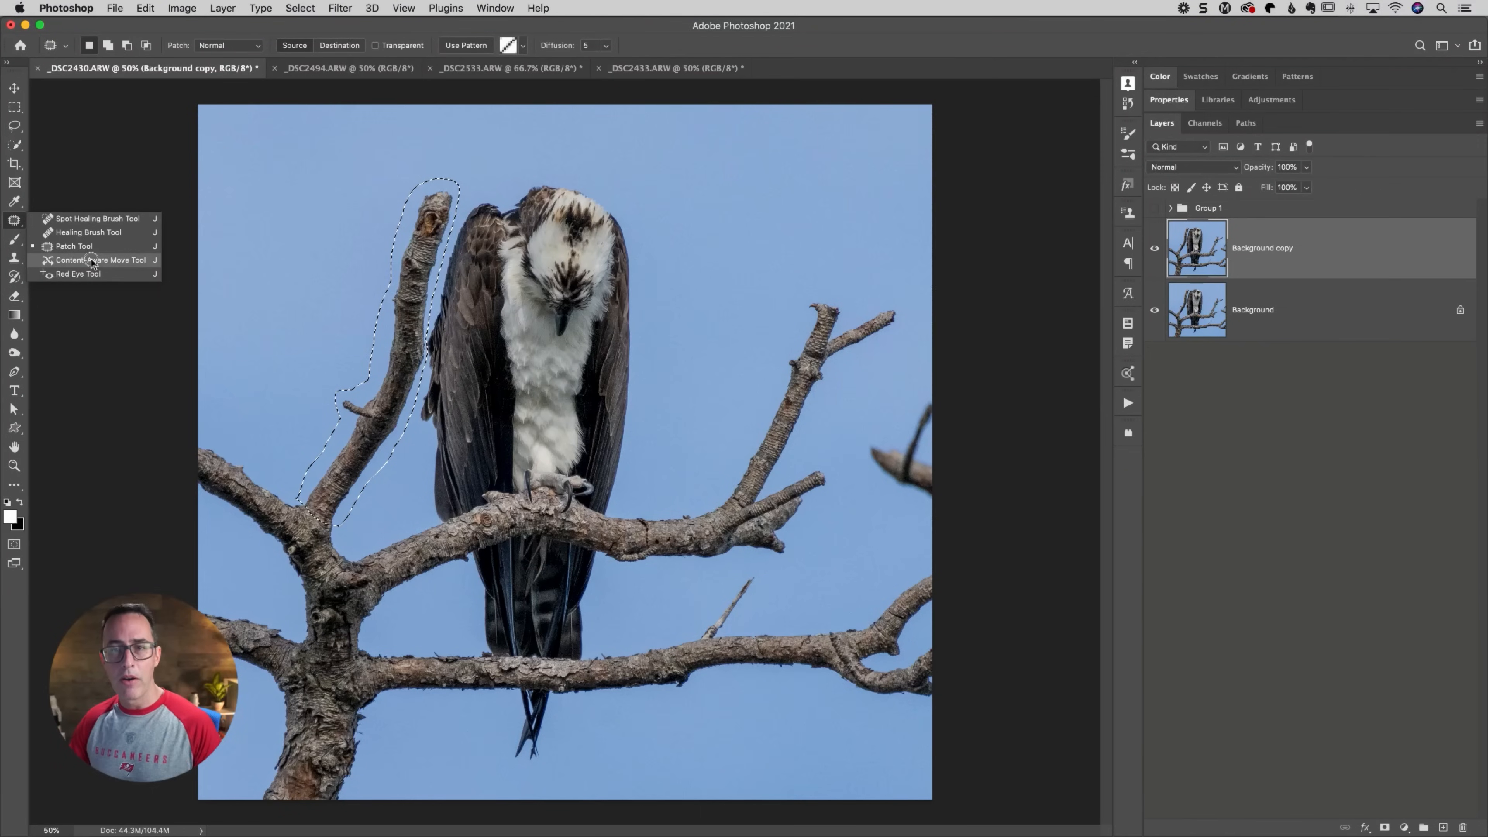
mouse_move(103, 222)
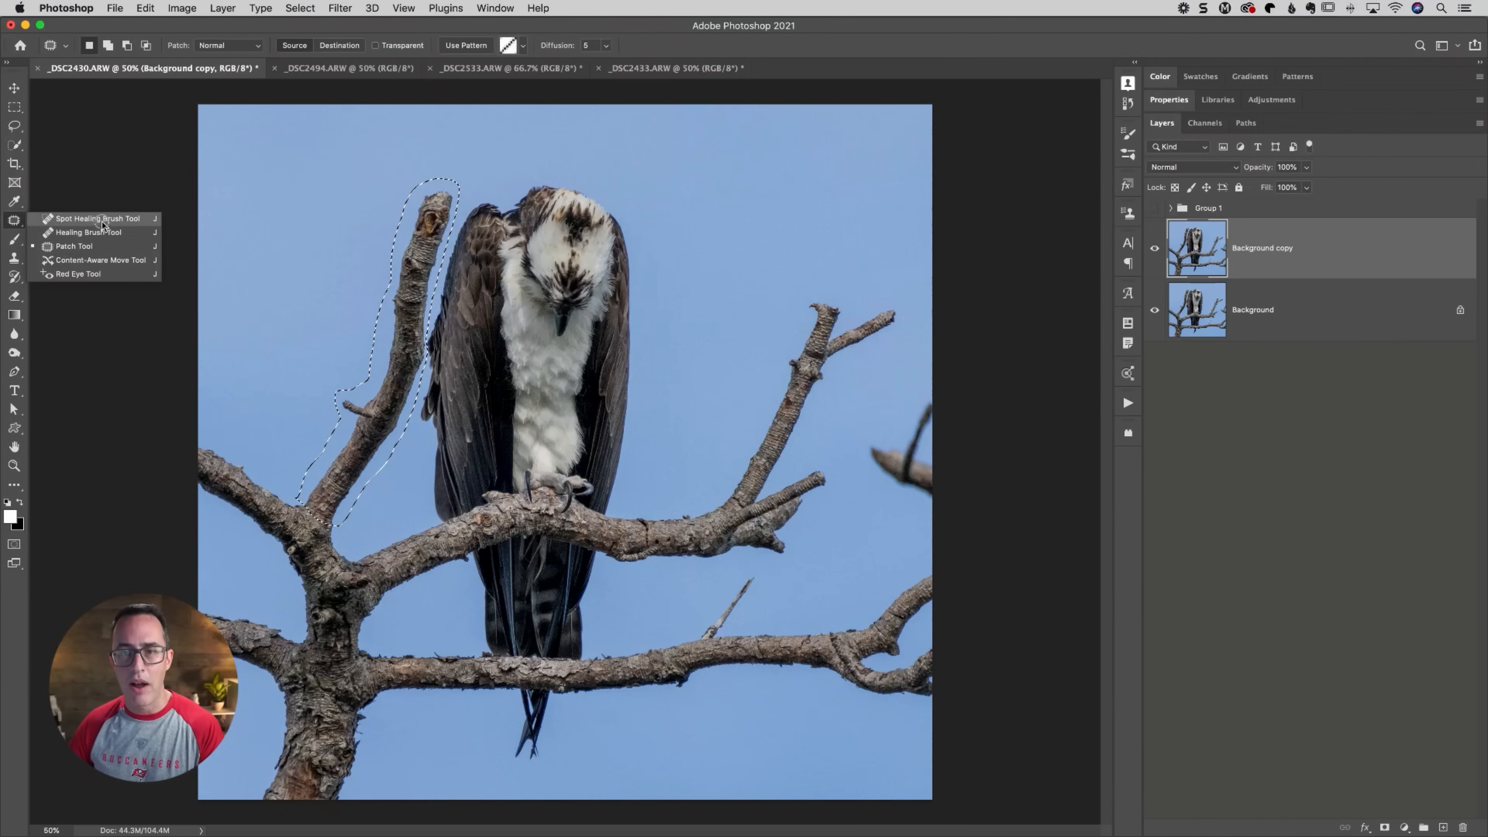
mouse_move(97, 263)
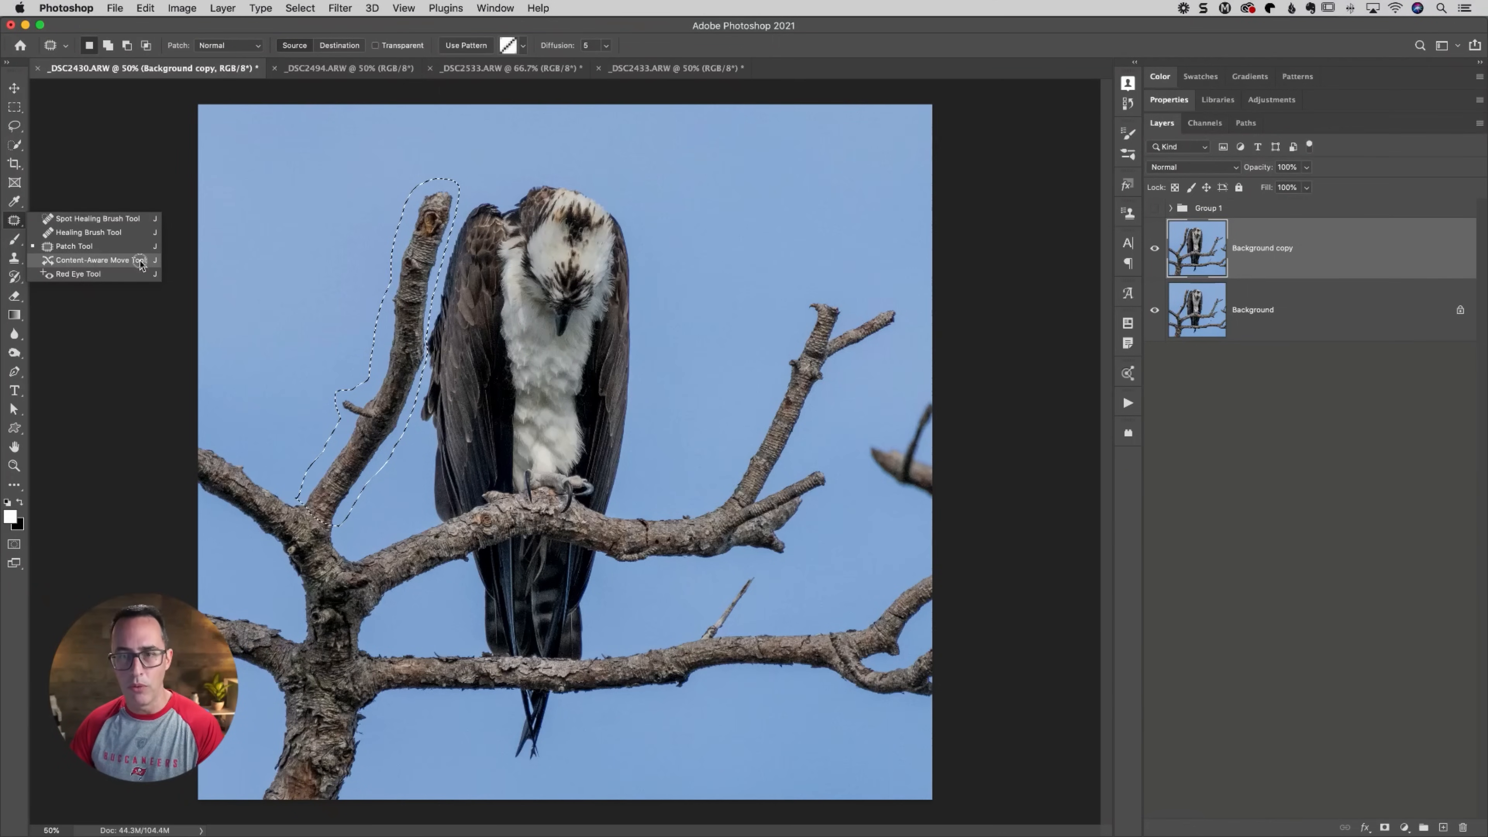
left_click(93, 260)
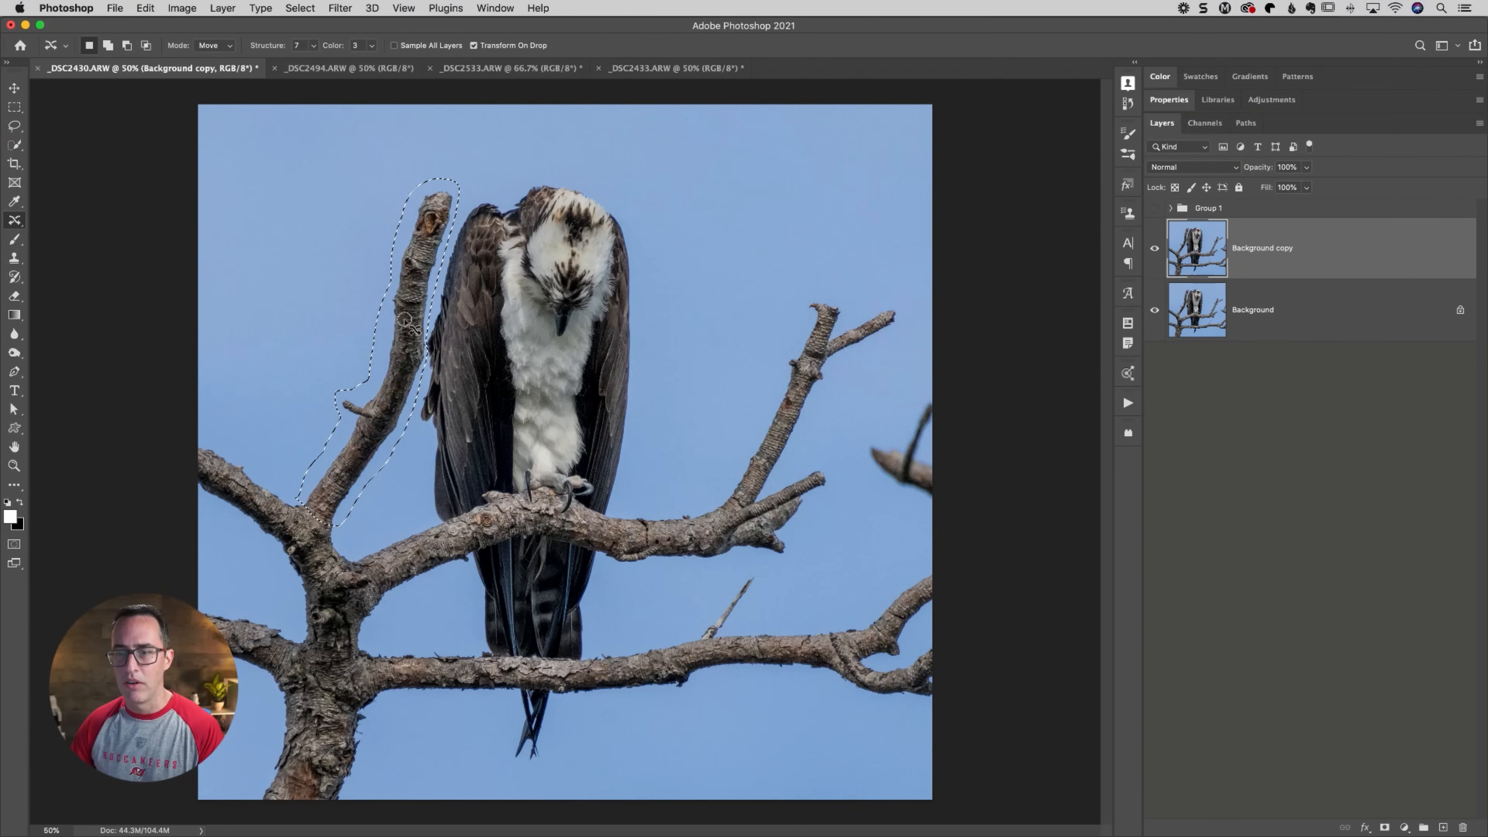
left_click_drag(409, 322, 342, 290)
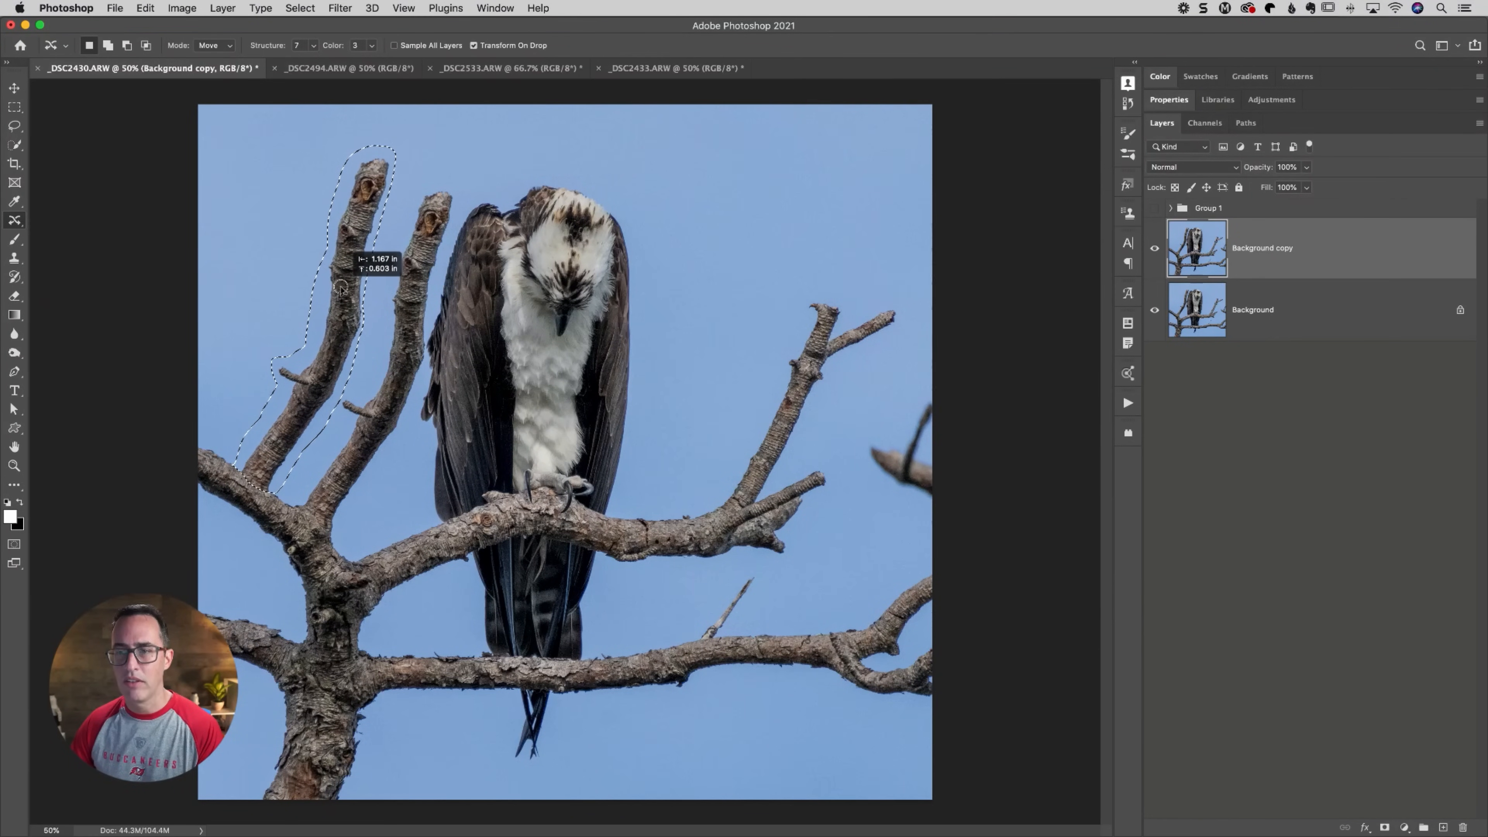
key("cmd+t")
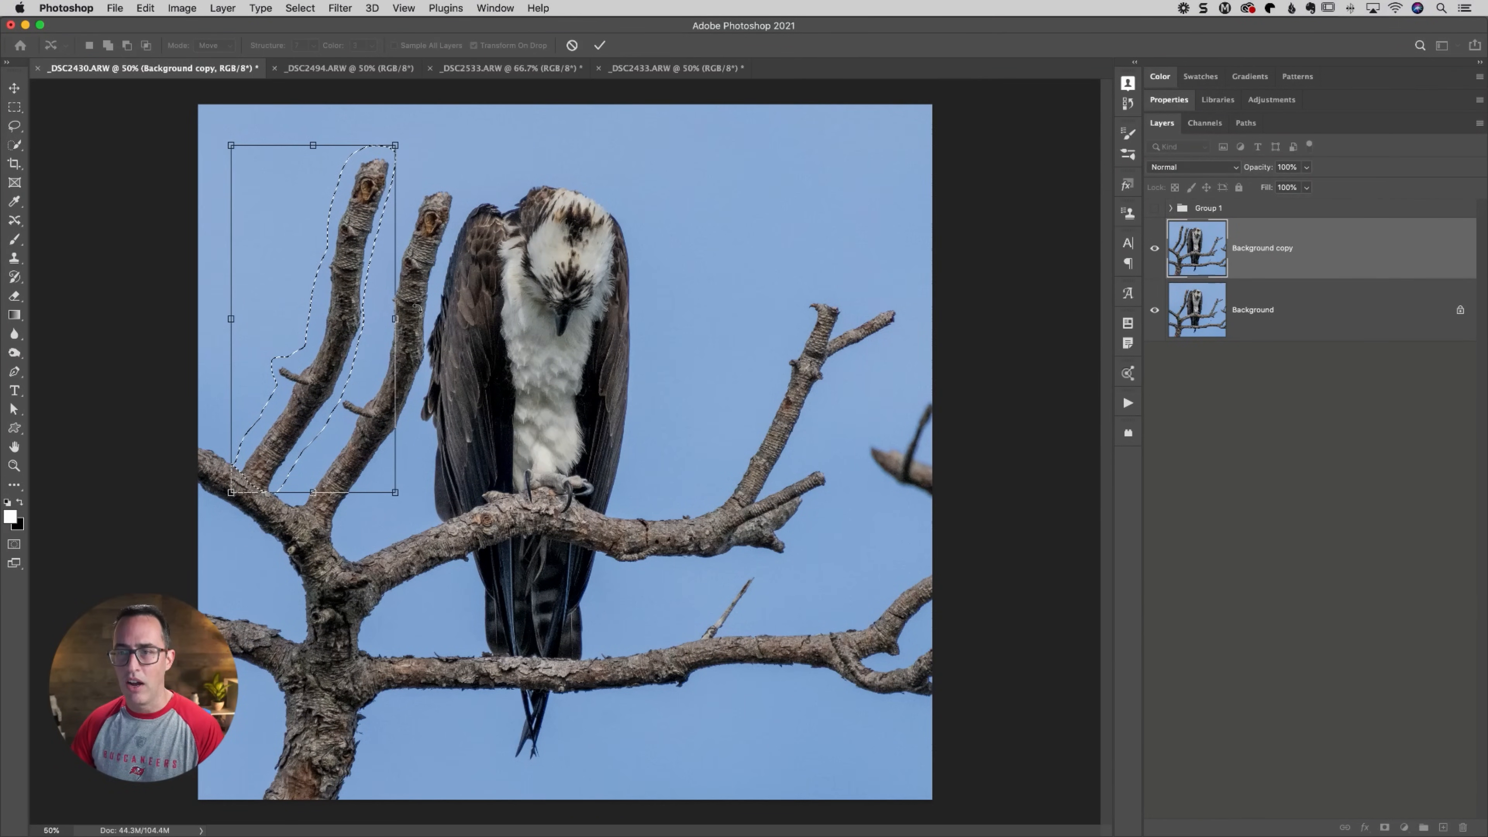
Commit the content-aware move so the branch's old spot fills with sky
left_click(599, 45)
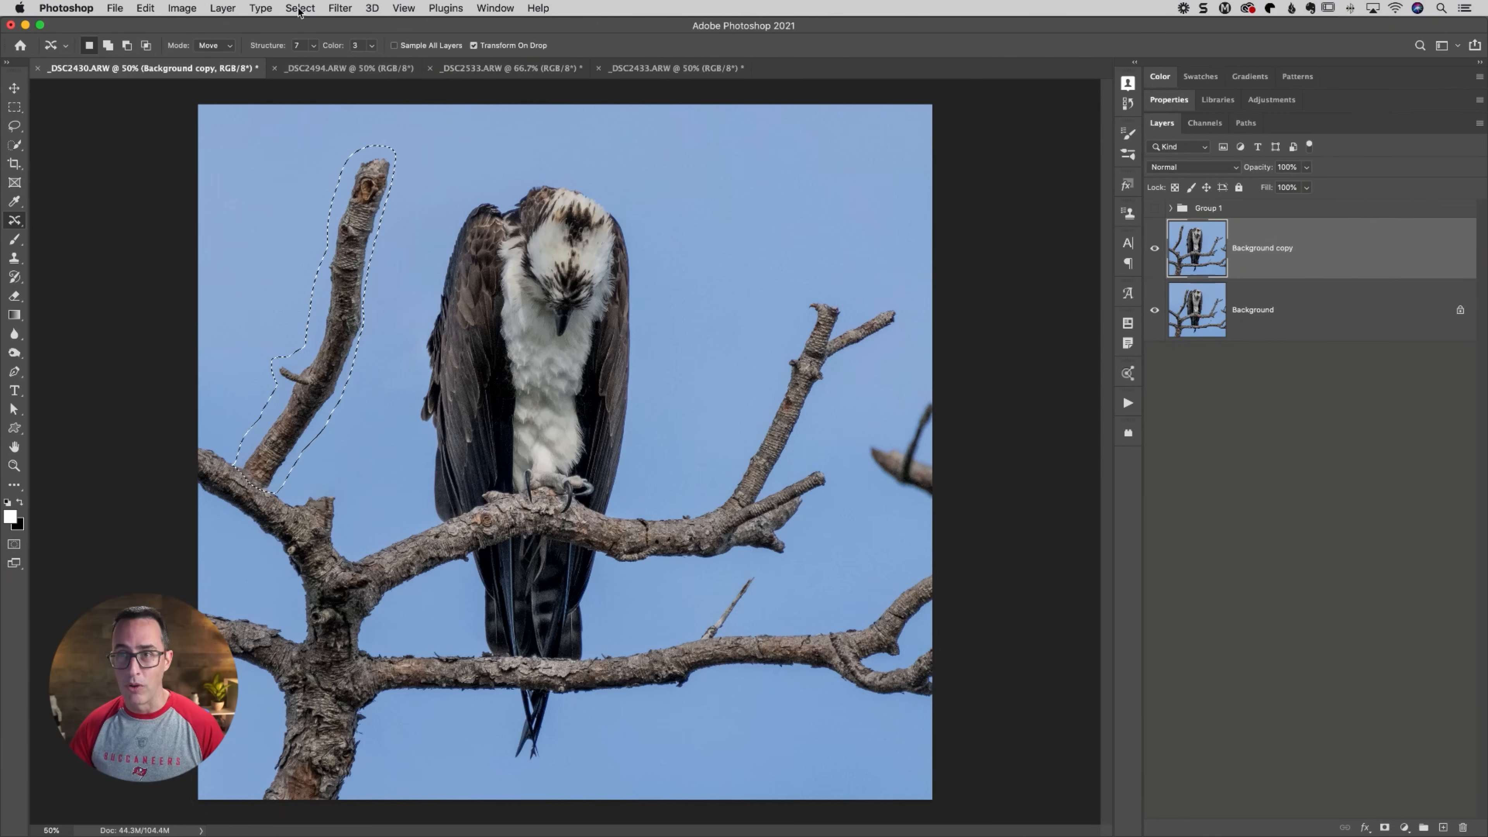
Undo the content-aware move, returning the outlined branch beside the osprey
left_click(299, 8)
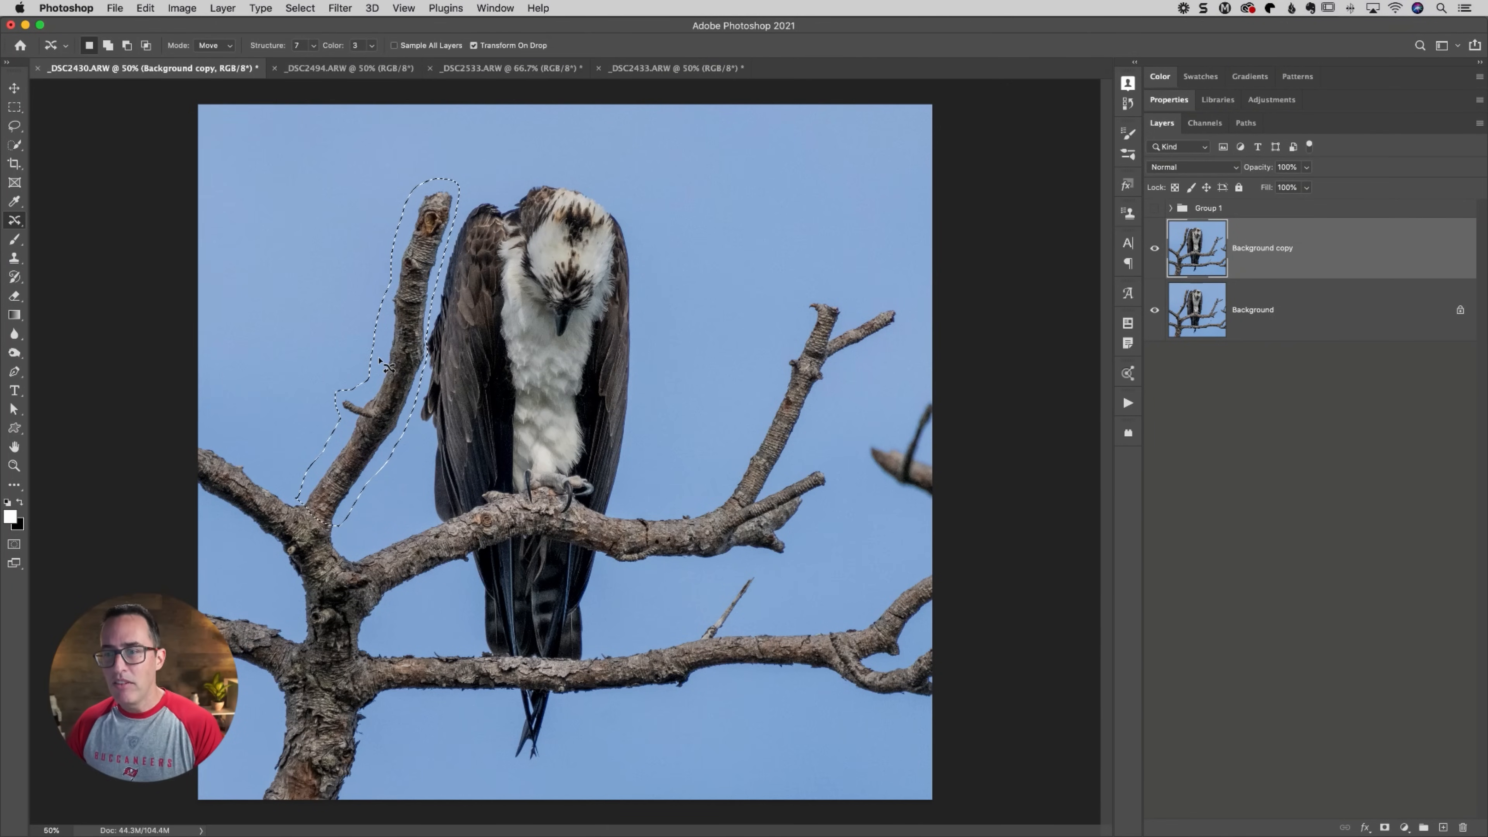
mouse_move(289, 164)
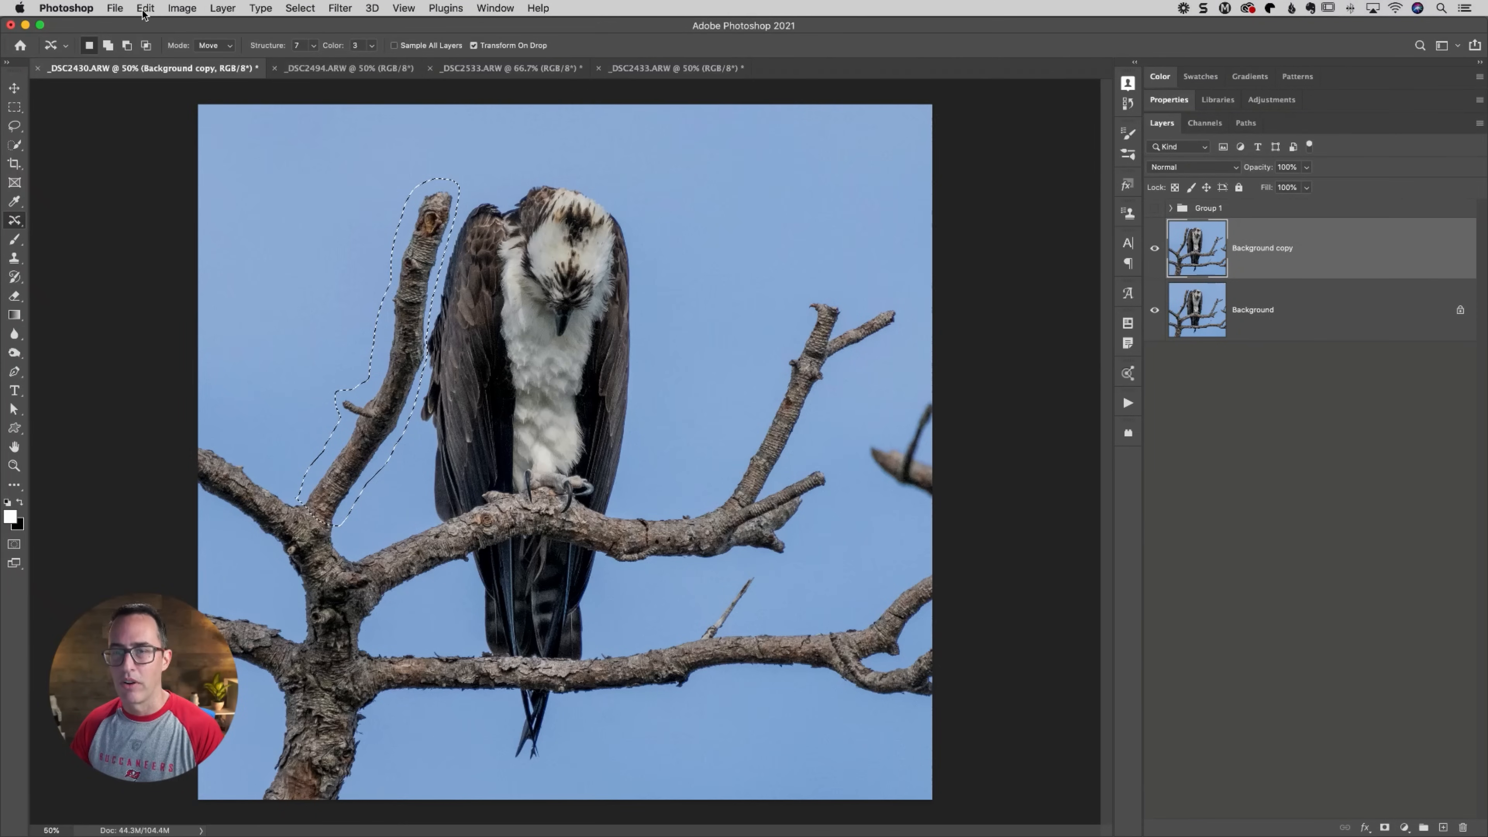
Start Puppet Warp, pin the branch, and bend its top away from the bird
left_click(145, 8)
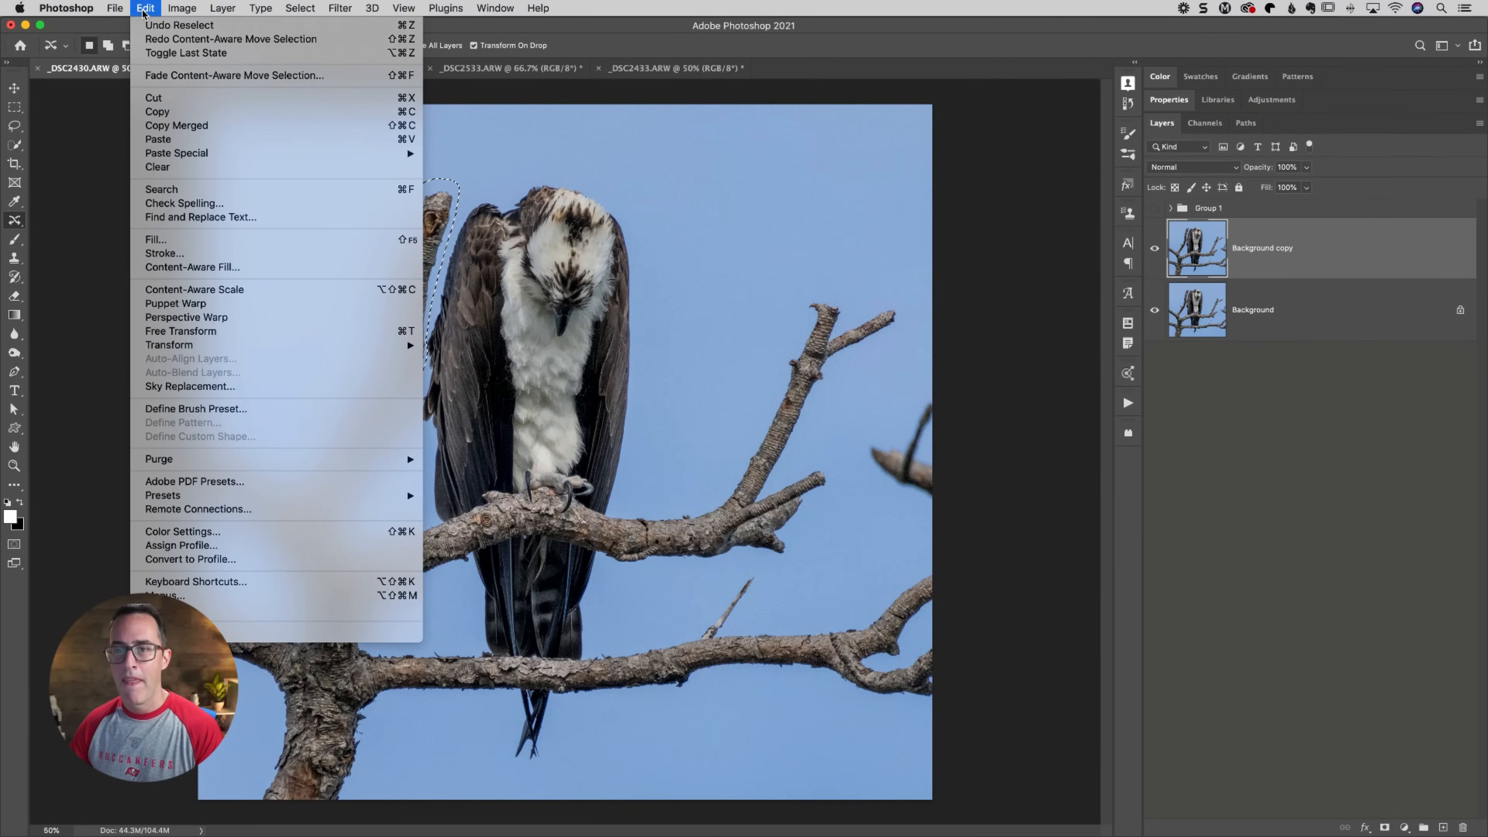
mouse_move(211, 309)
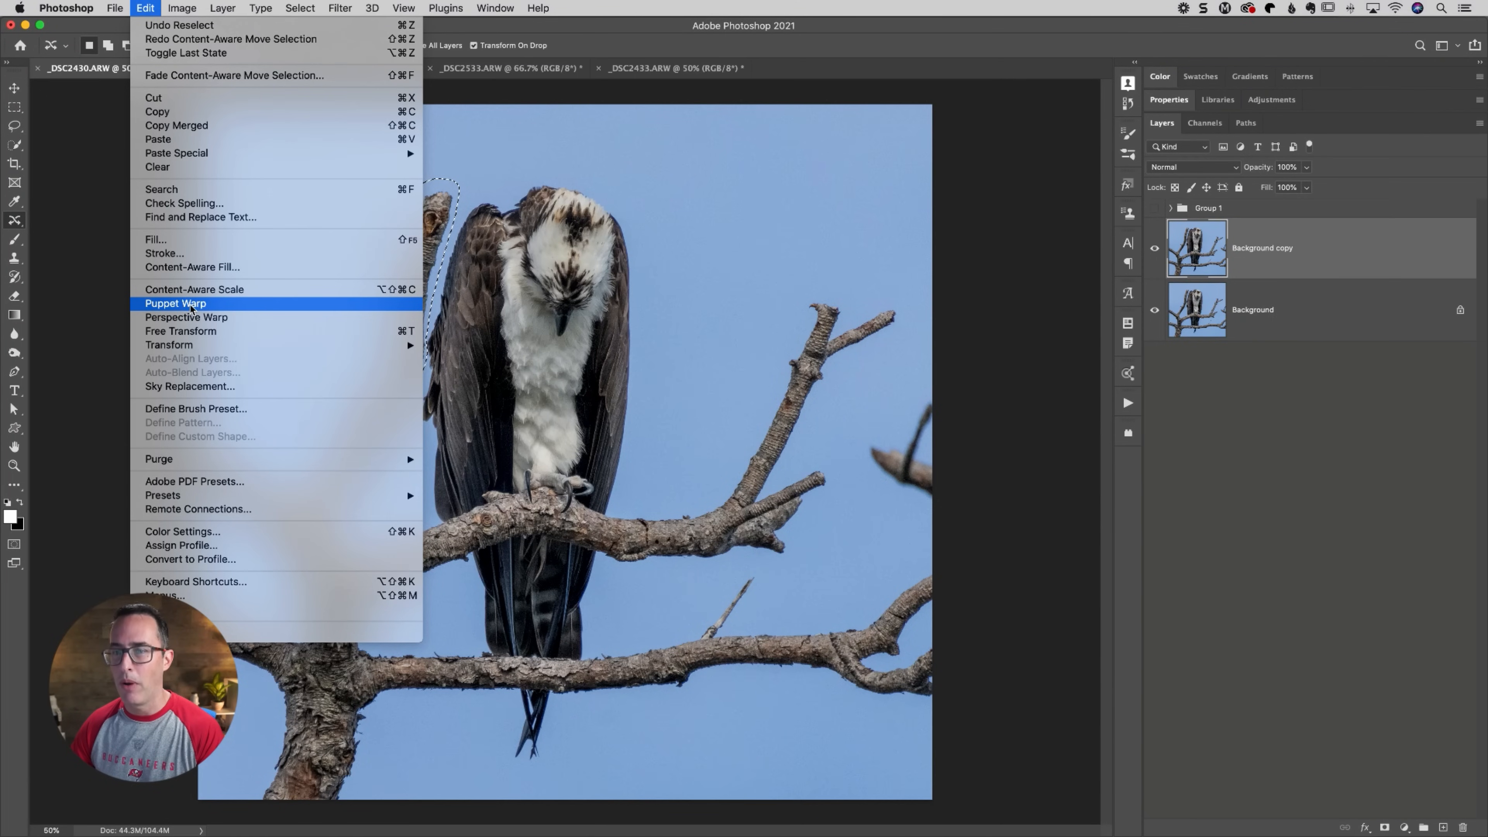
left_click(175, 304)
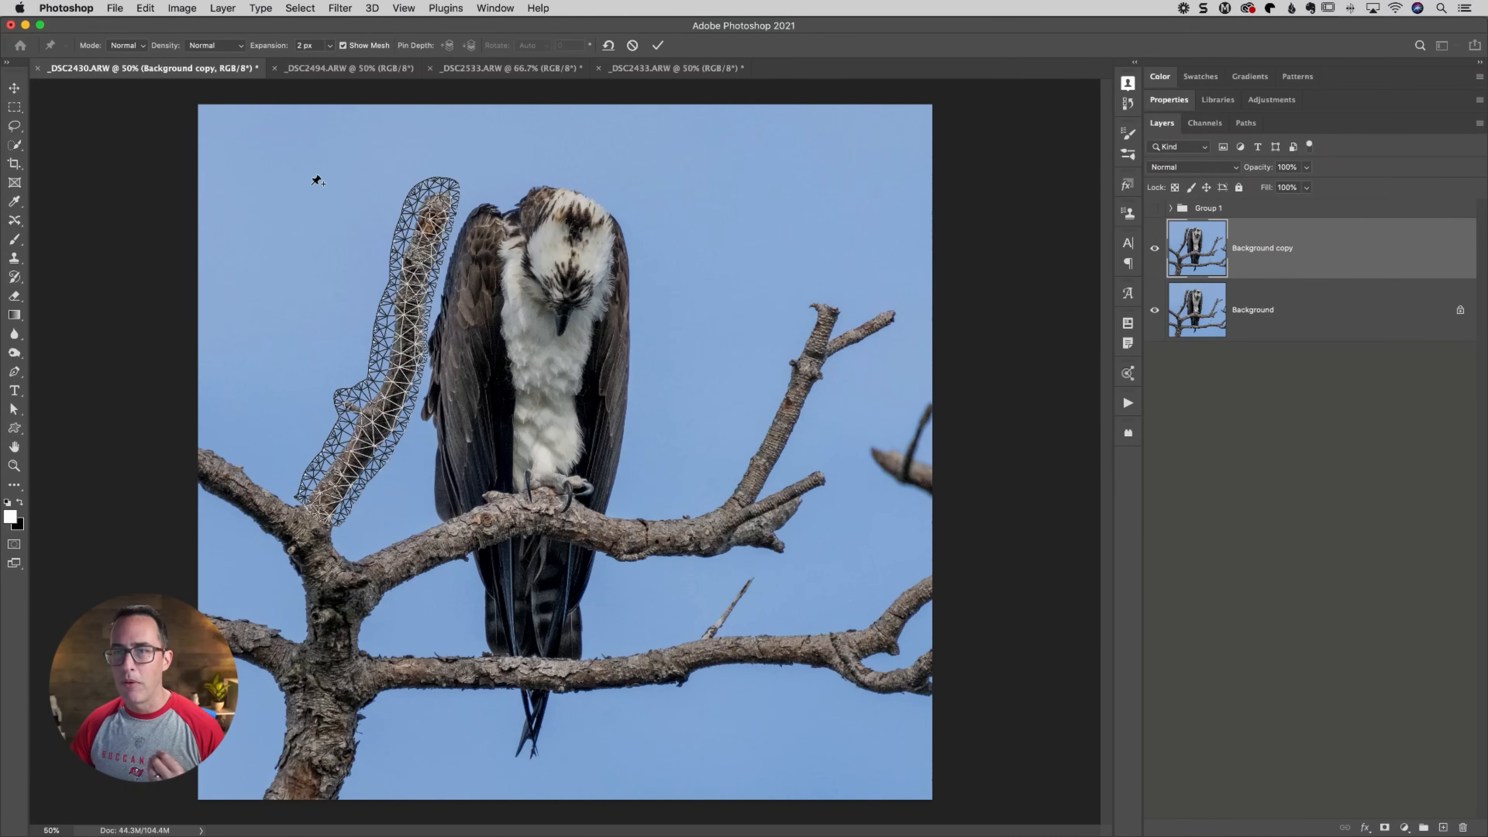
mouse_move(302, 152)
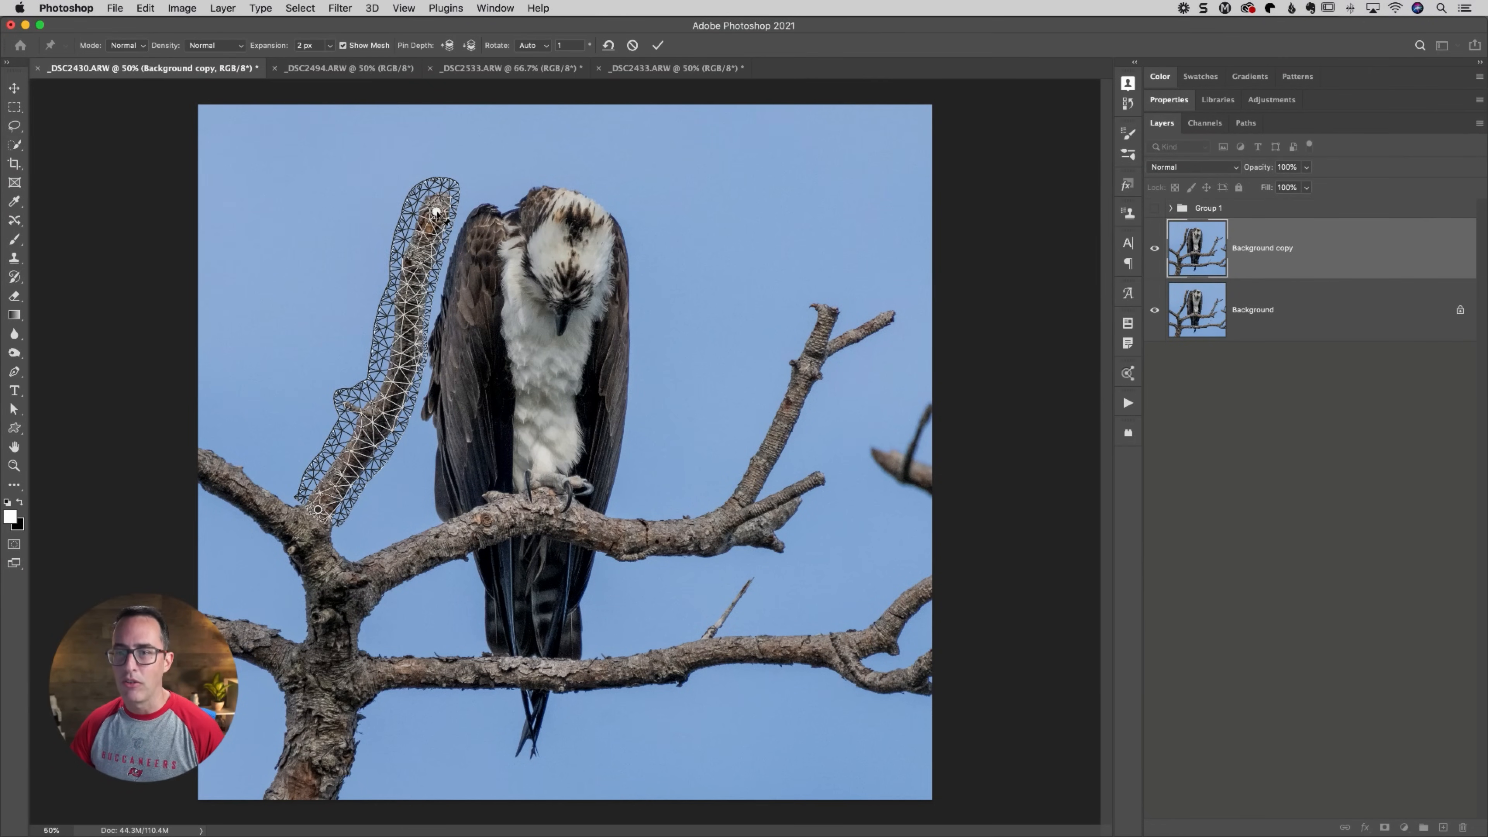
left_click_drag(436, 213, 328, 208)
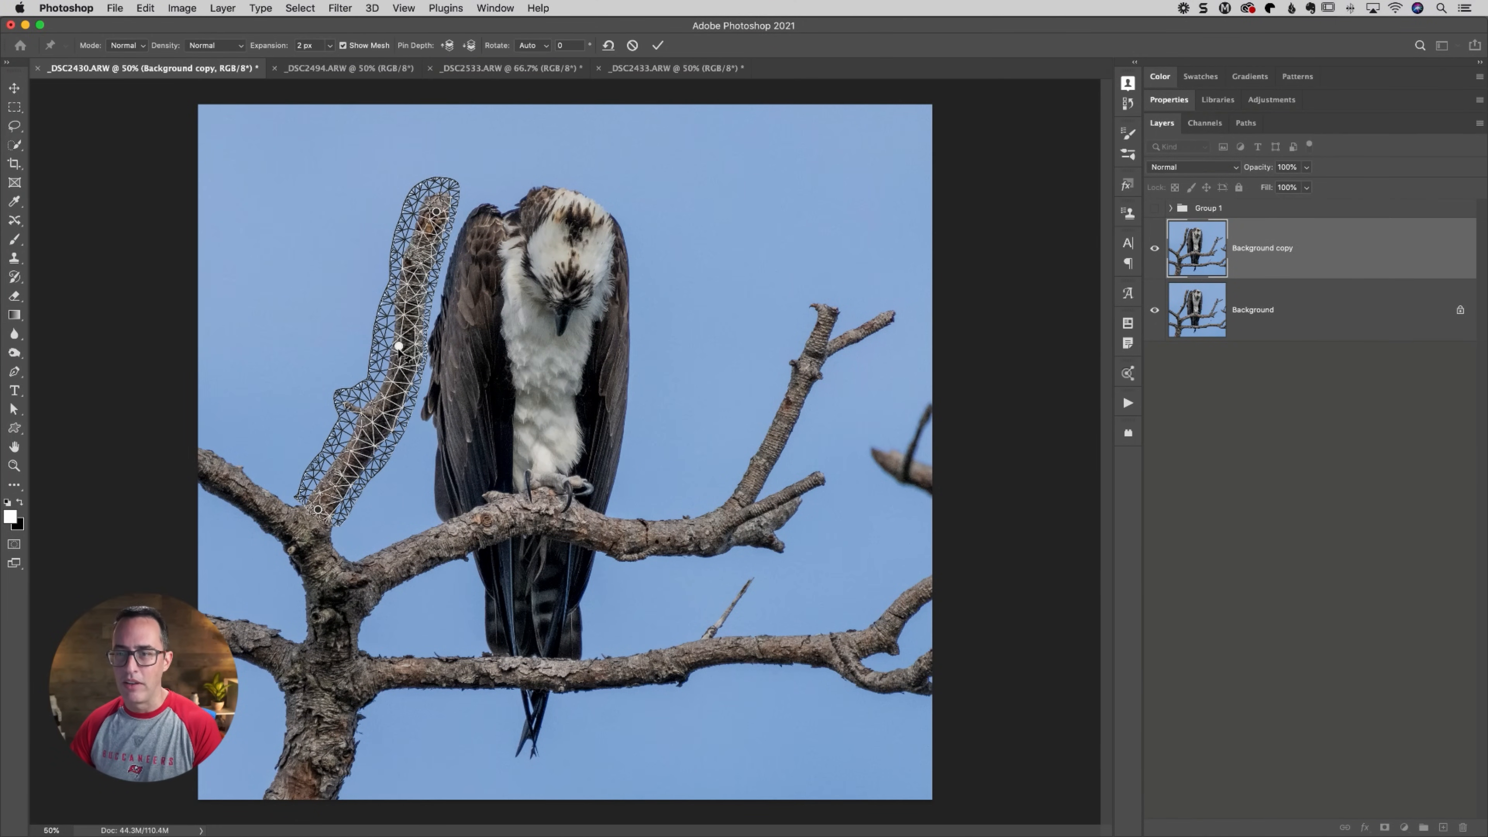
left_click_drag(398, 346, 397, 344)
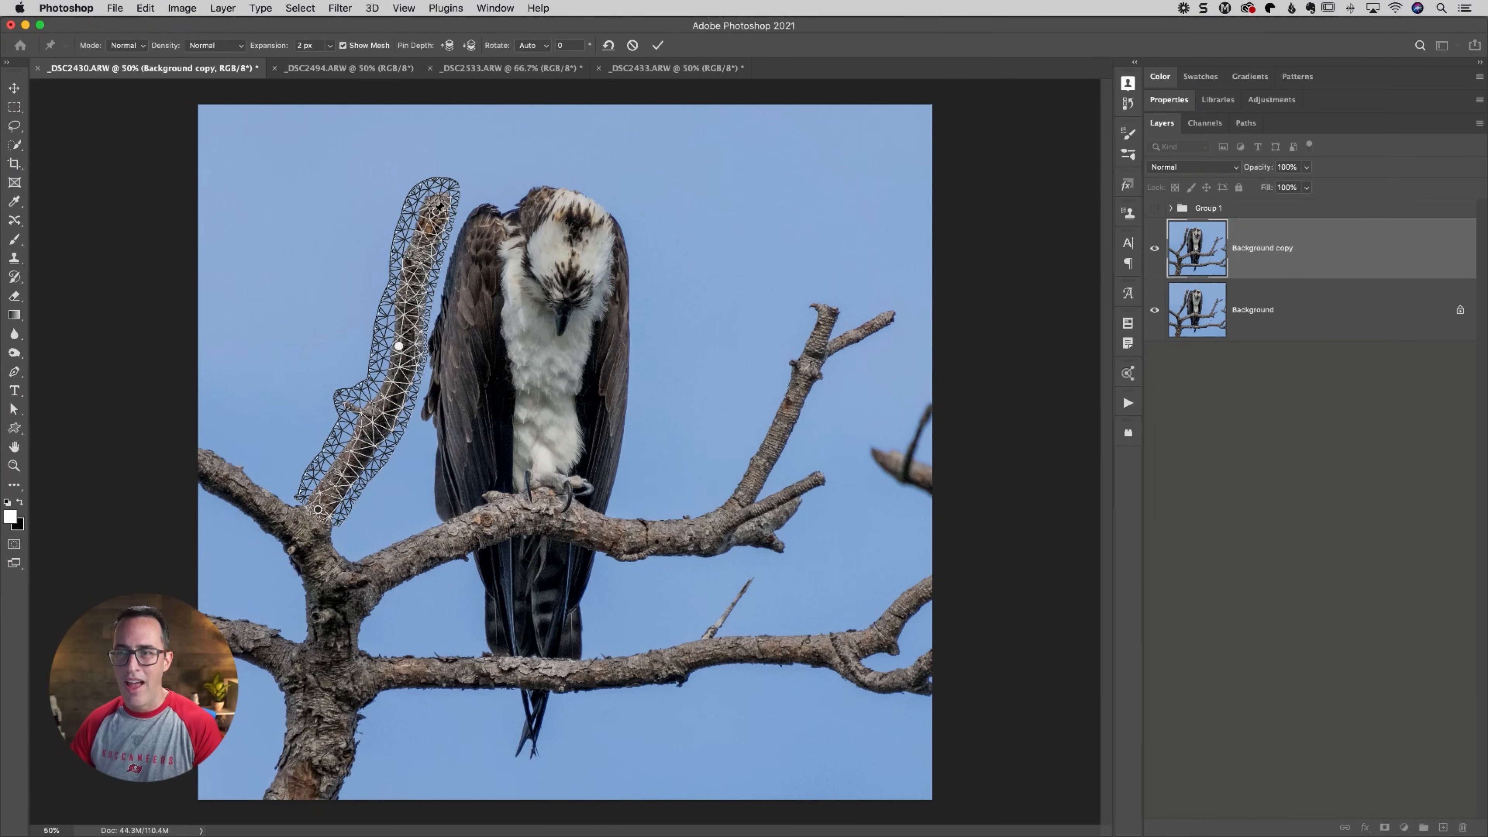
left_click_drag(437, 207, 402, 207)
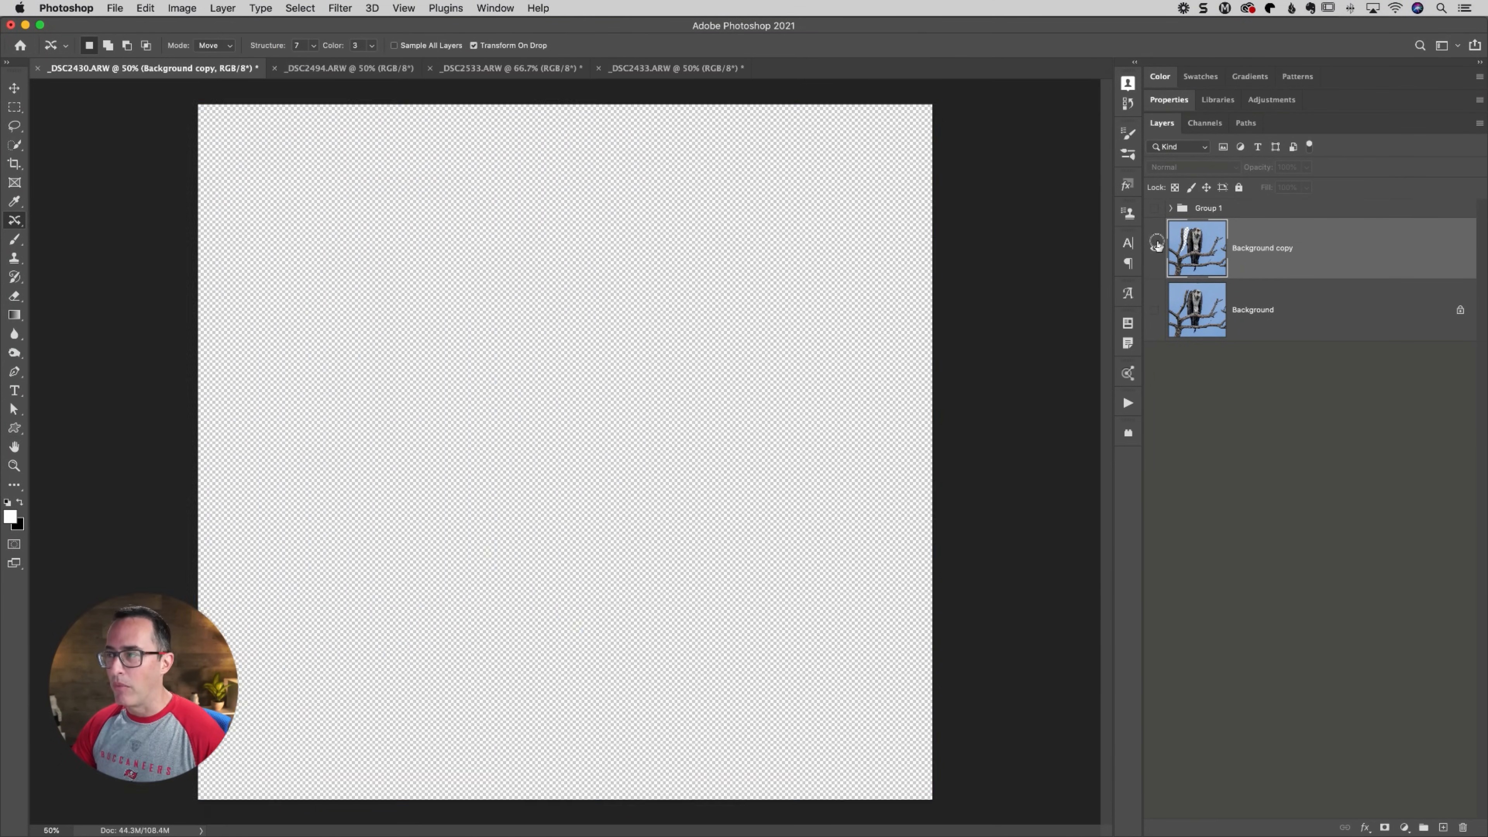
left_click(1155, 248)
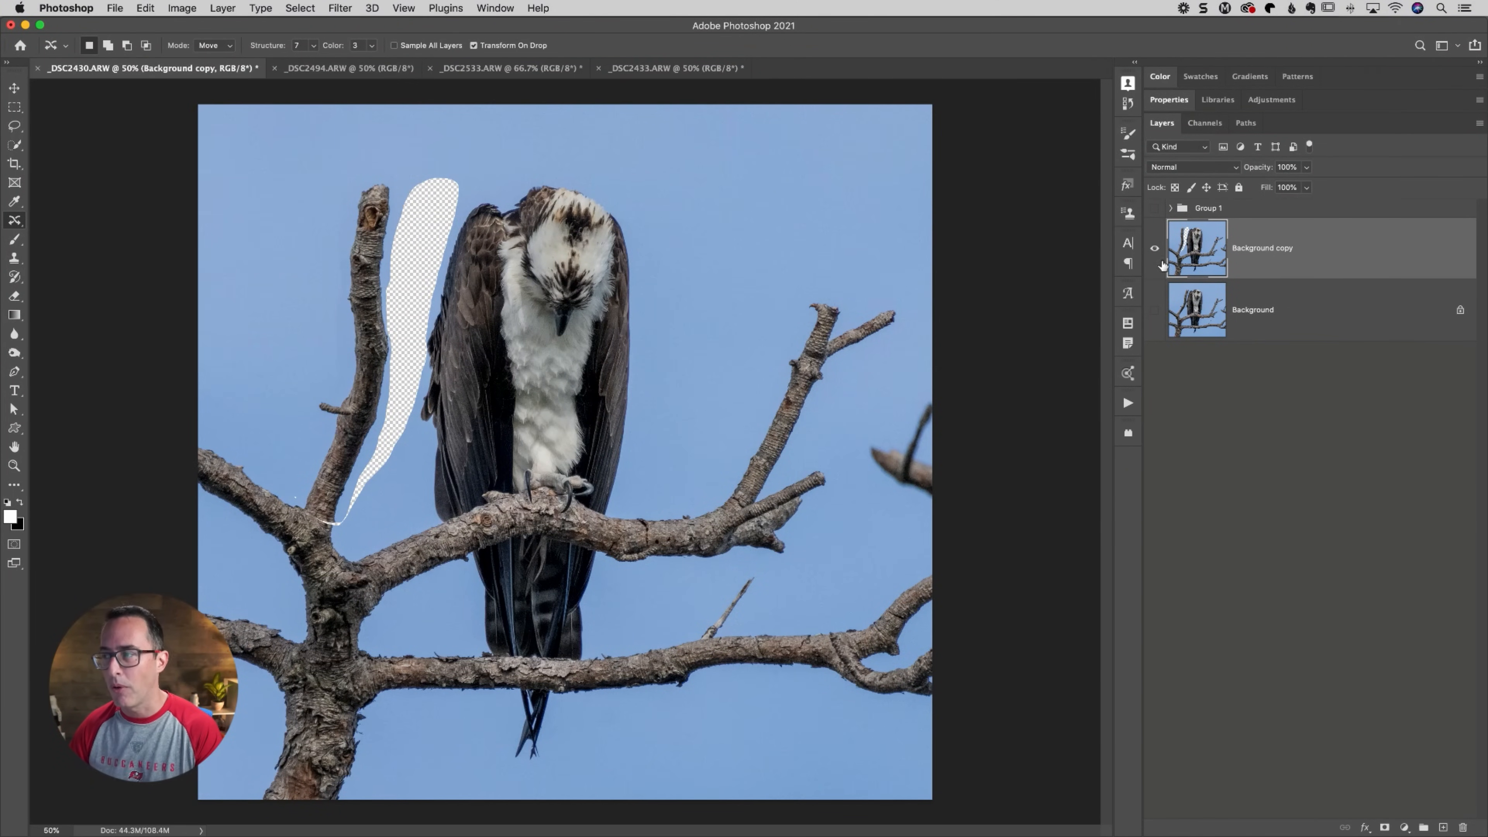
left_click(1155, 310)
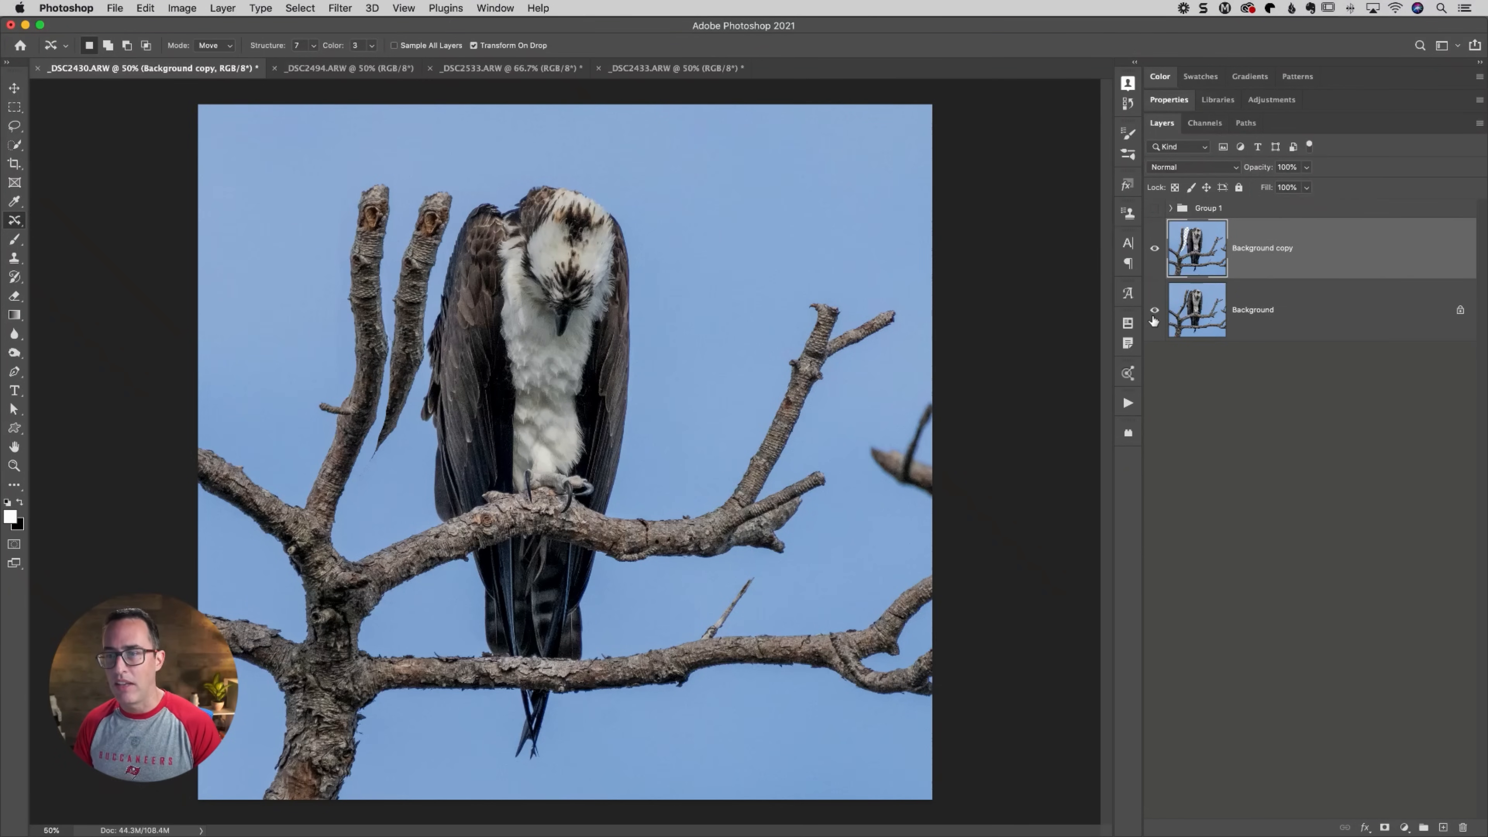
mouse_move(1155, 310)
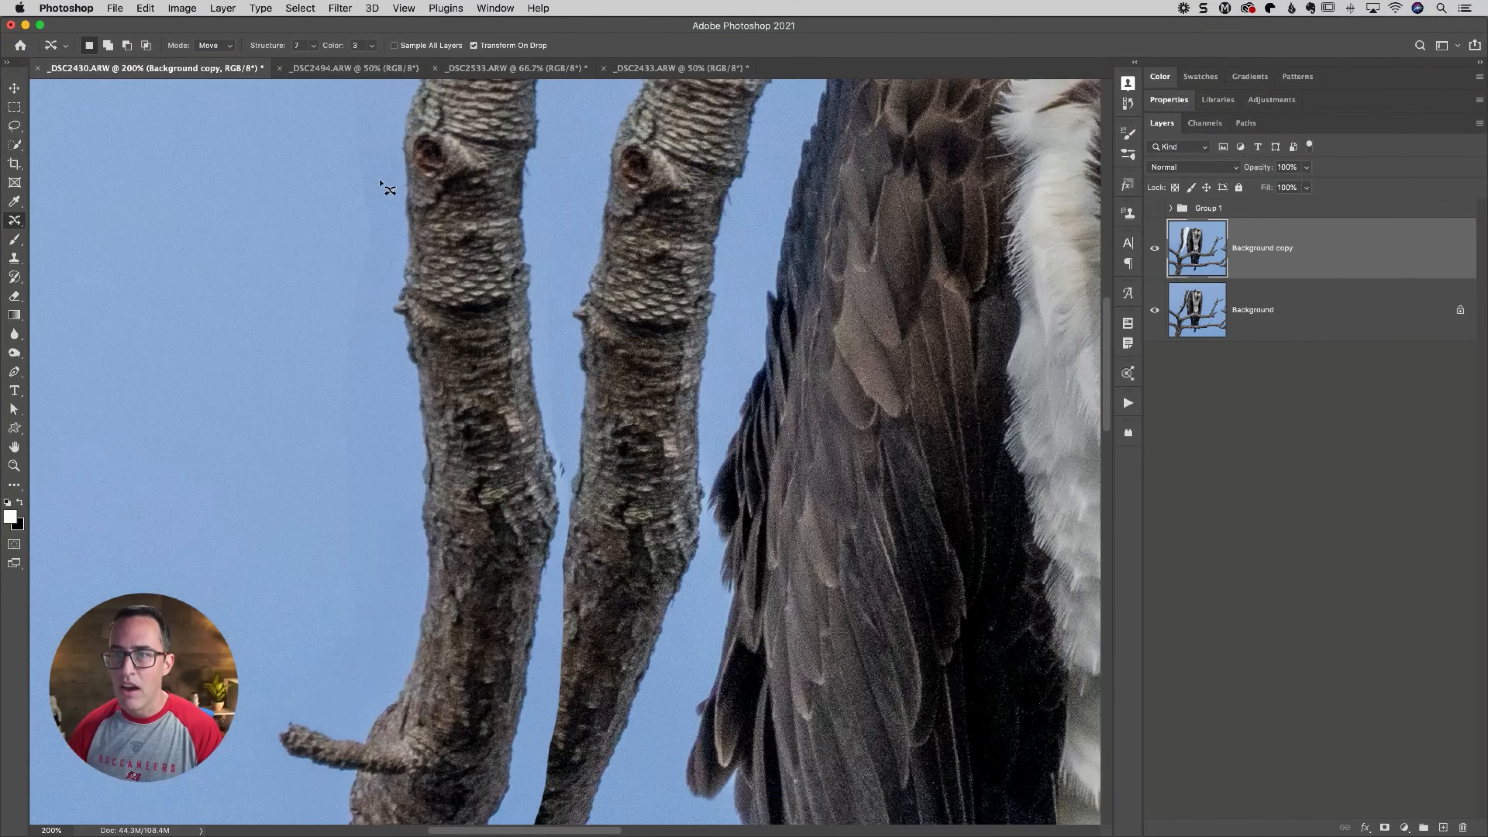
mouse_move(346, 462)
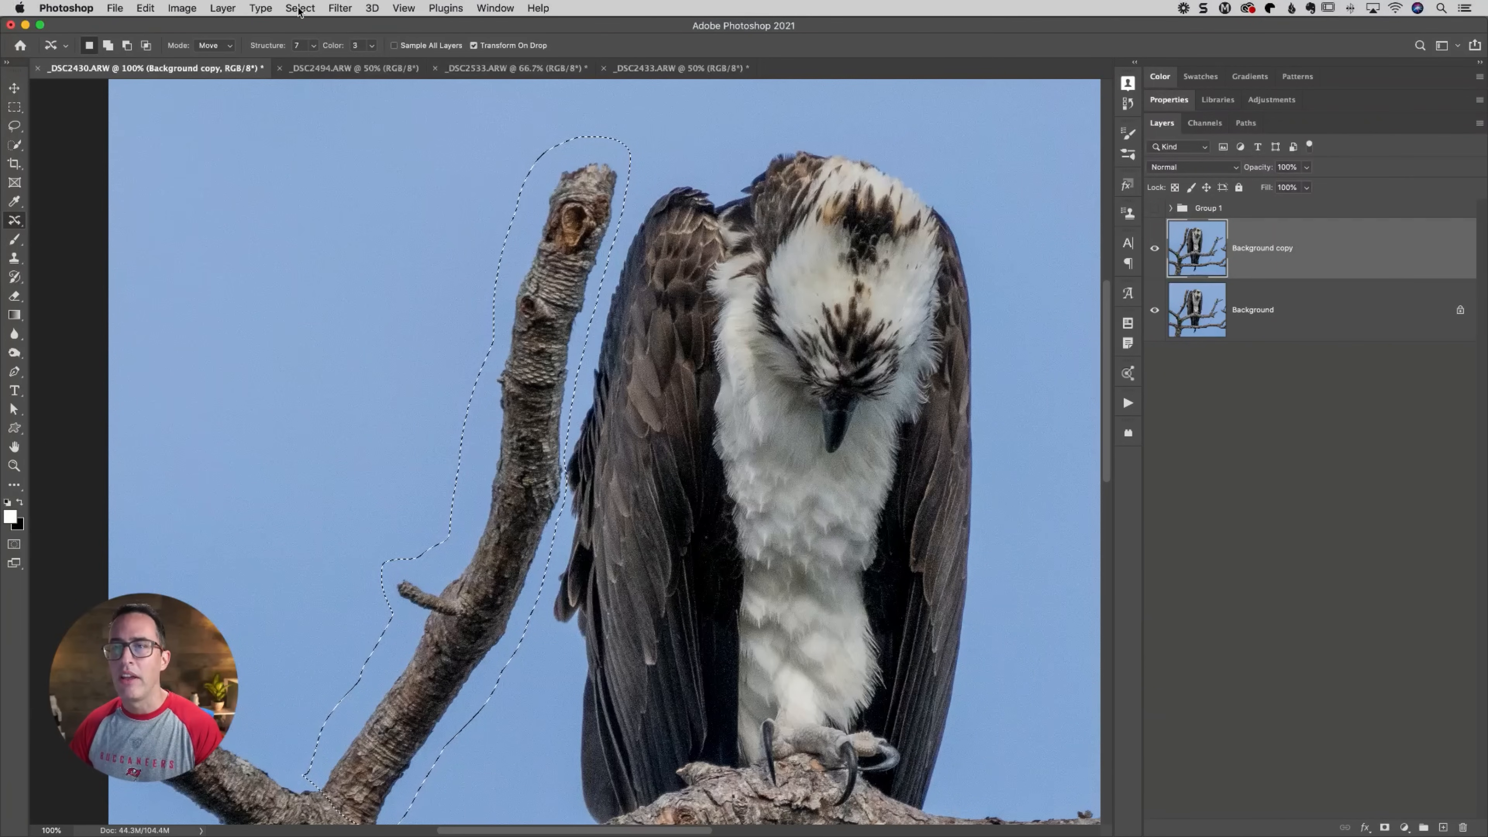
Feather the branch selection by 5 pixels, then start Puppet Warp on it
left_click(300, 8)
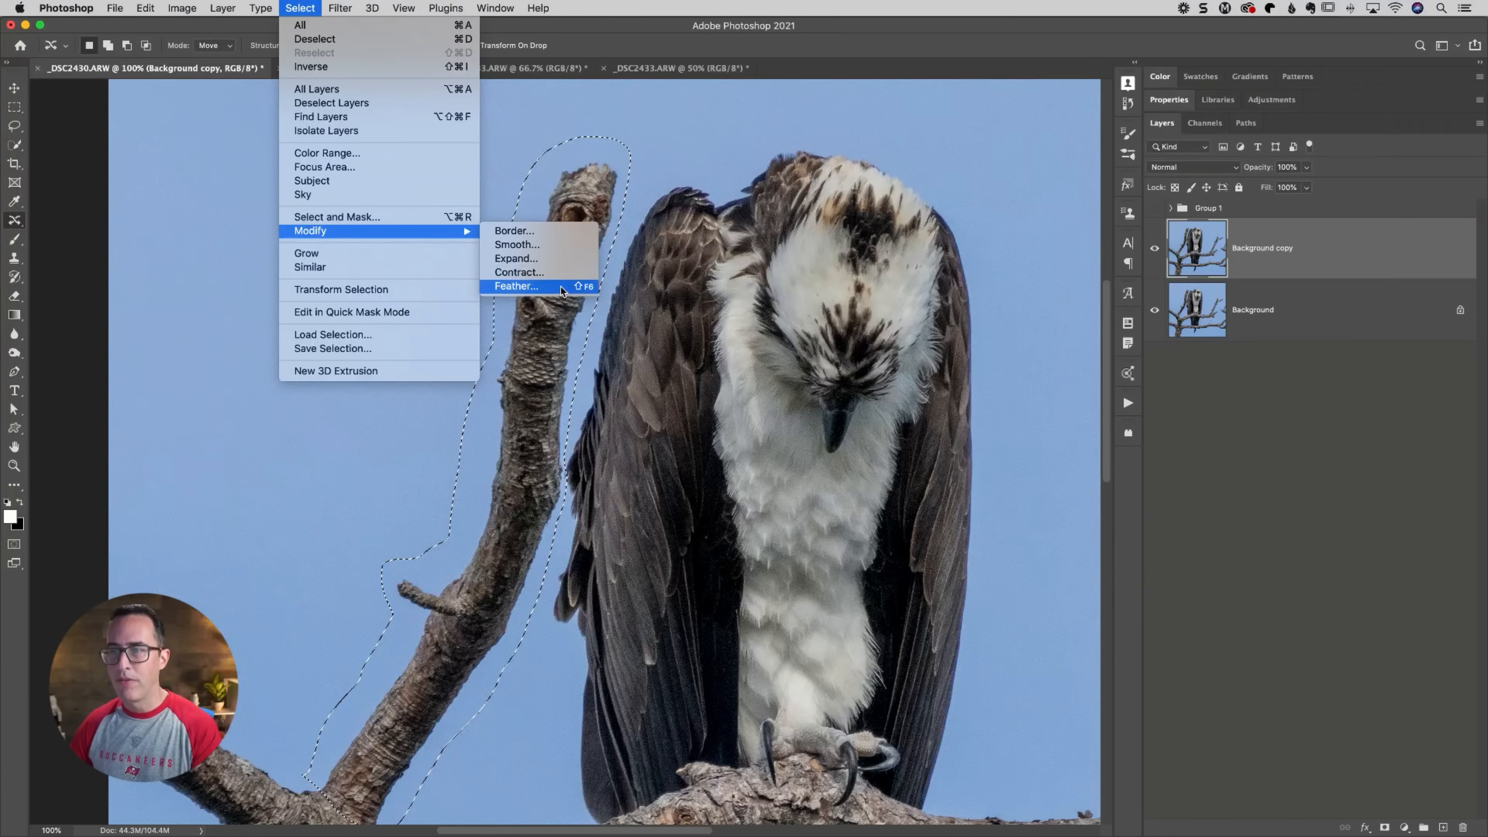
left_click(517, 286)
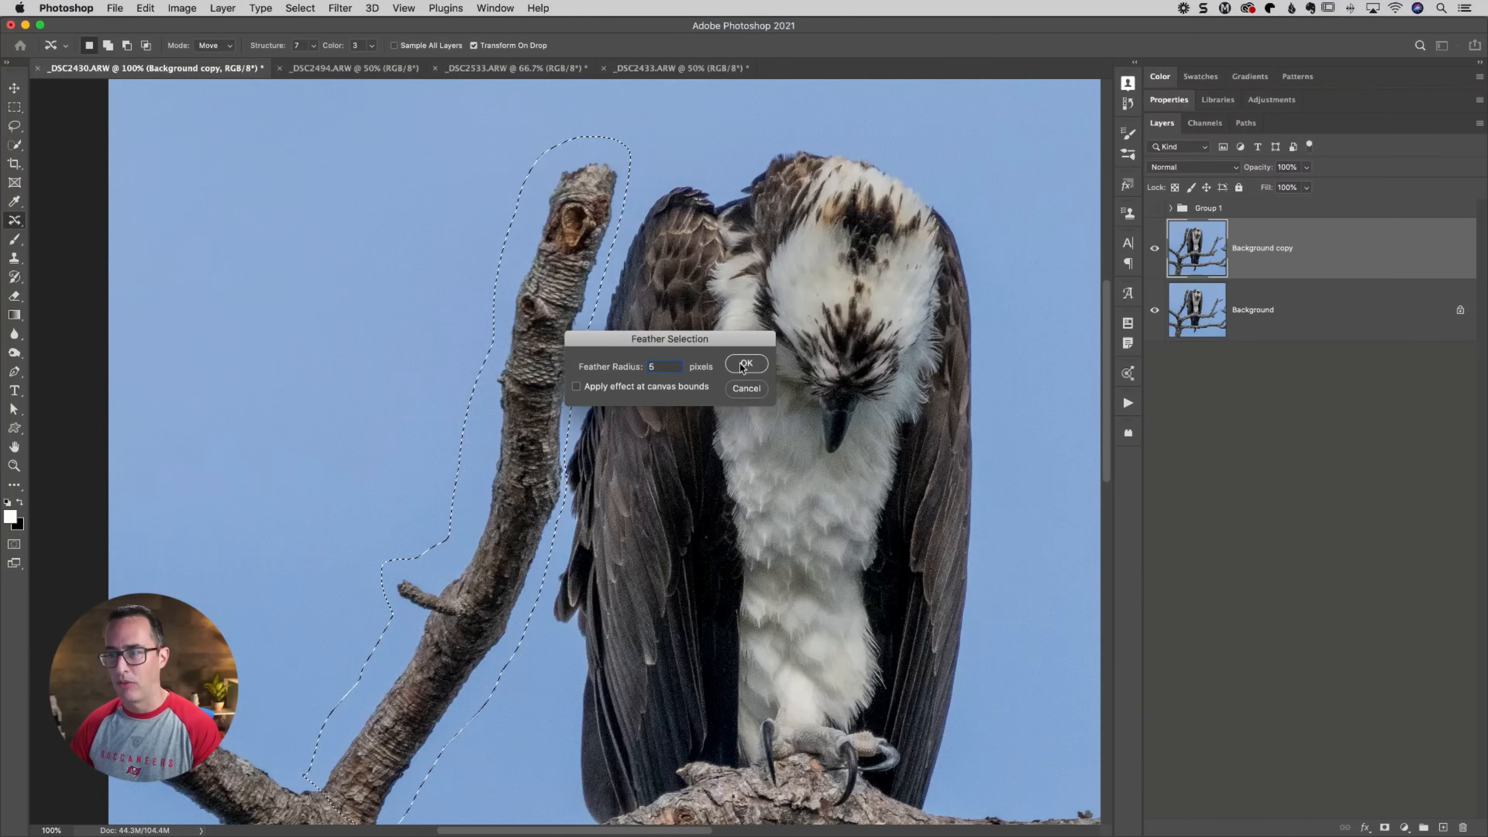
left_click(749, 363)
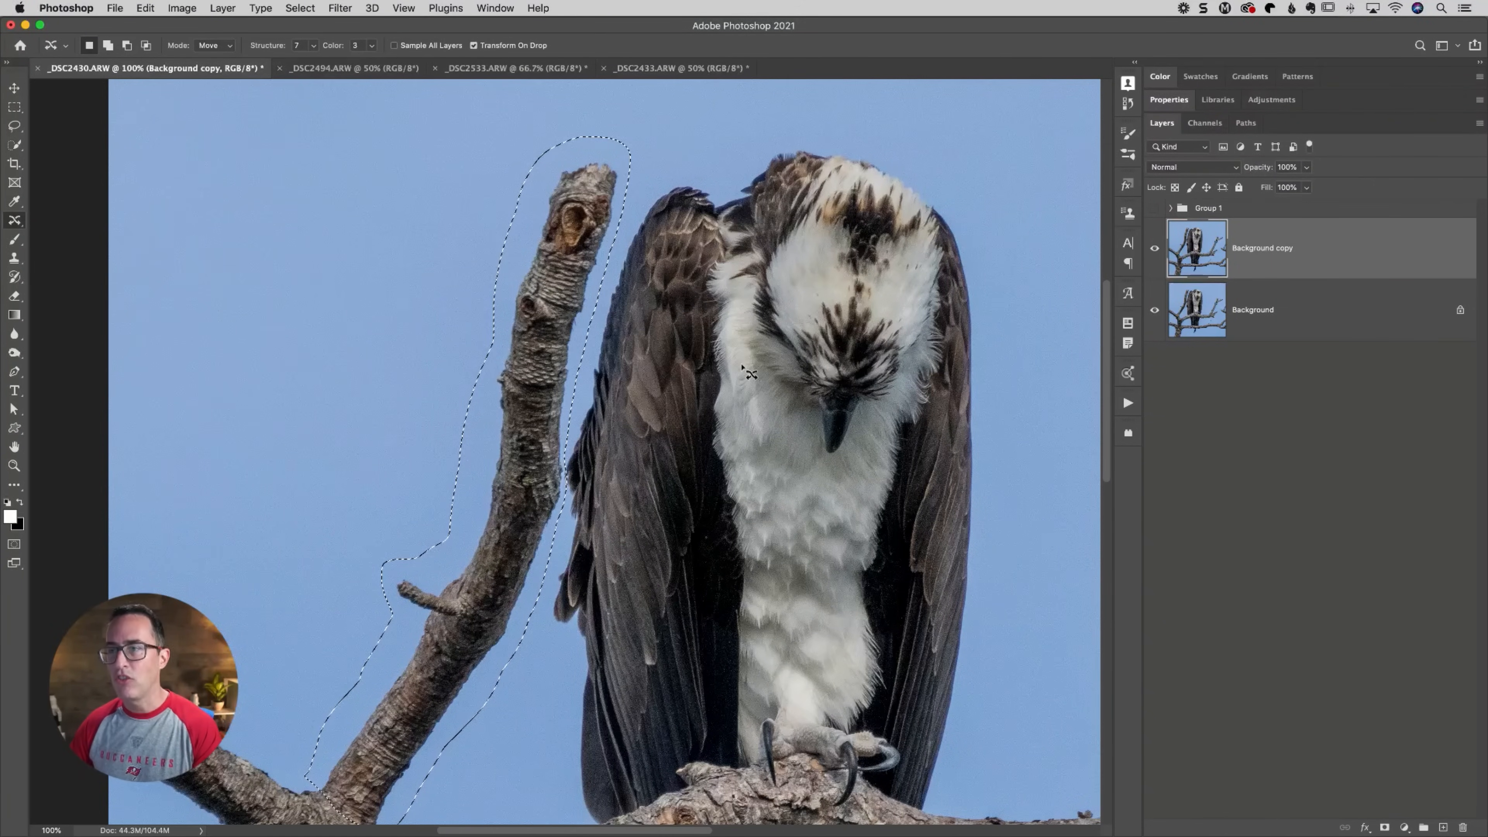
mouse_move(591, 333)
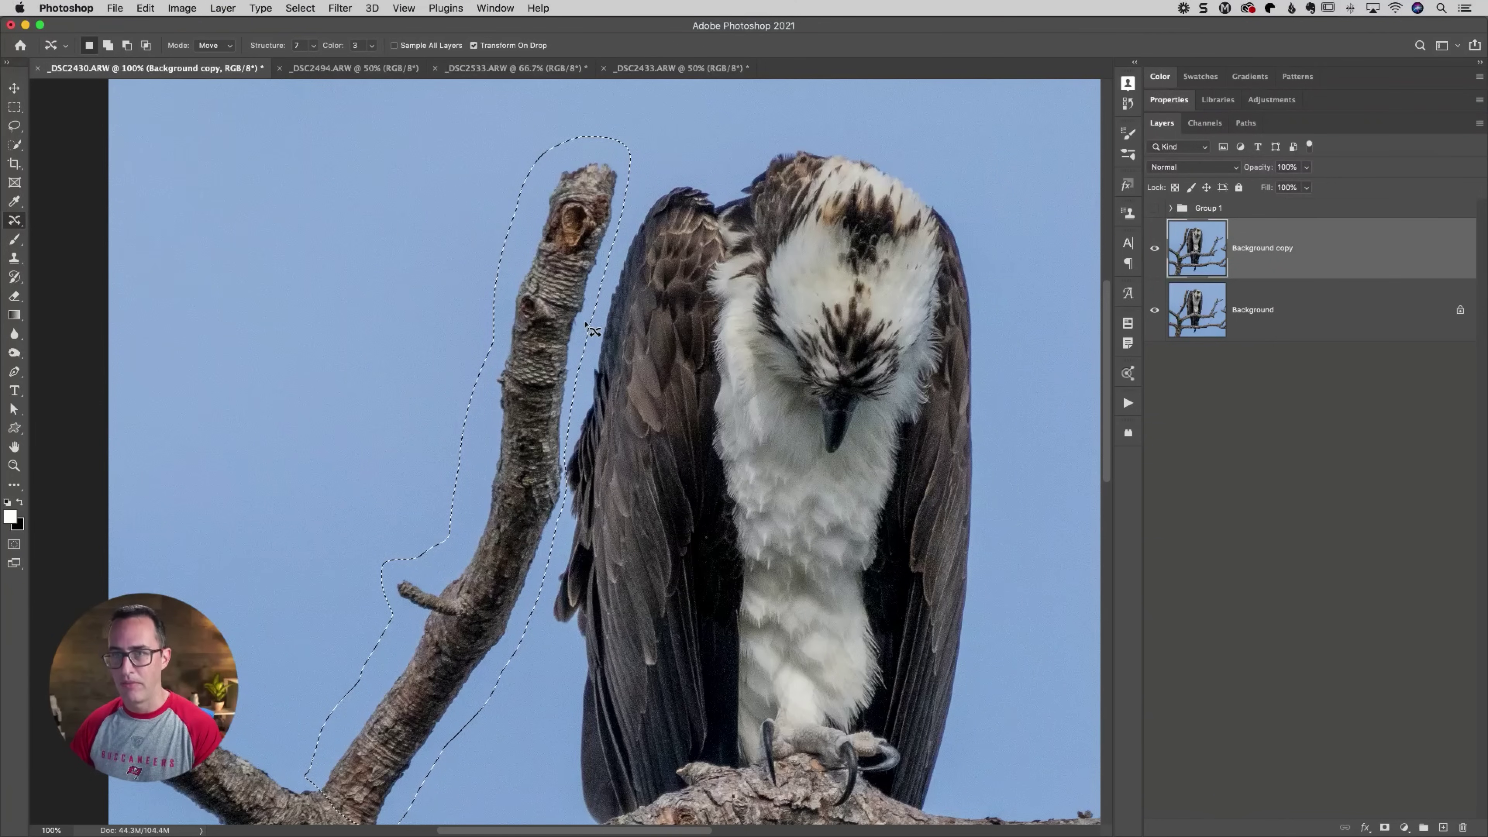
left_click(144, 8)
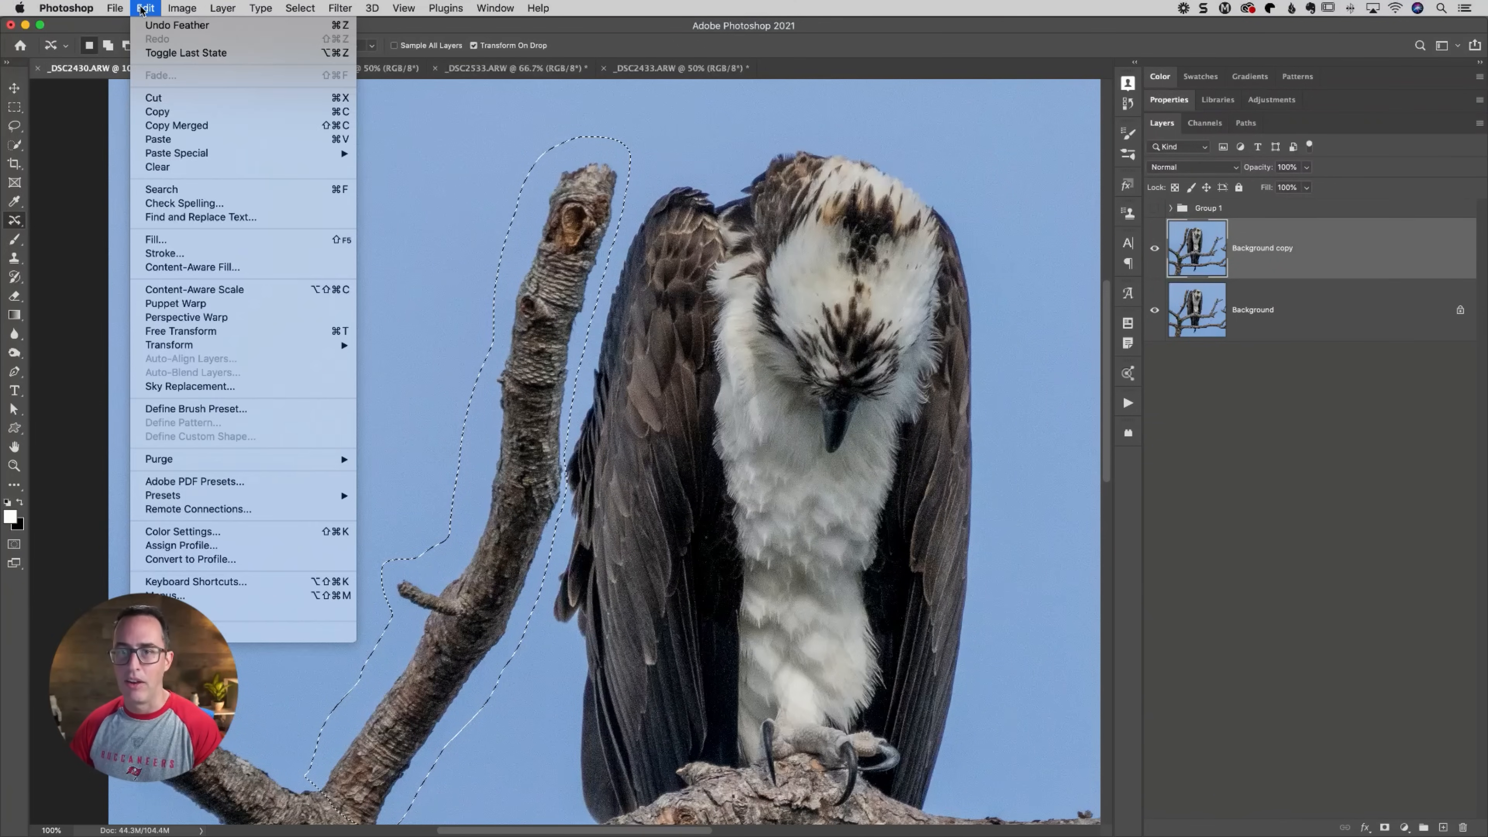
mouse_move(185, 304)
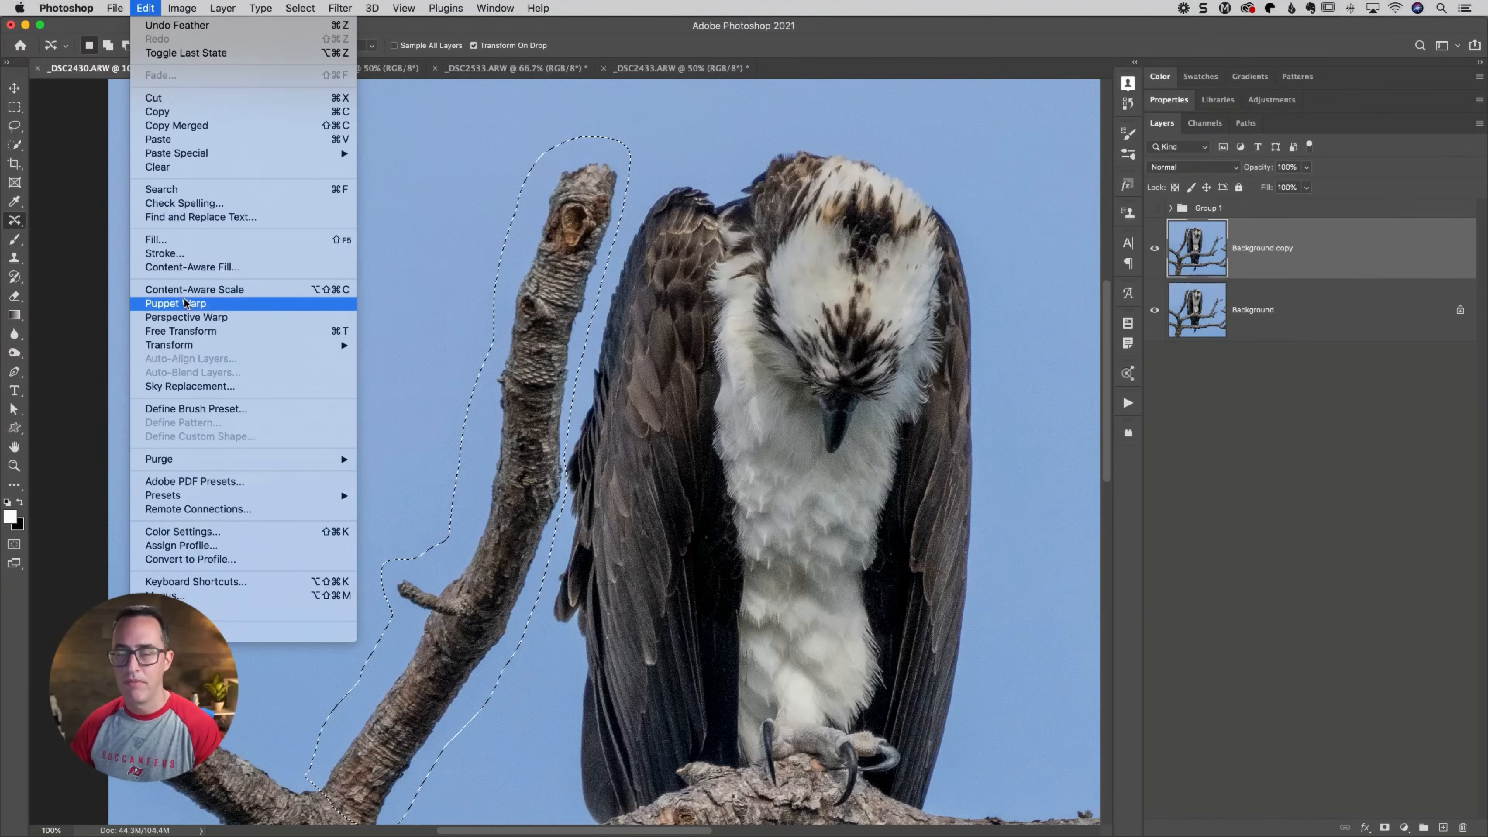
left_click(176, 304)
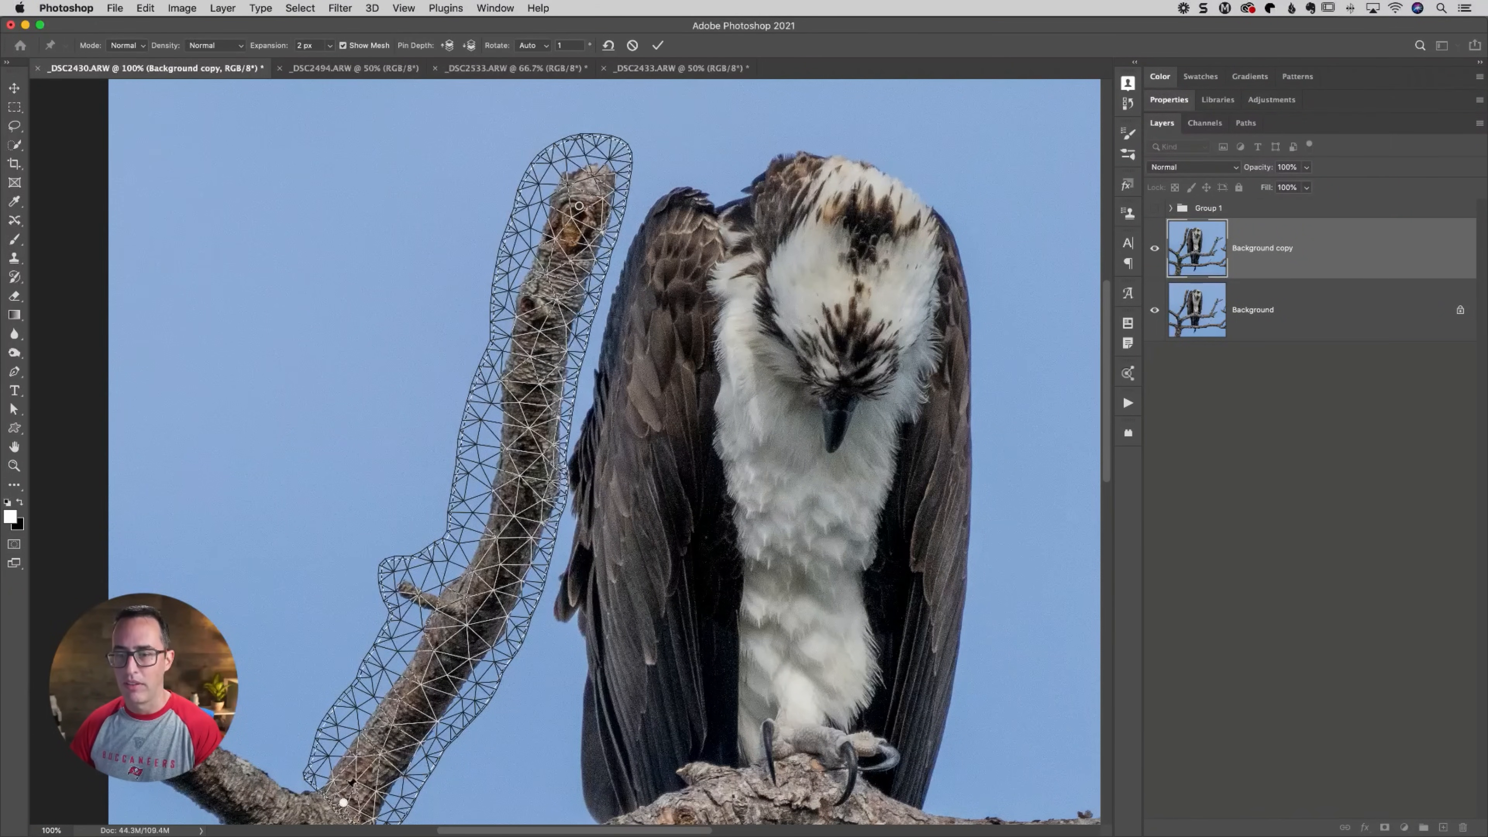
Pin the top of the branch and pull it left, away from the osprey
left_click_drag(577, 207, 558, 202)
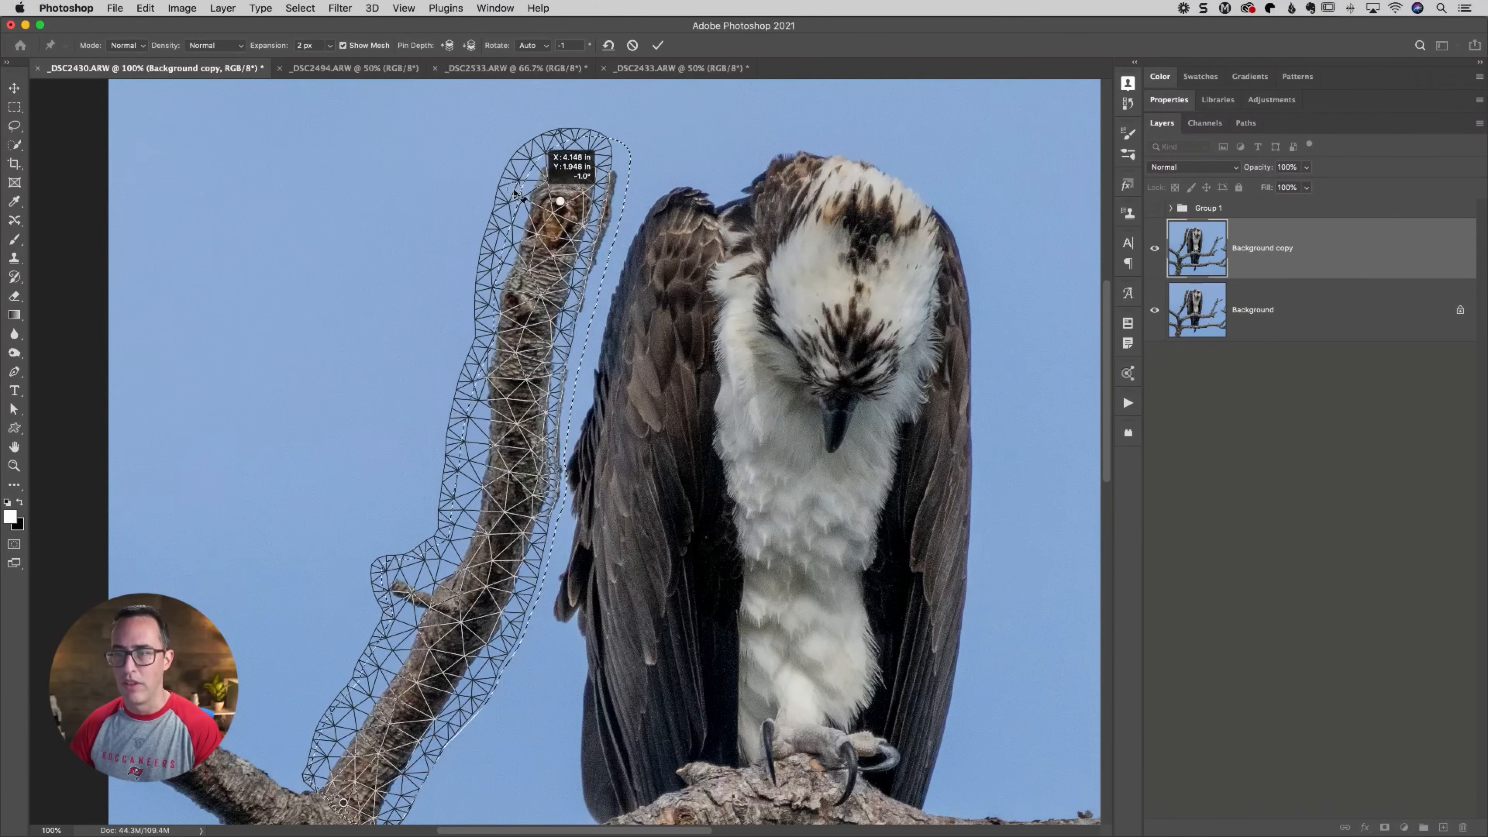
left_click_drag(559, 199, 470, 190)
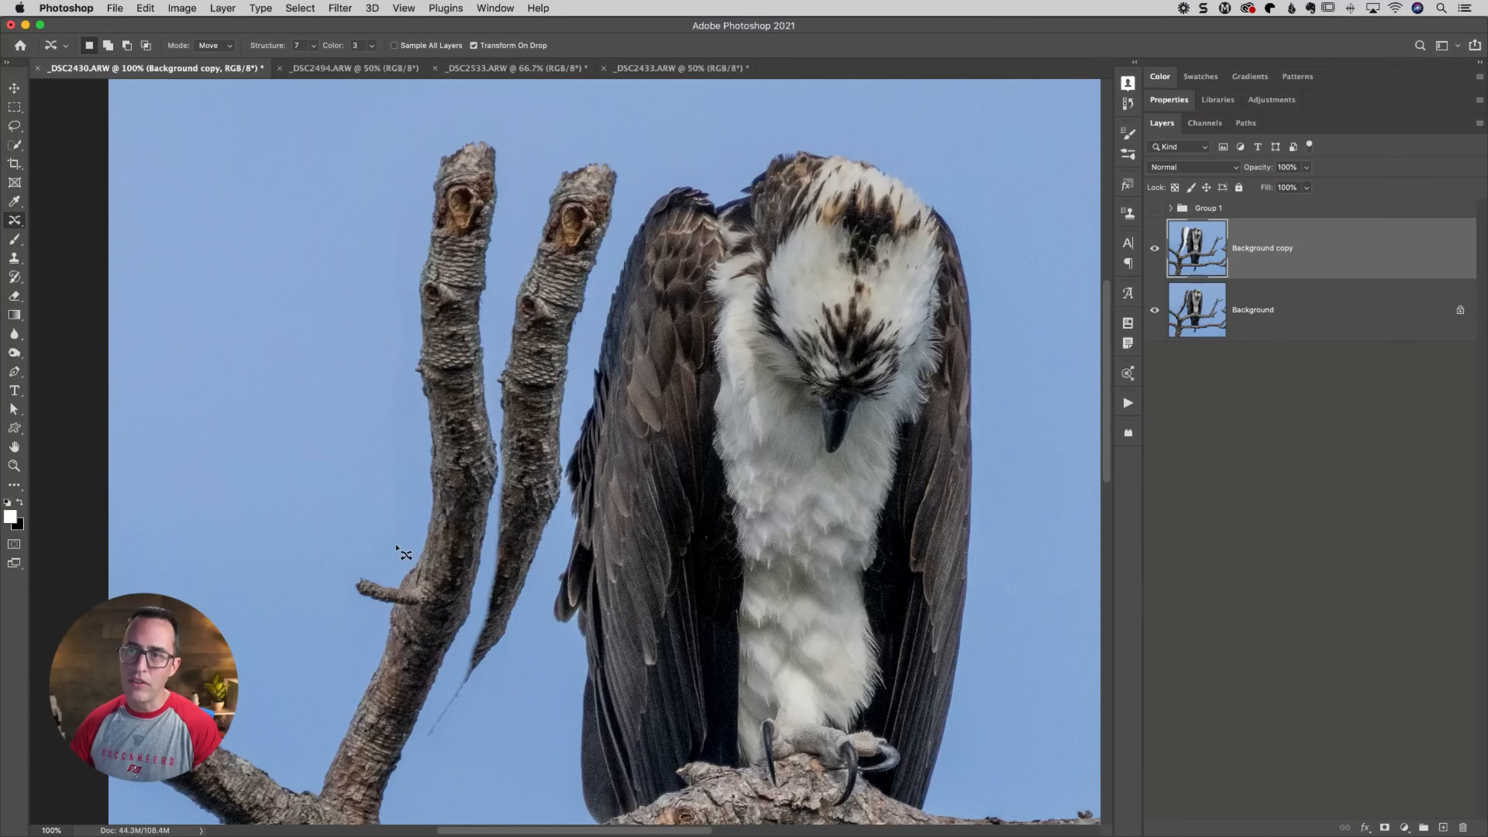
mouse_move(413, 398)
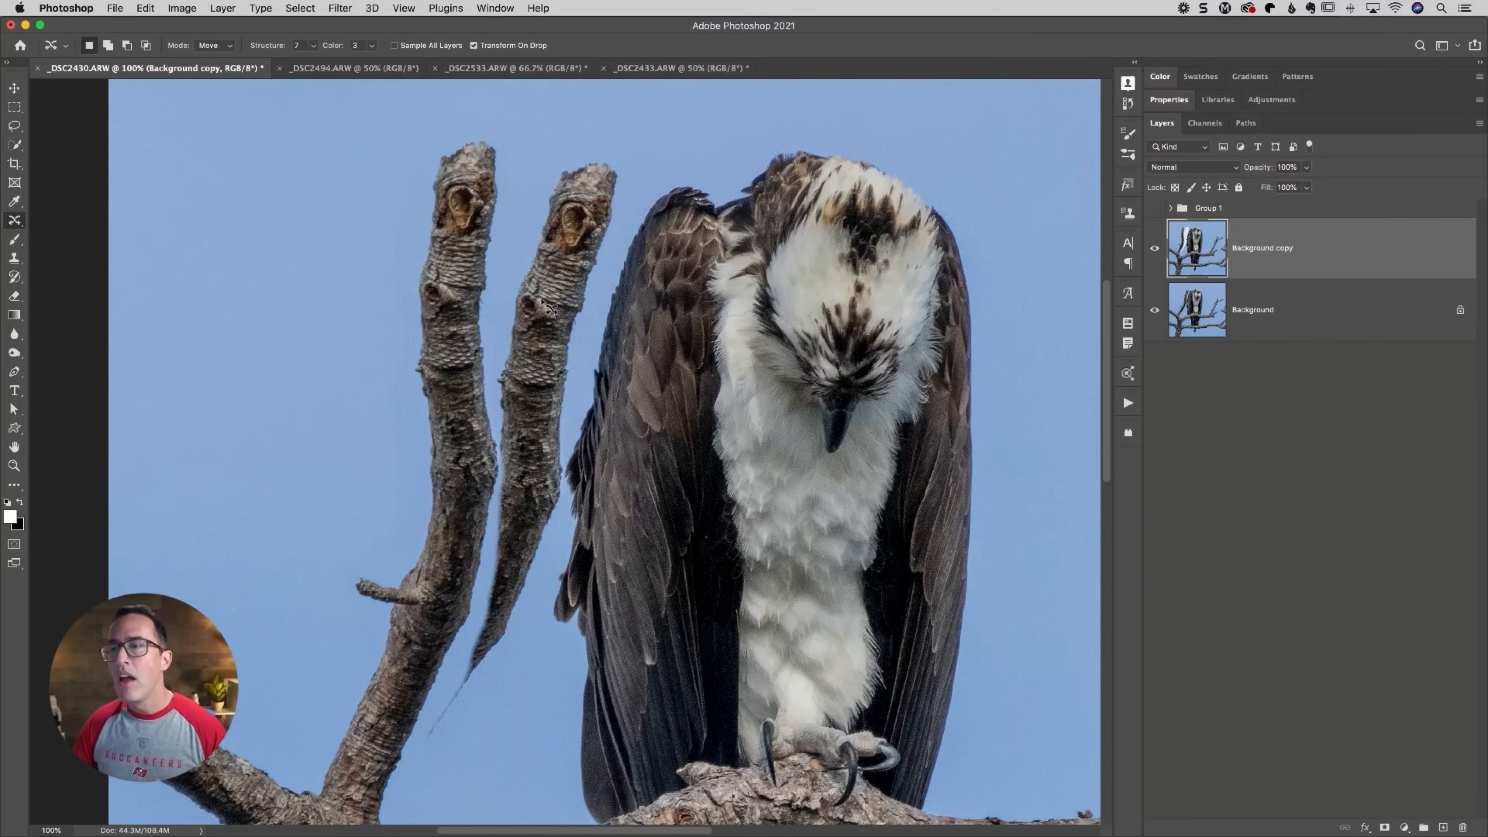
mouse_move(498, 454)
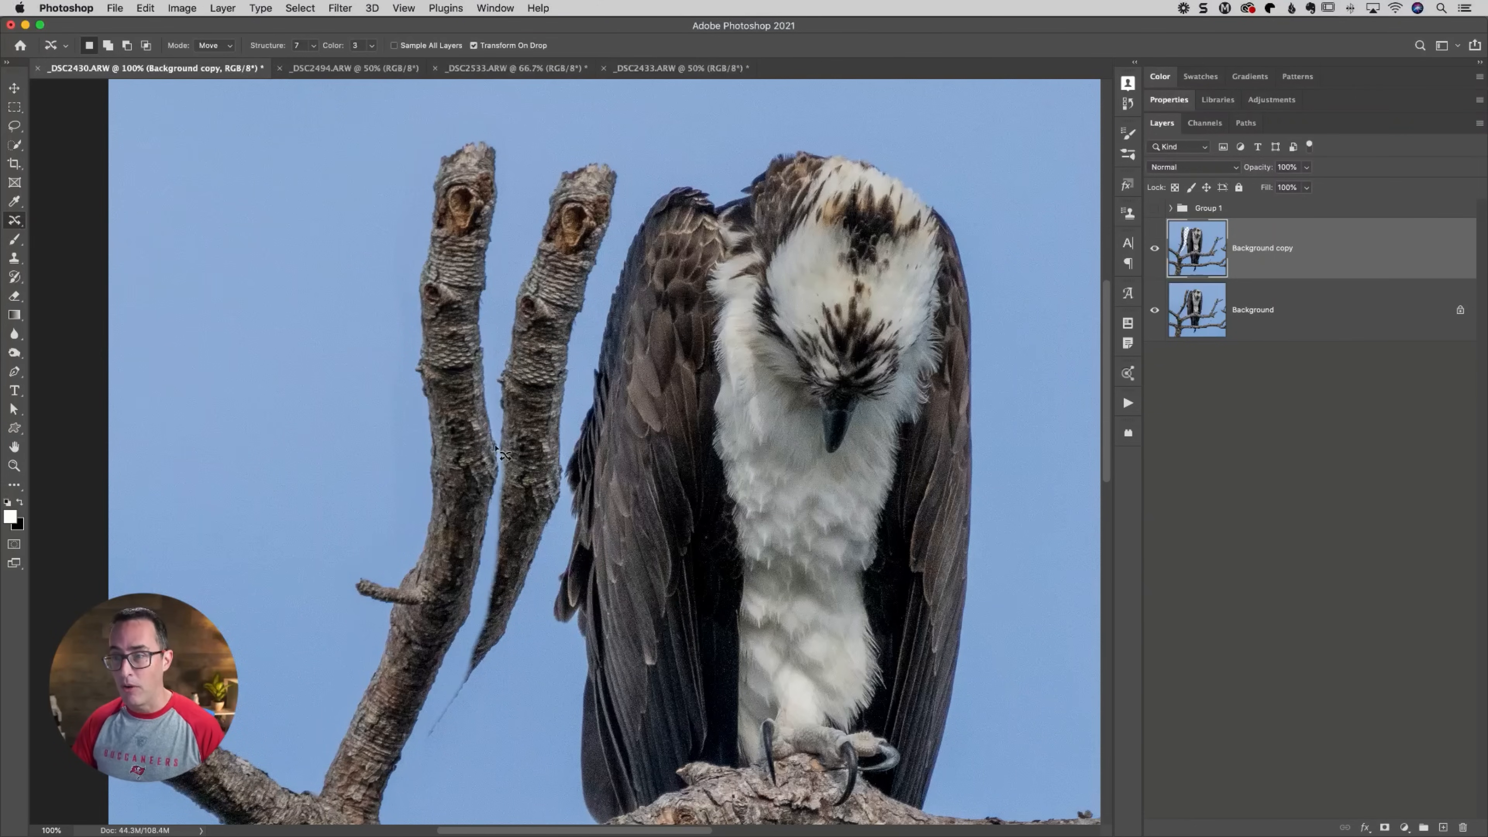
mouse_move(507, 558)
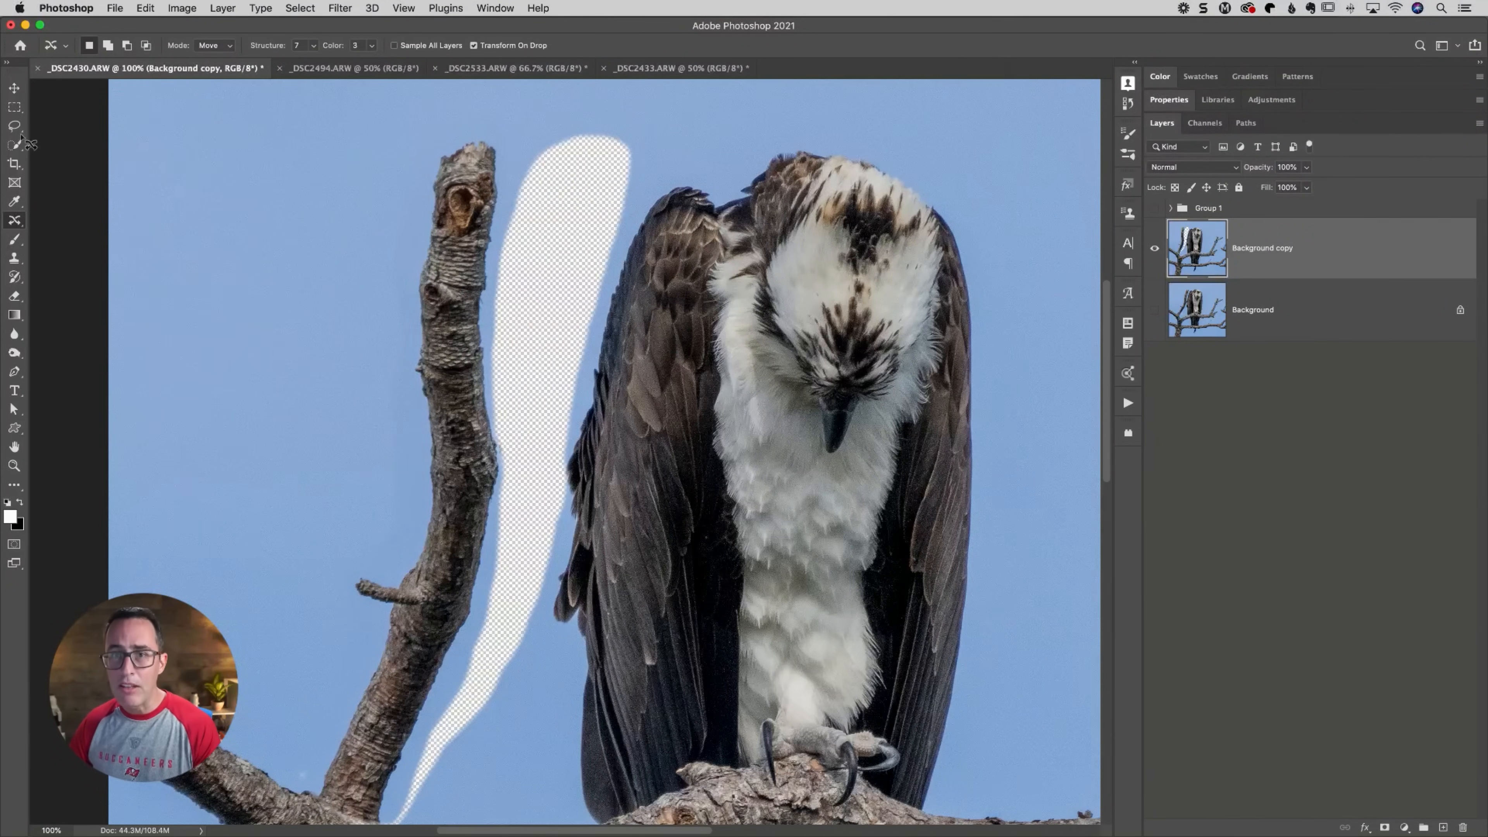
Outline the transparent gap left by the branch with a freehand Lasso selection
left_click(14, 125)
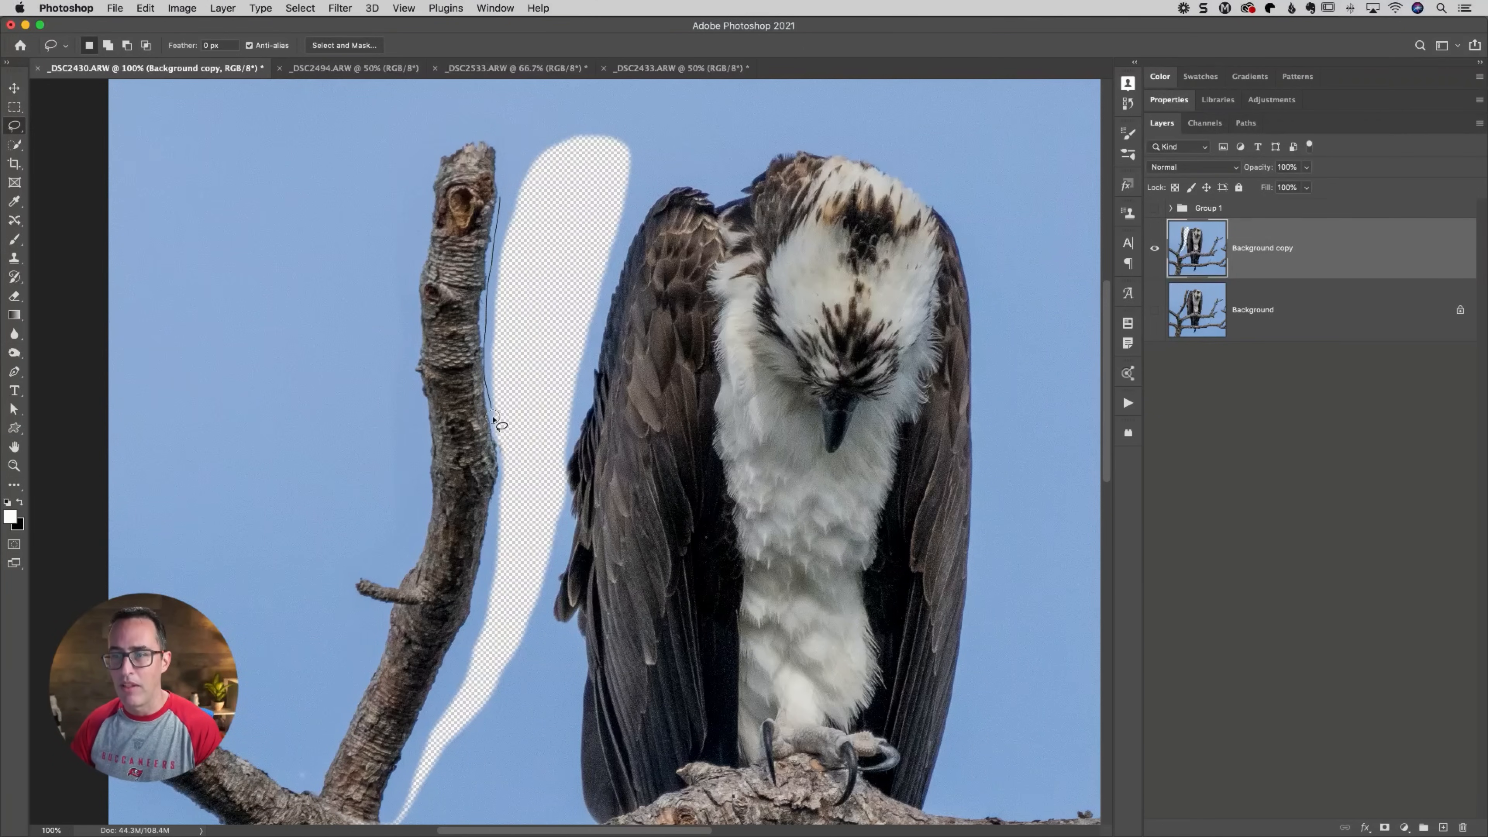
left_click_drag(500, 423, 501, 541)
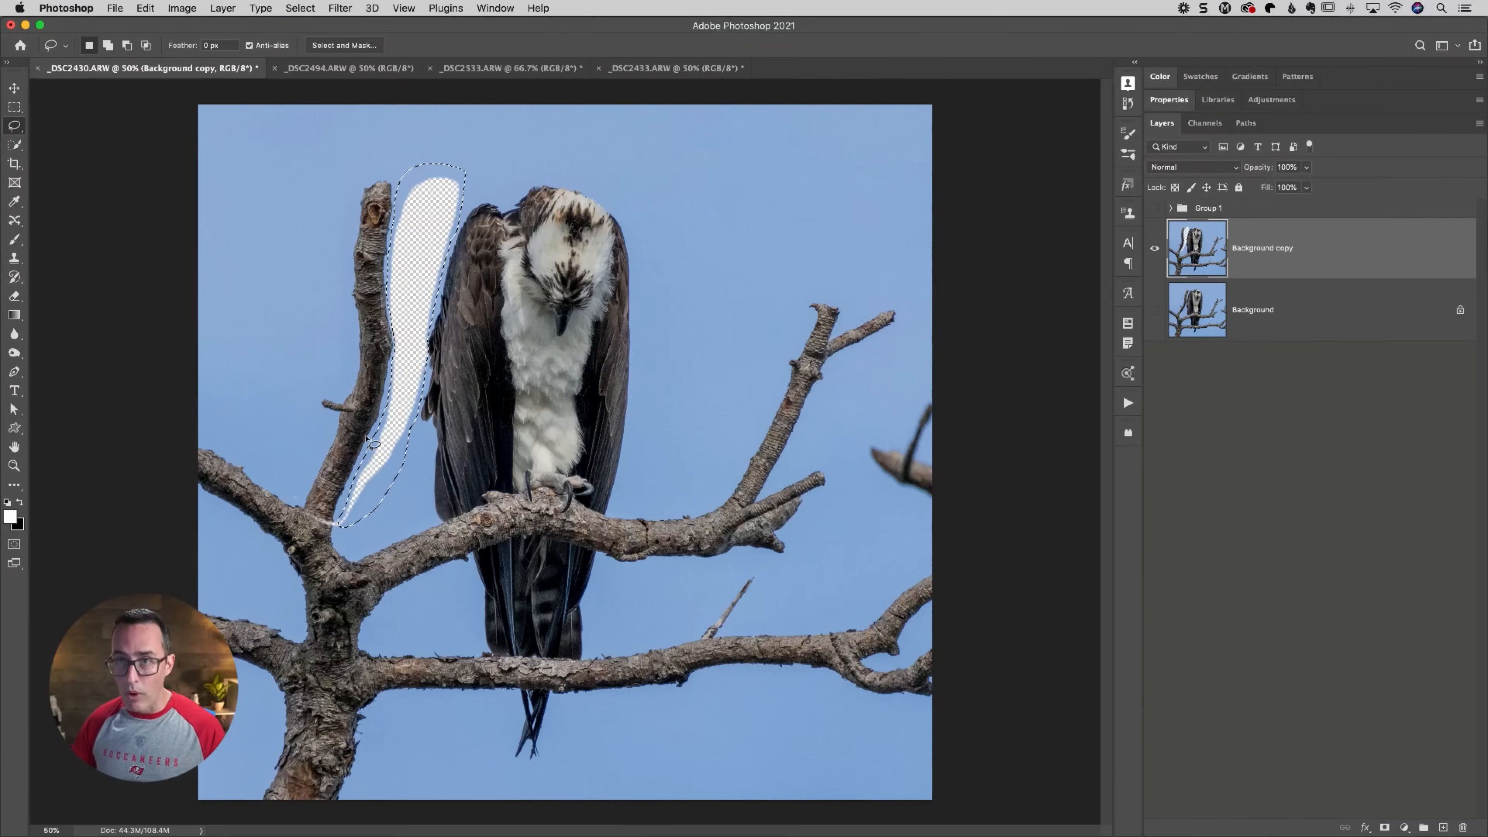
left_click(146, 7)
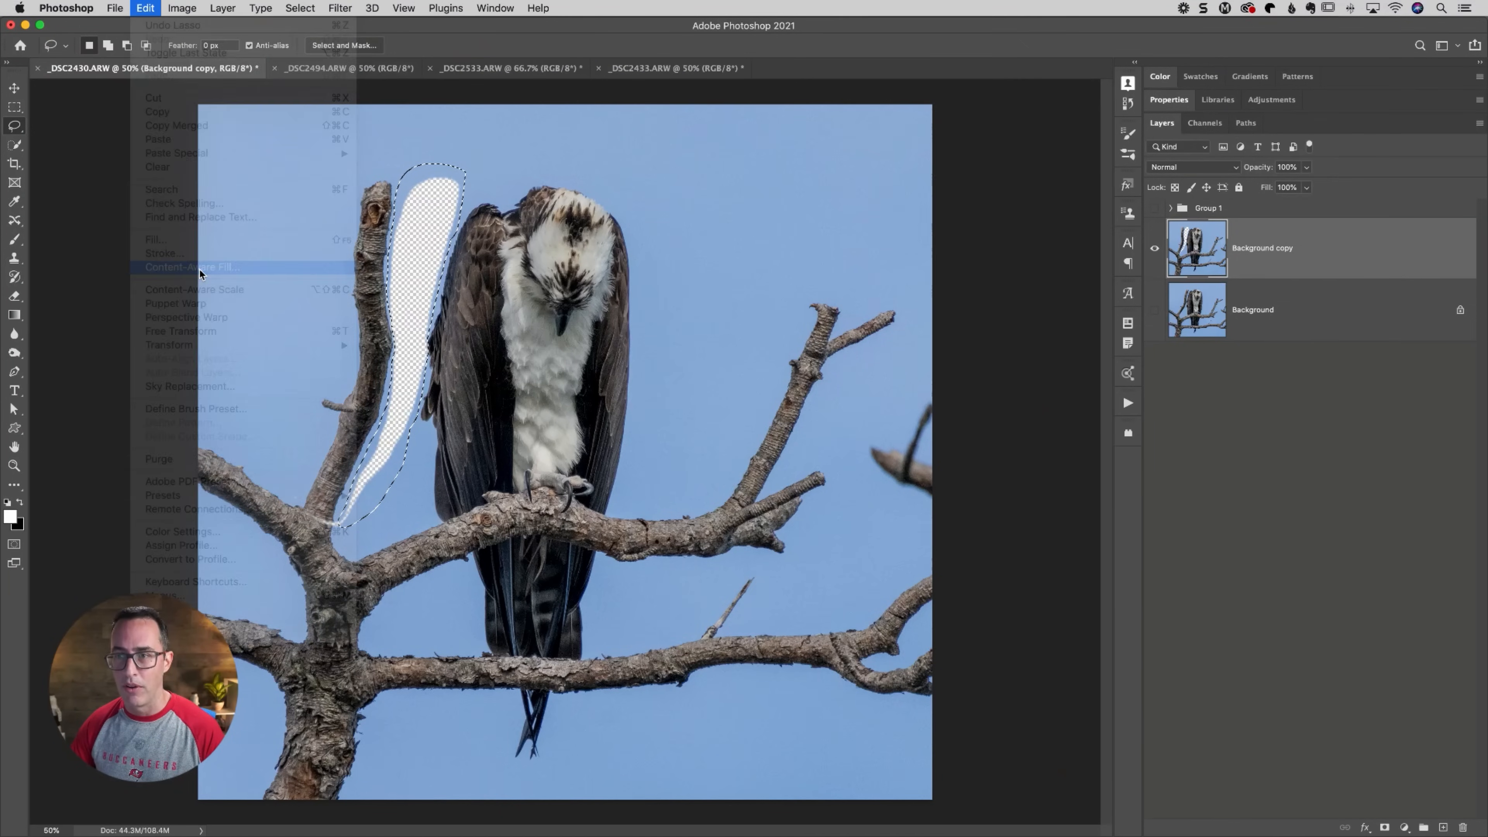
Start Content-Aware Fill and paint the sampling area over the sky left of and above the osprey
left_click(189, 268)
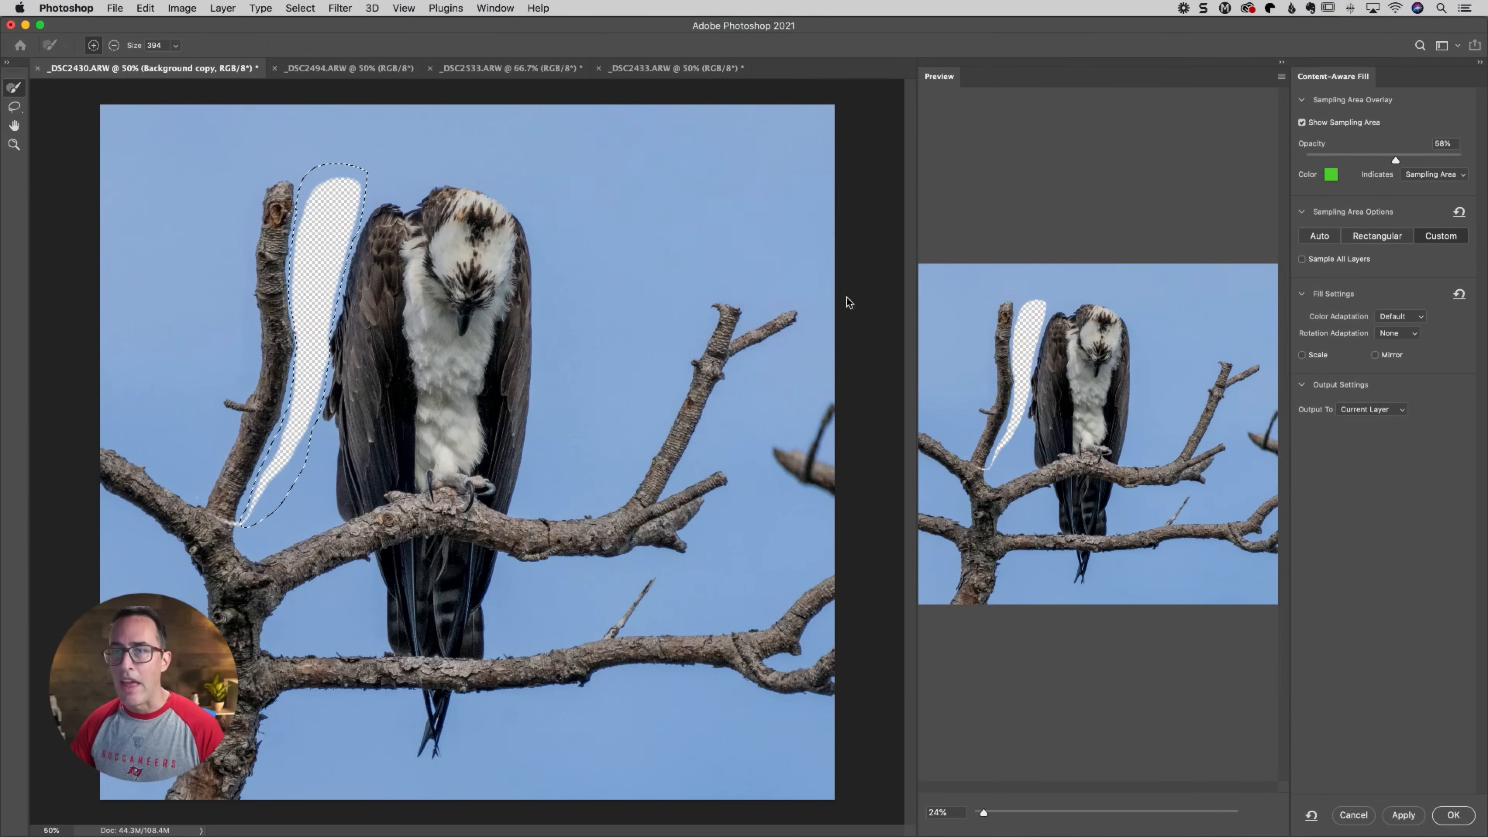
mouse_move(154, 173)
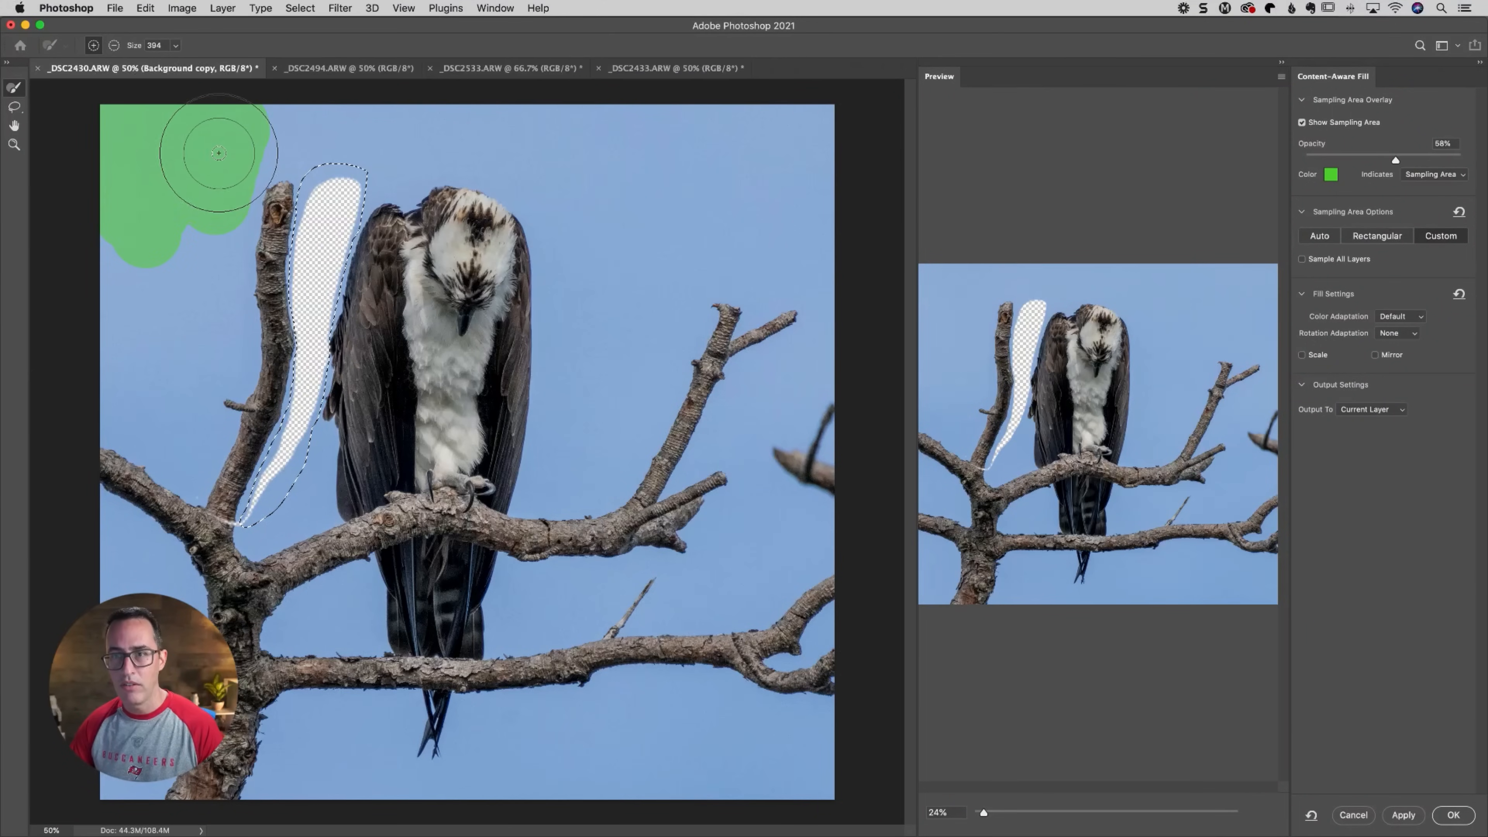
left_click_drag(218, 153, 157, 422)
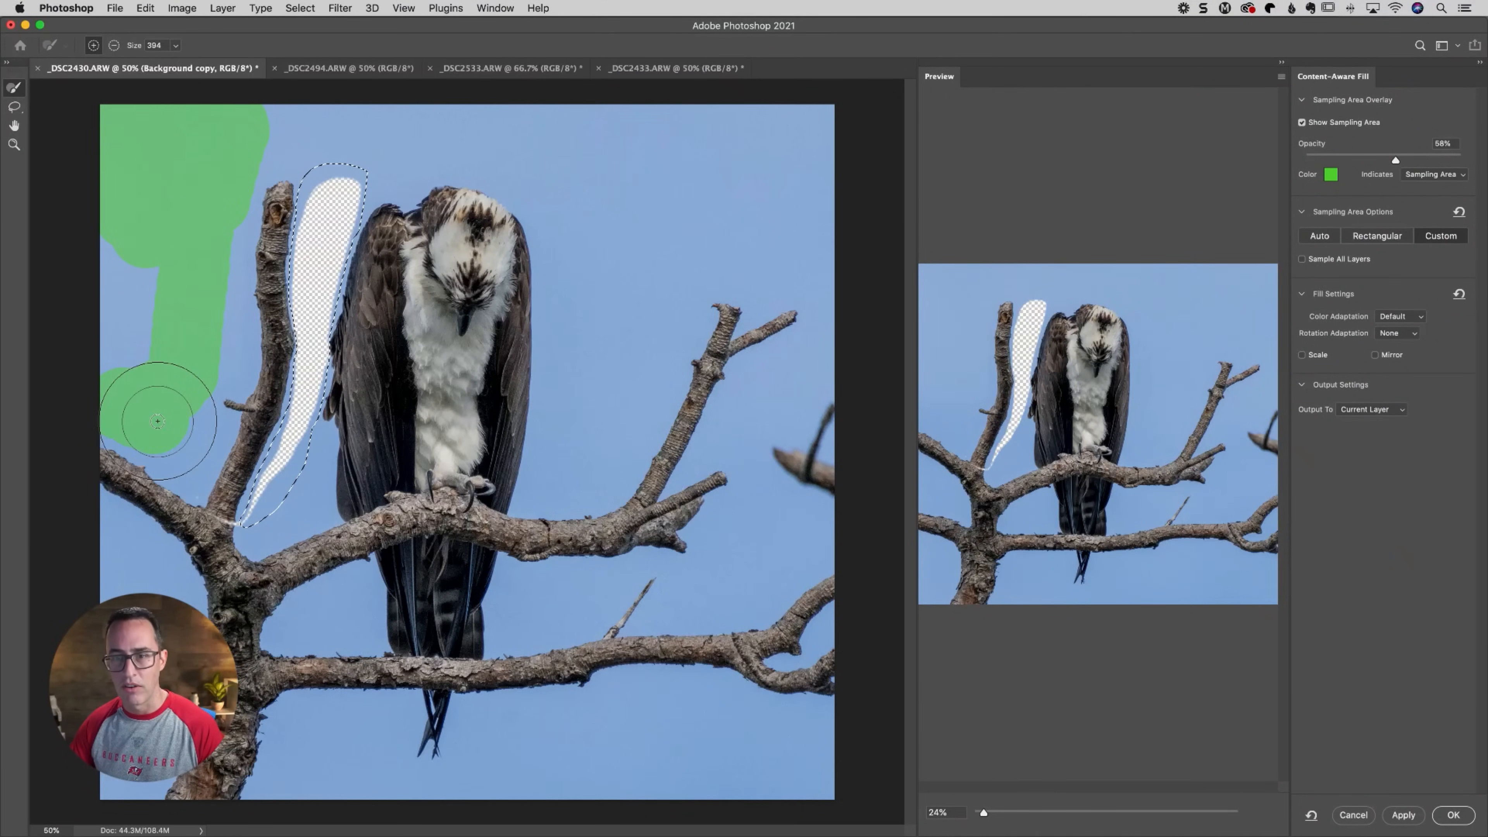
left_click_drag(157, 420, 201, 163)
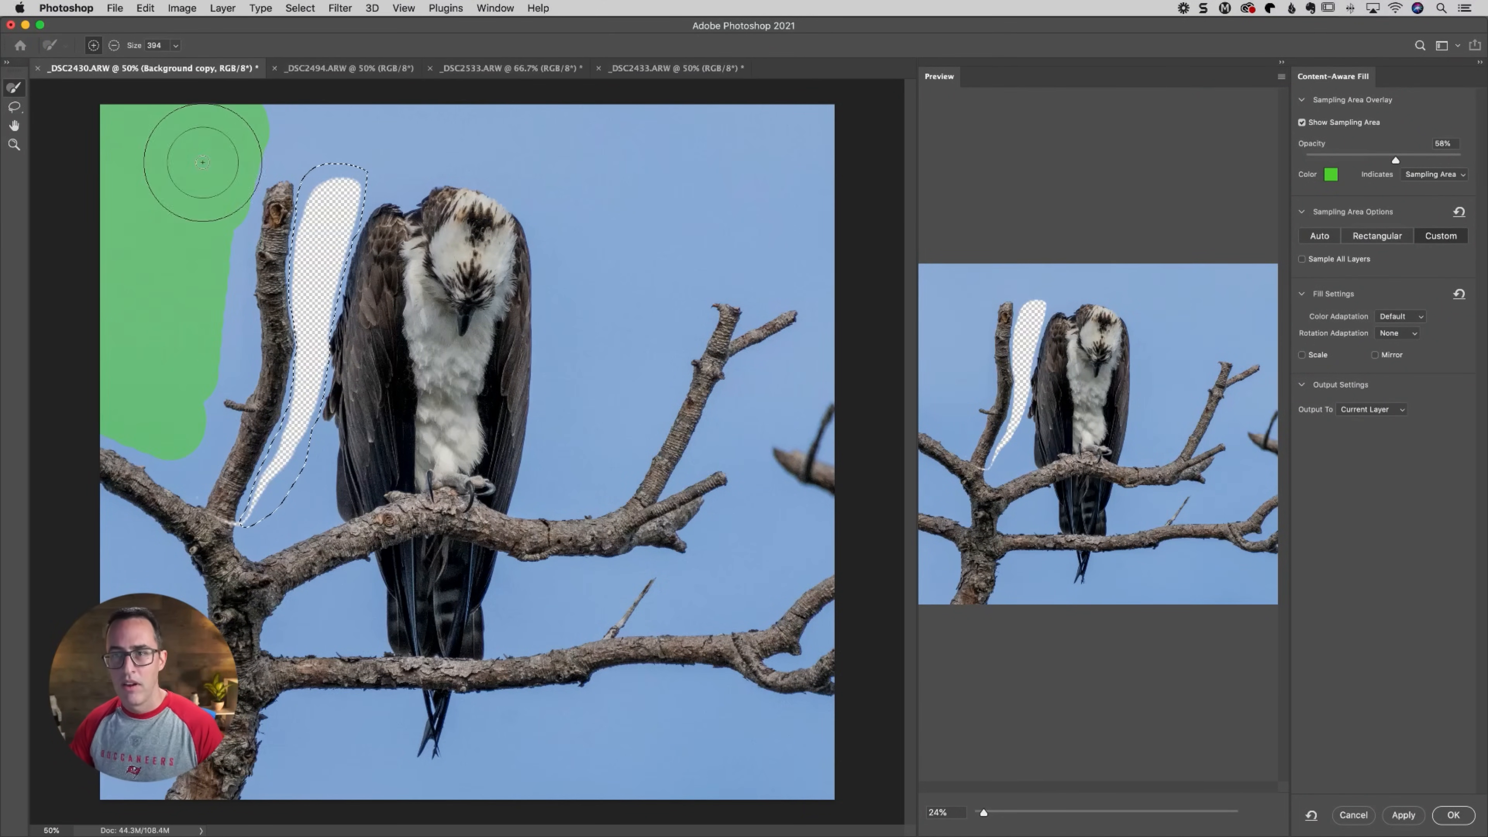
left_click_drag(202, 161, 444, 147)
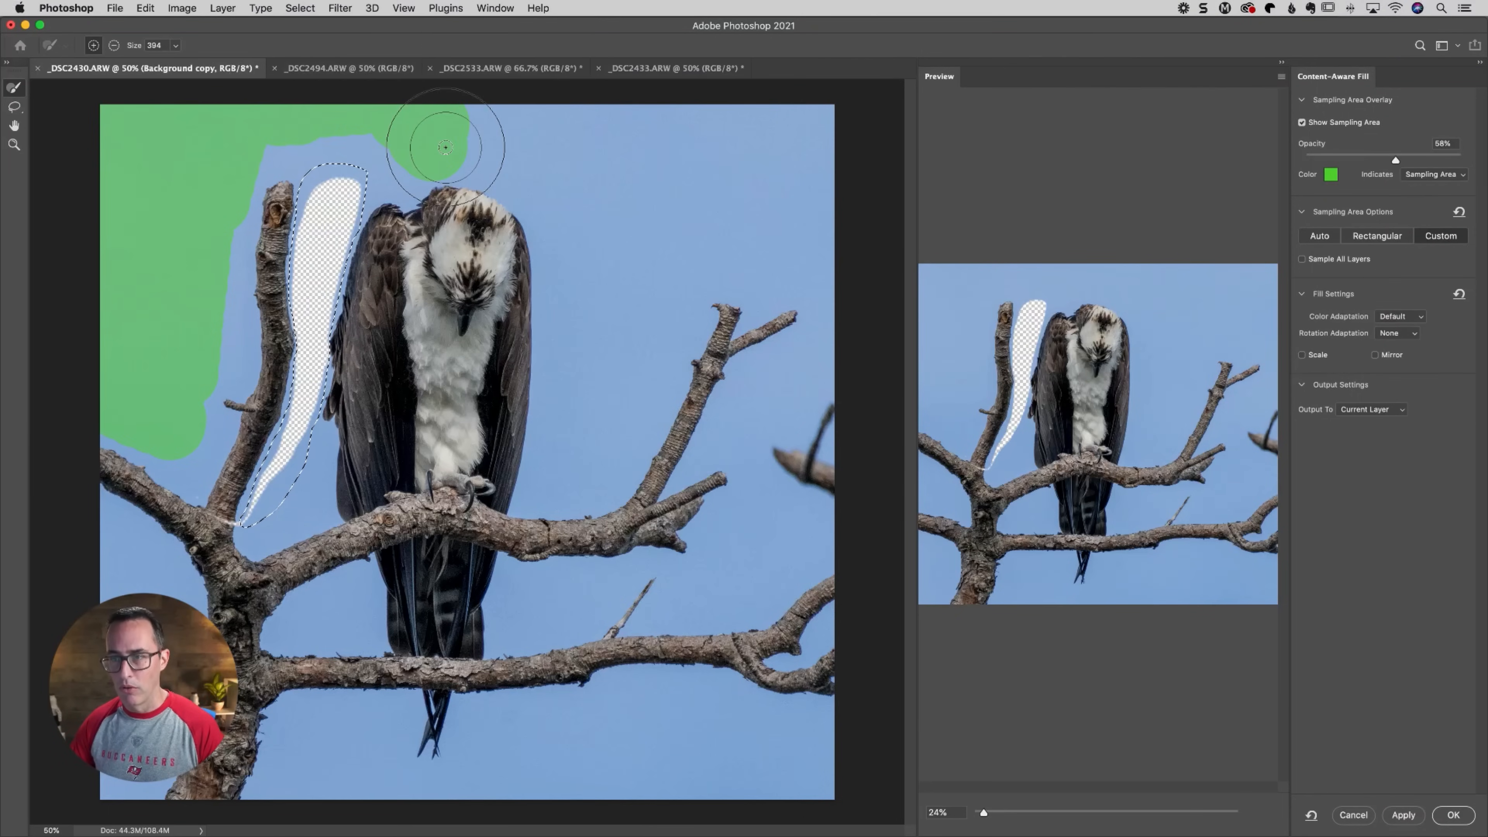
left_click_drag(444, 147, 596, 352)
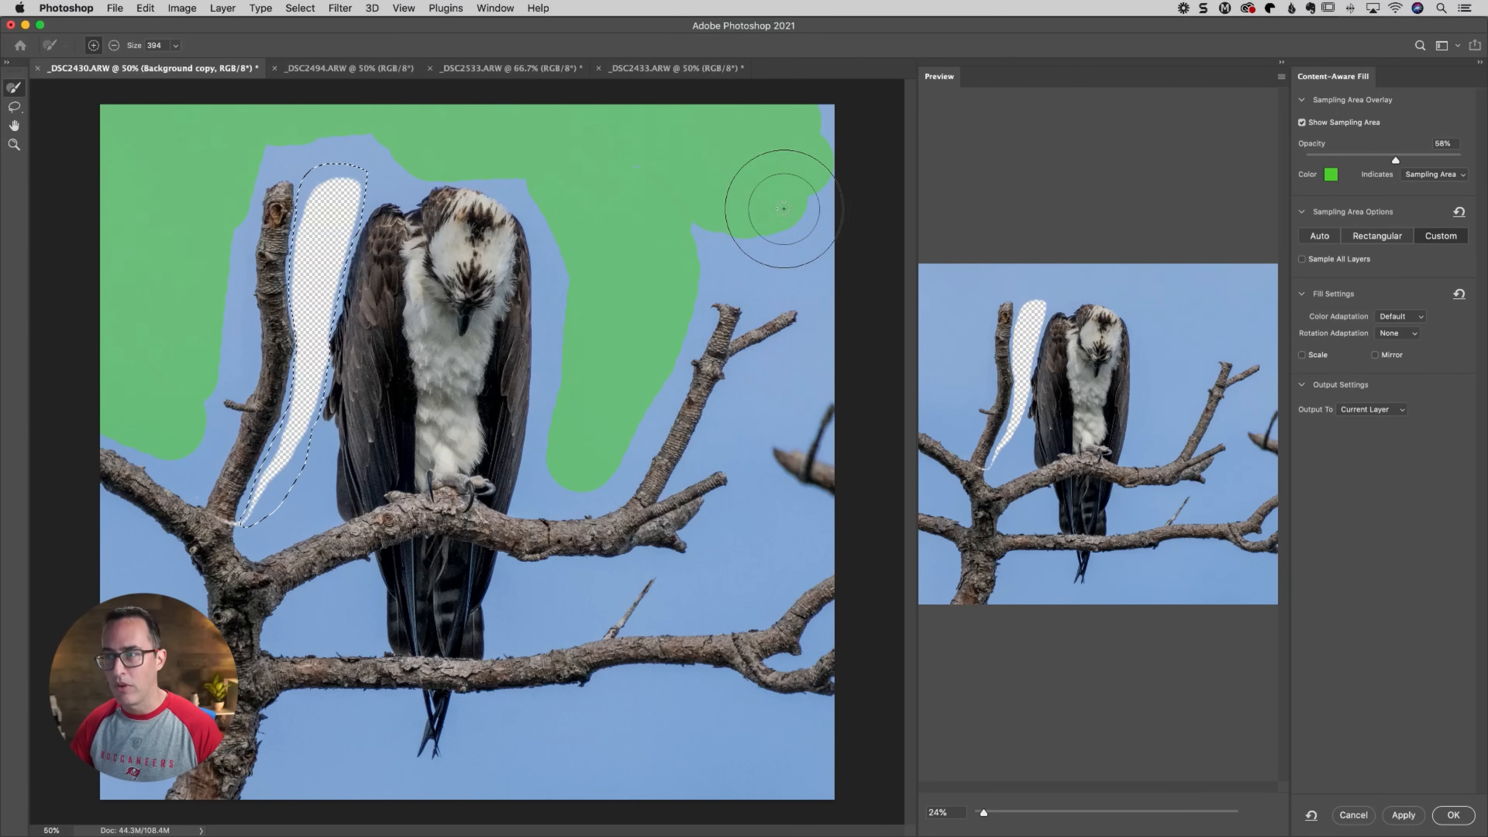
mouse_move(678, 166)
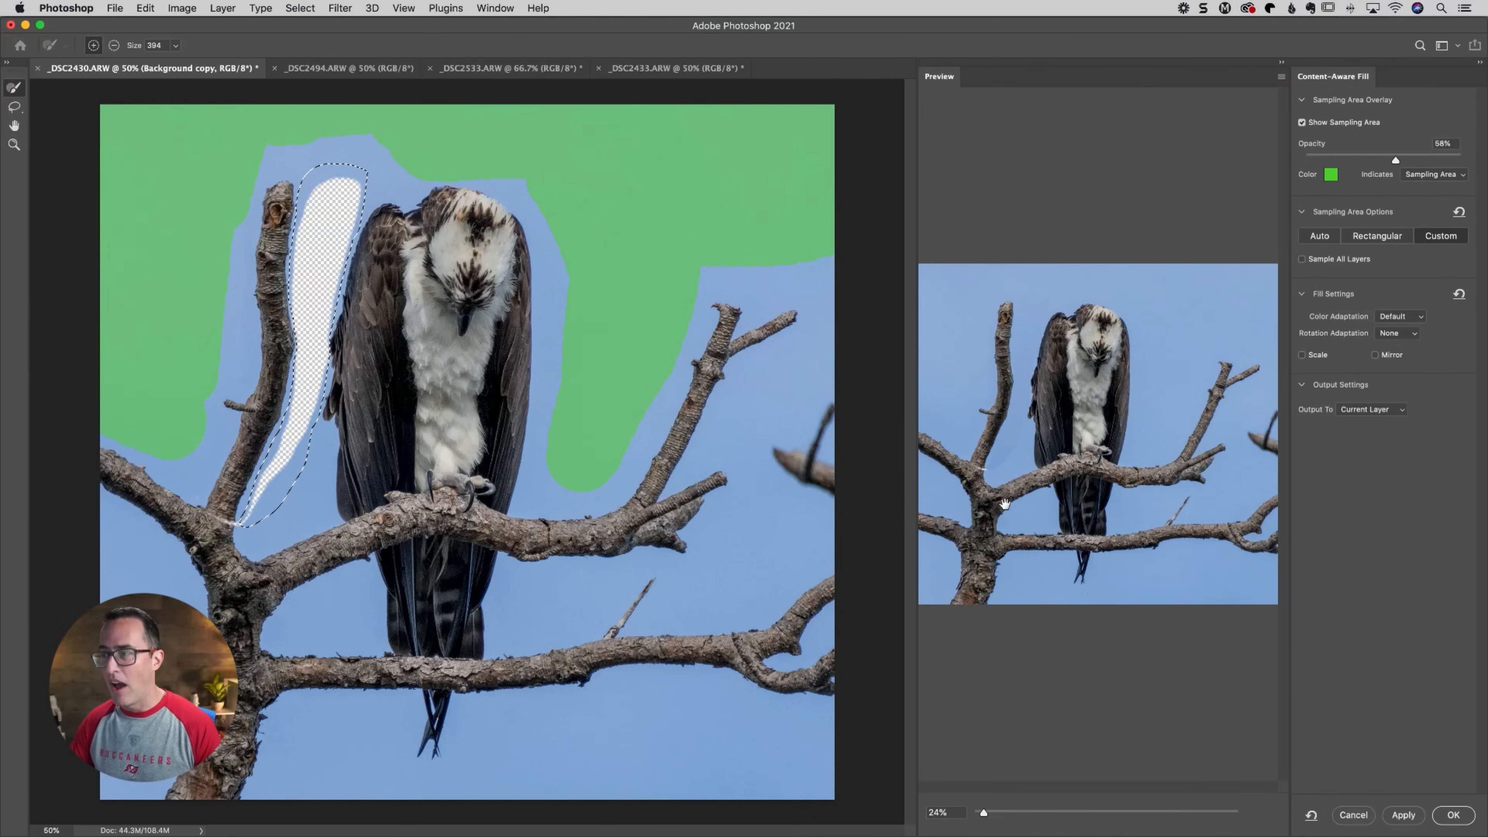
mouse_move(1025, 406)
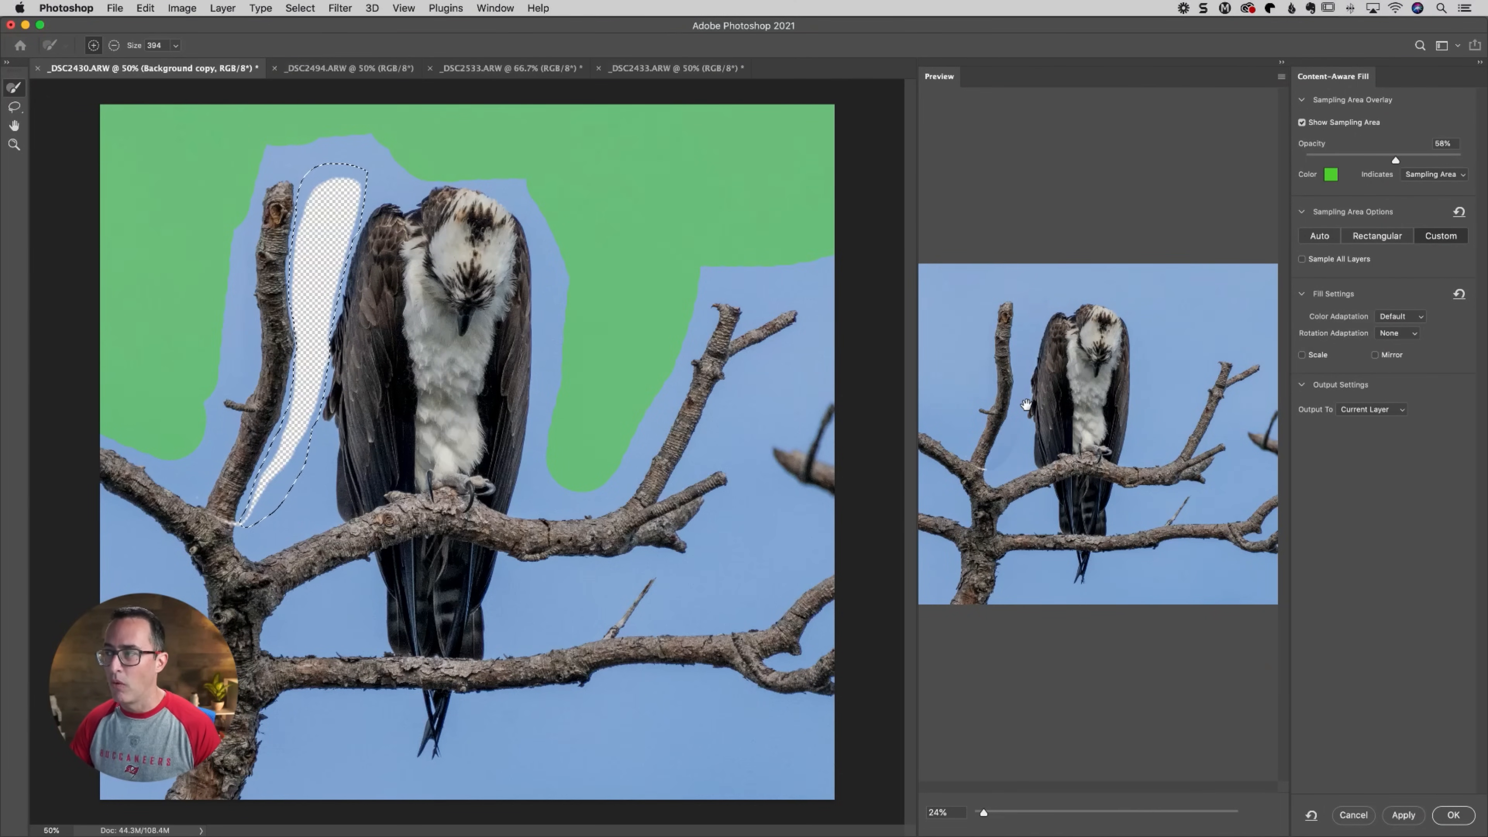
Try Color Adaptation None, then restore it to Default
left_click(1400, 316)
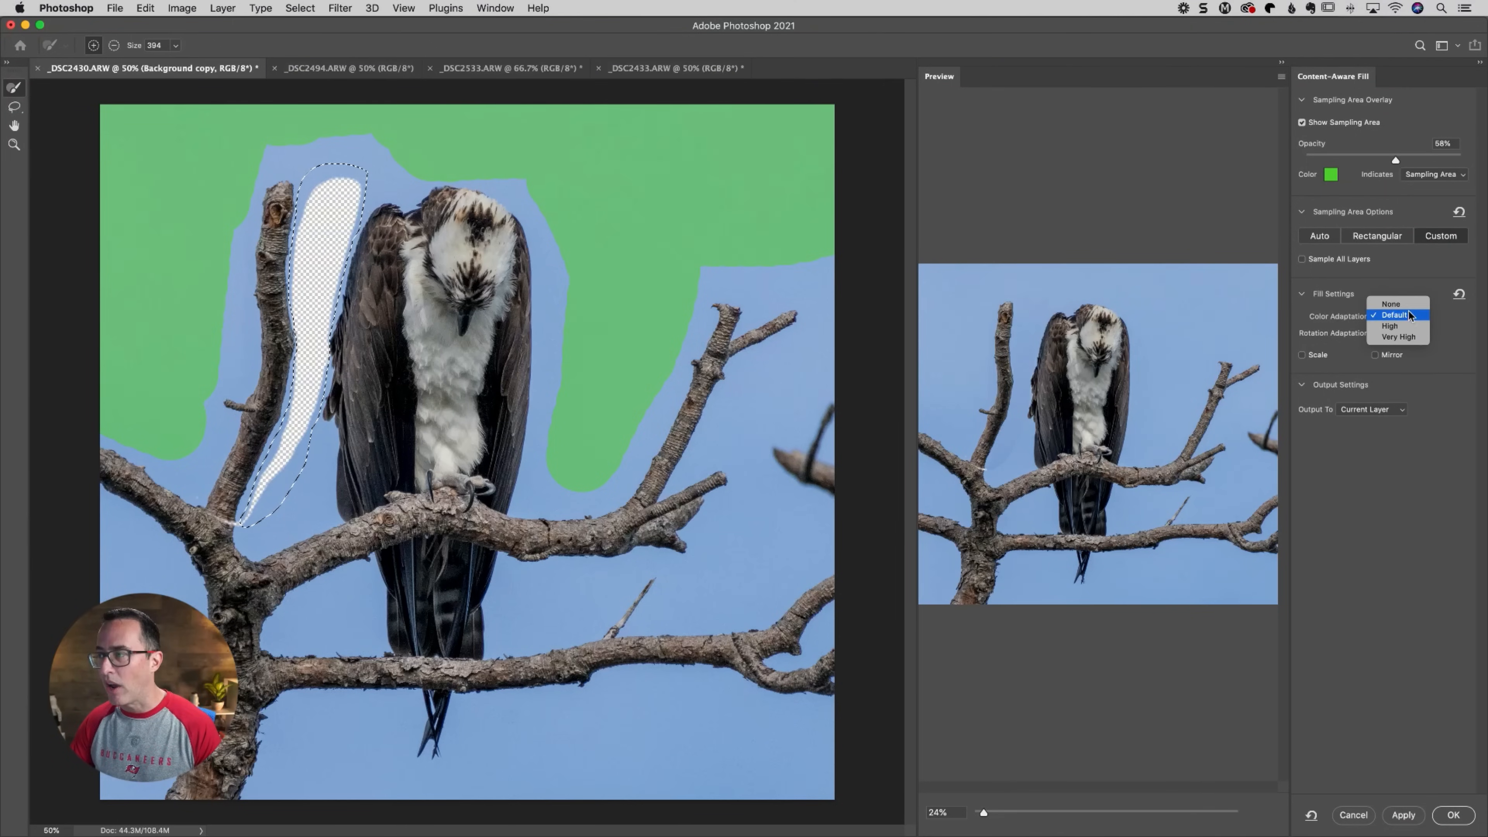
left_click(1390, 303)
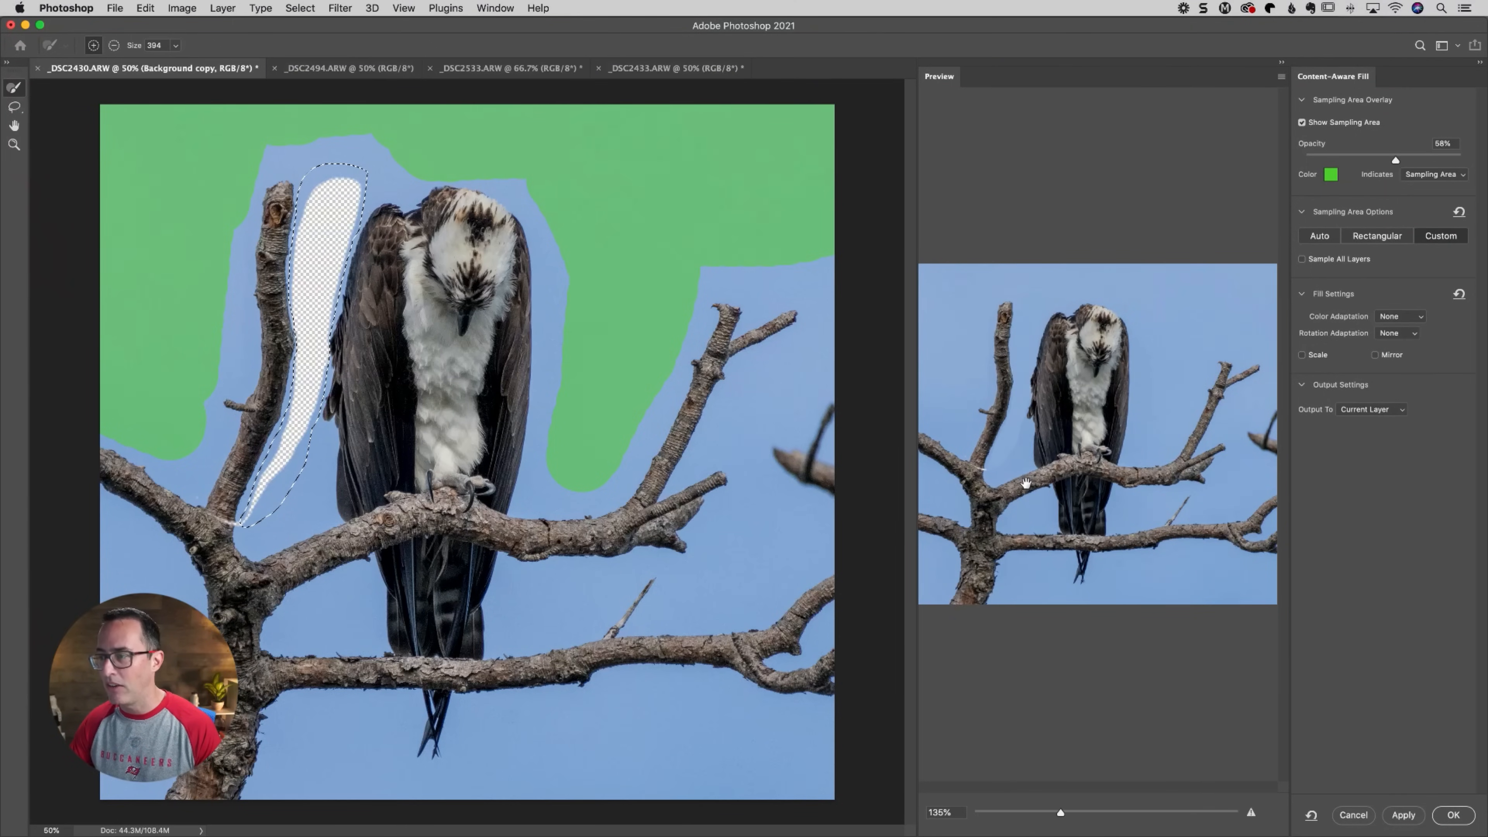
left_click(1400, 316)
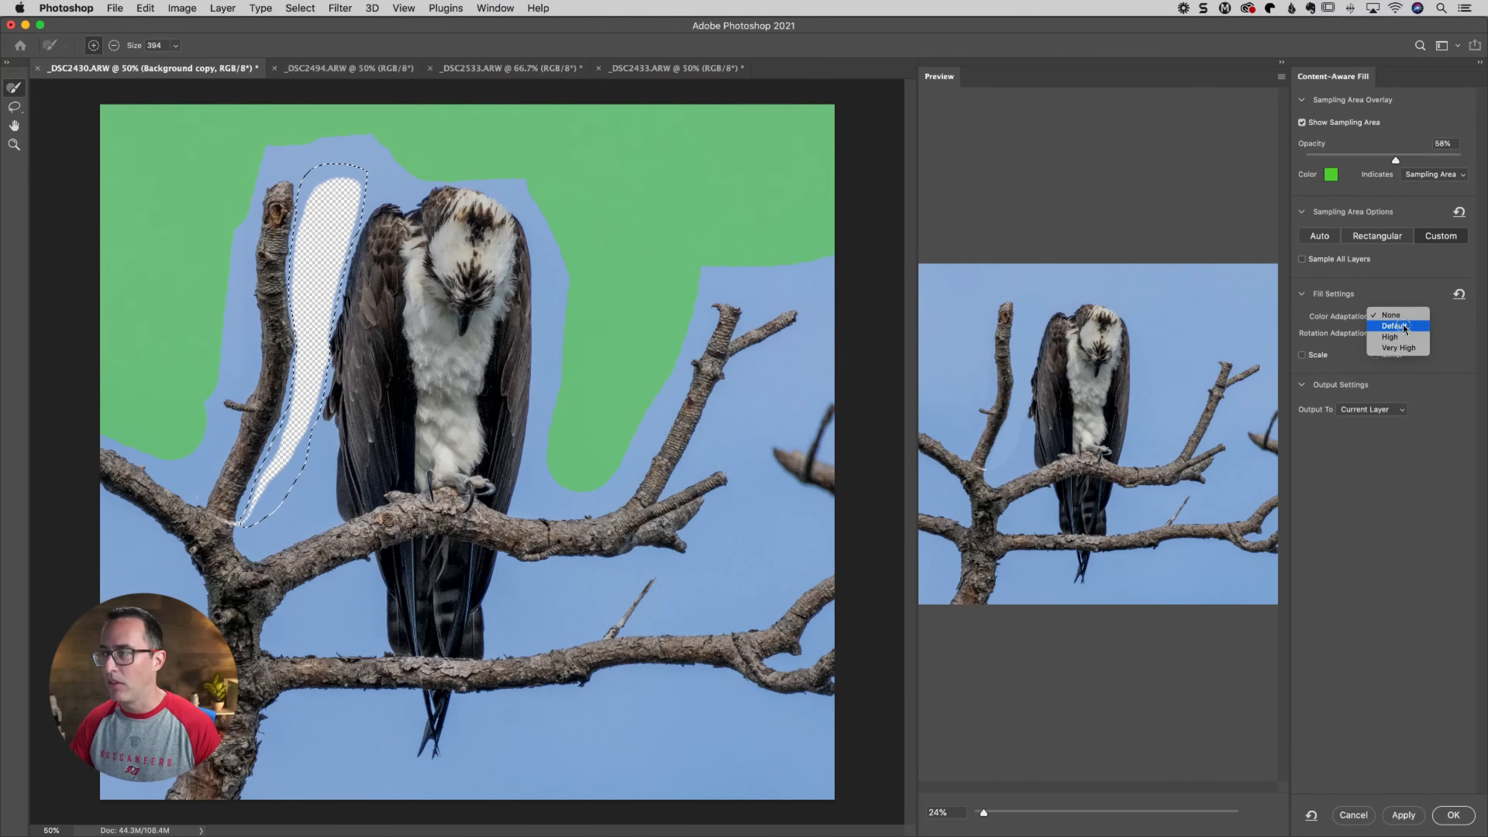
left_click(1394, 324)
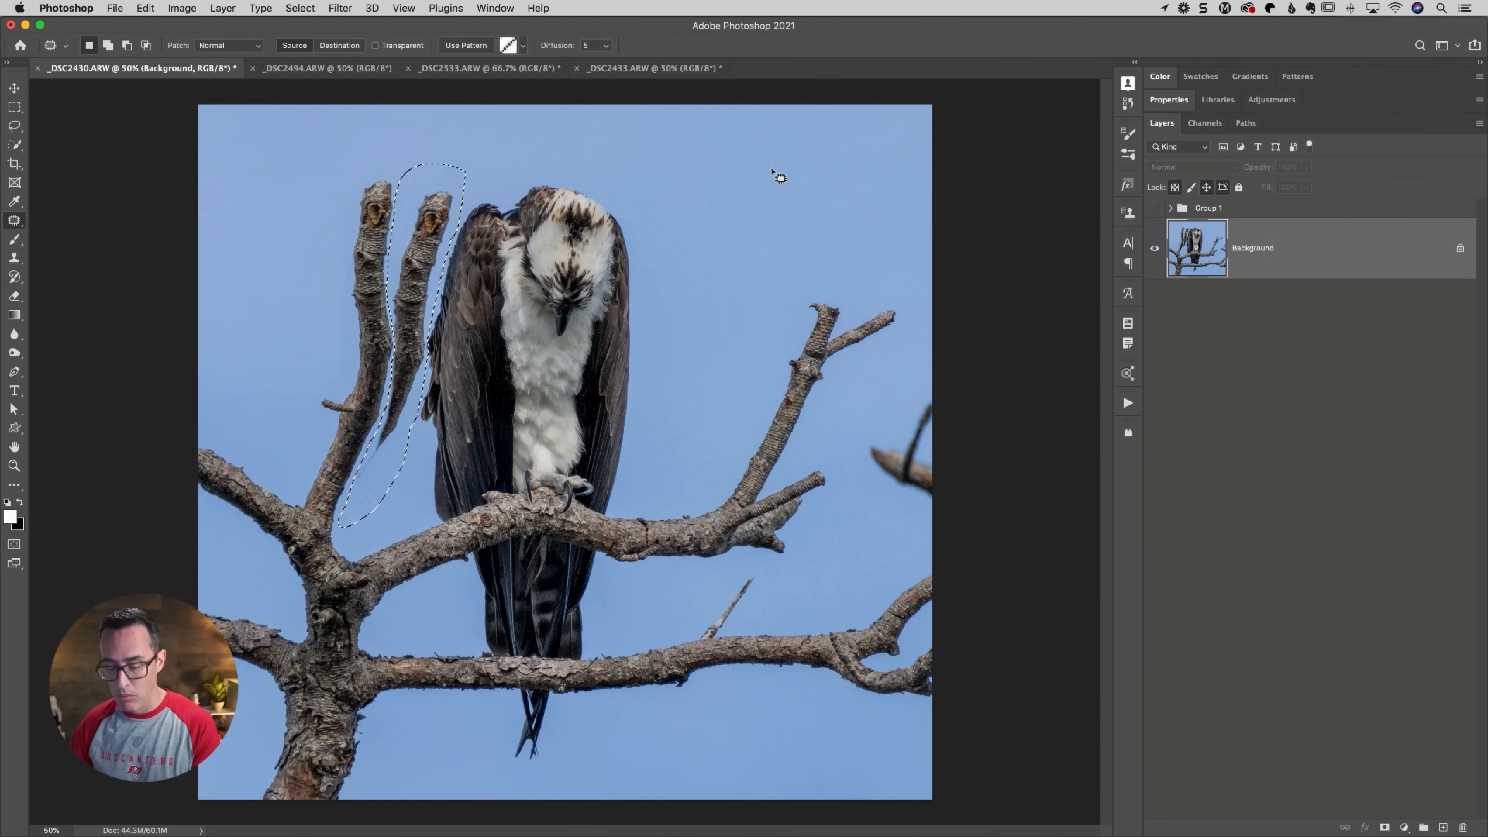
Step through History to compare the filled version against the original single layer
key("Cmd+J")
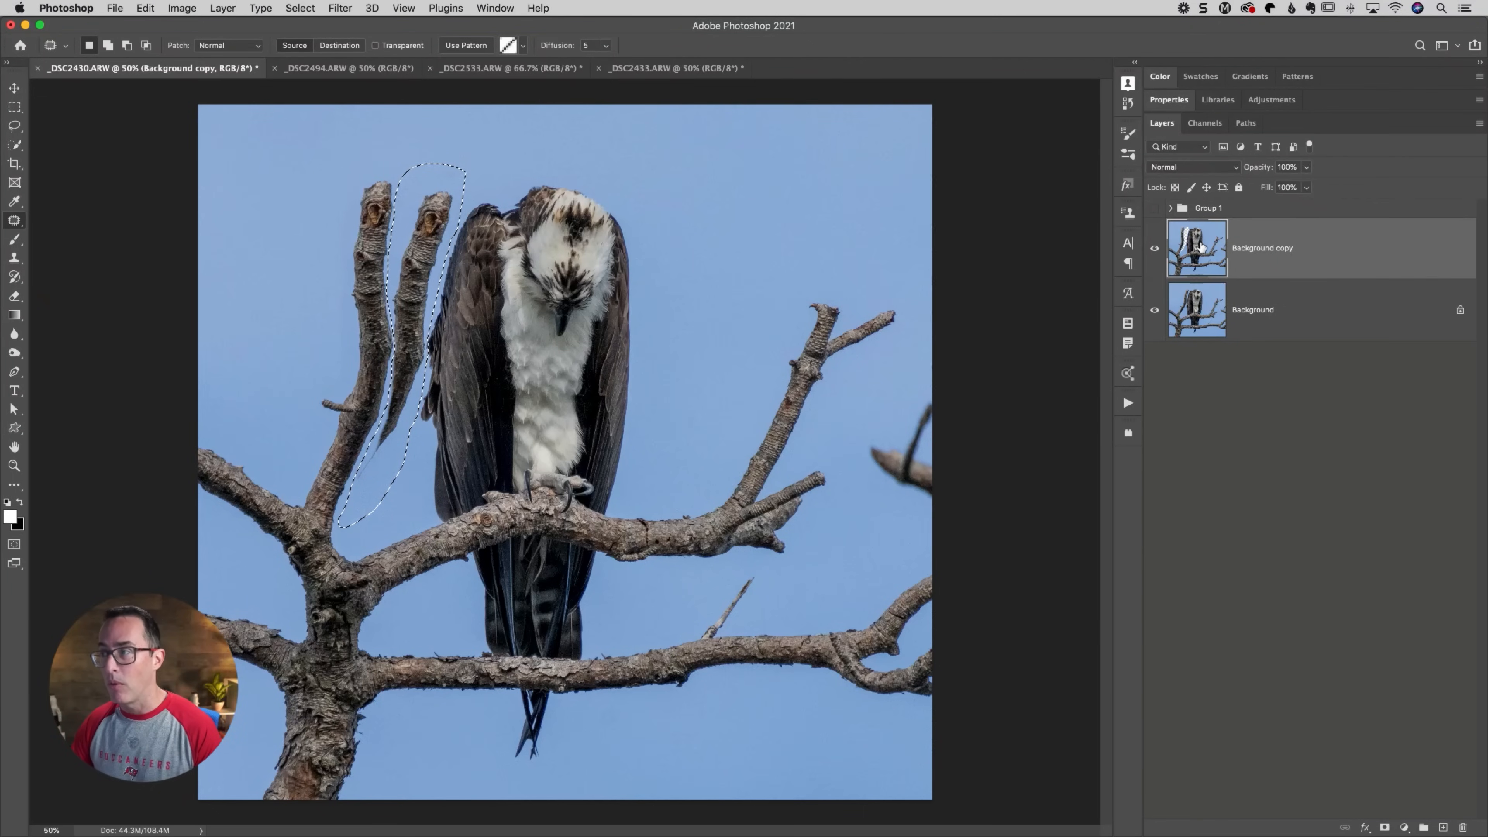
mouse_move(1199, 249)
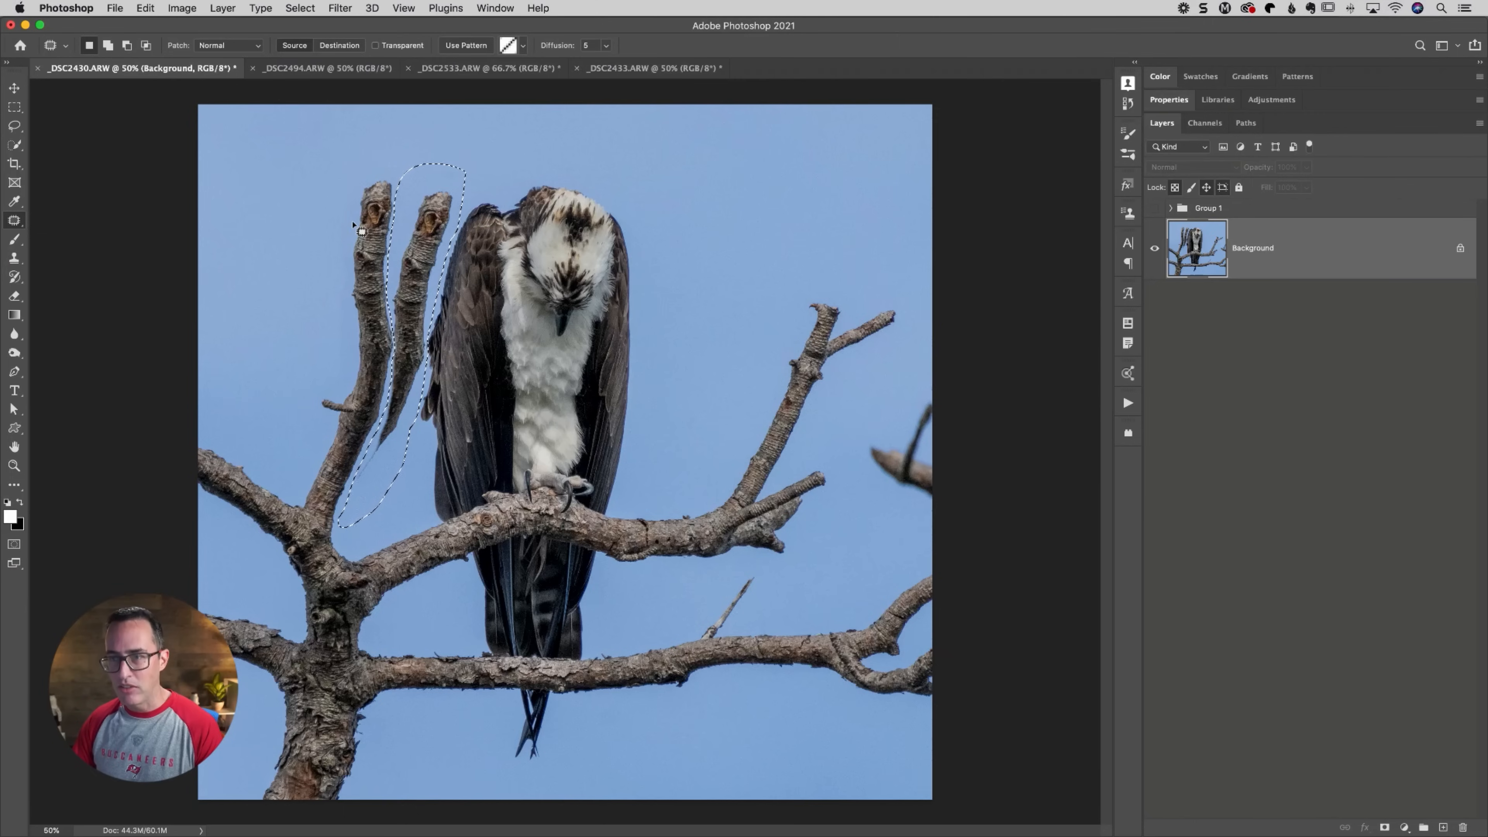
left_click(14, 220)
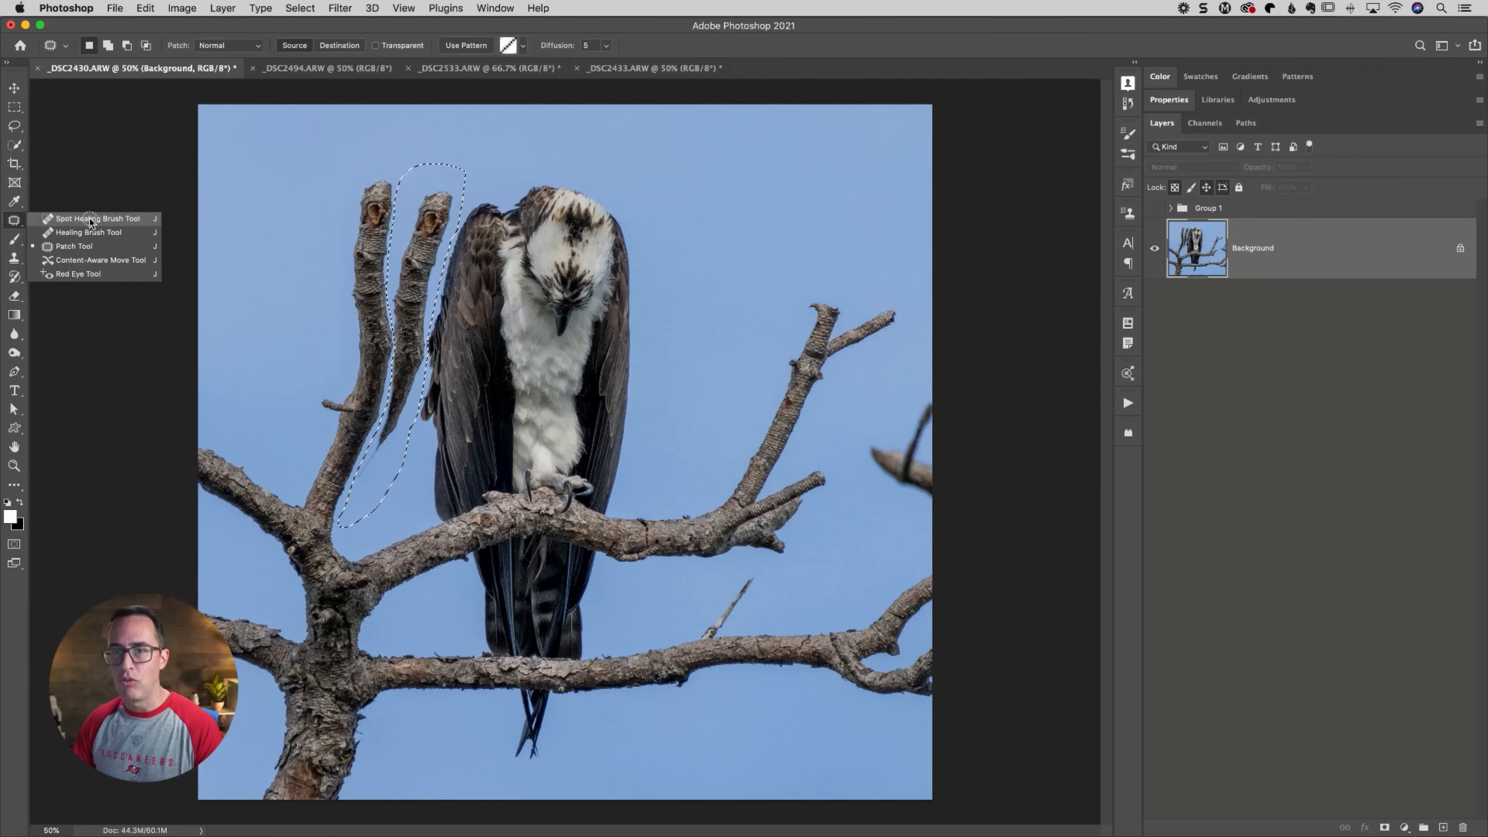
mouse_move(98, 264)
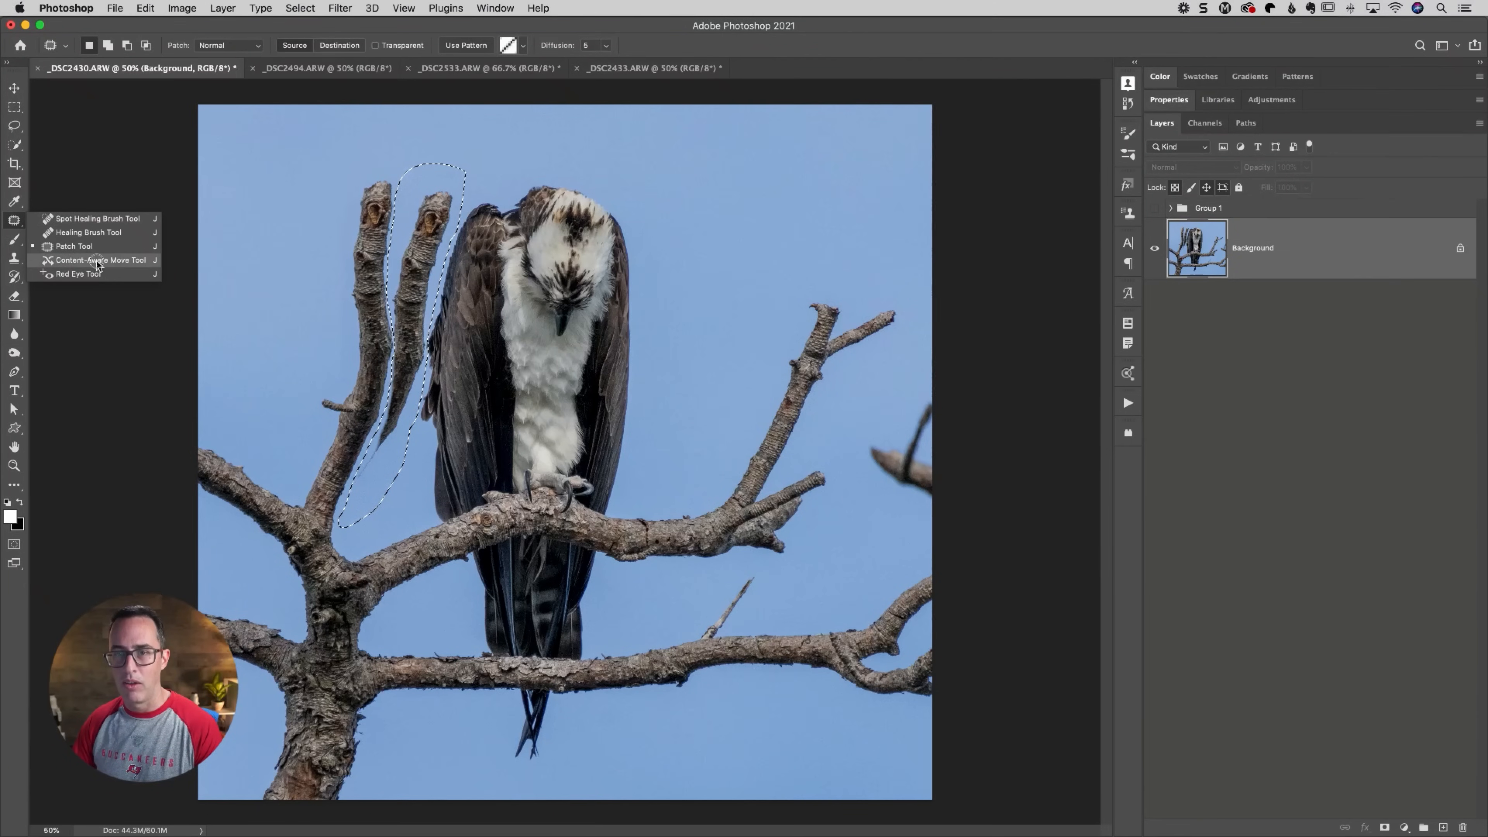
Choose a retouching tool from the healing flyout to inspect the sky by the wing
left_click(102, 260)
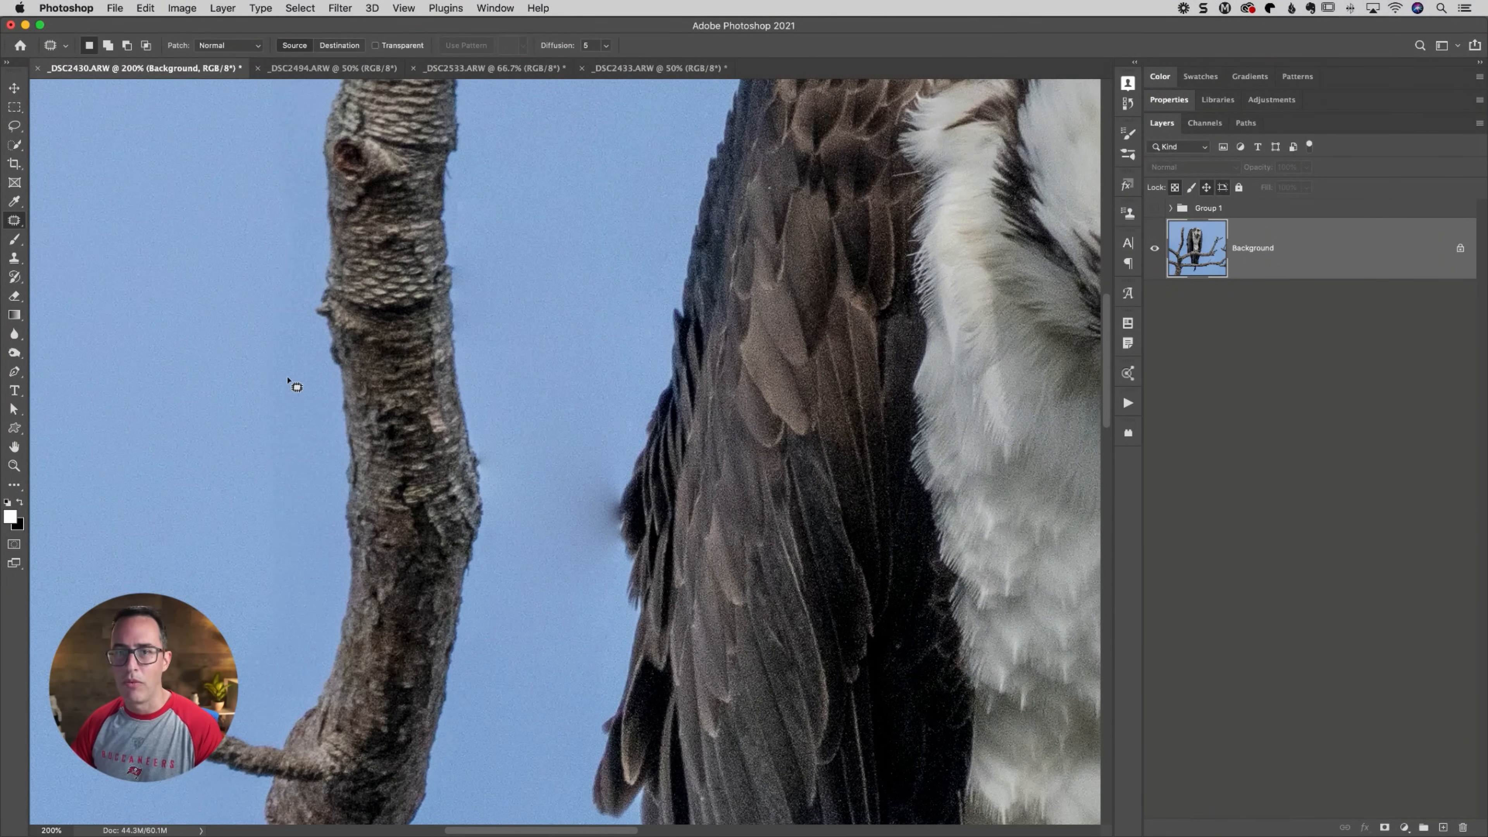
Switch to the Clone Stamp Tool to paint sampled sky over the dark blotch
left_click(14, 255)
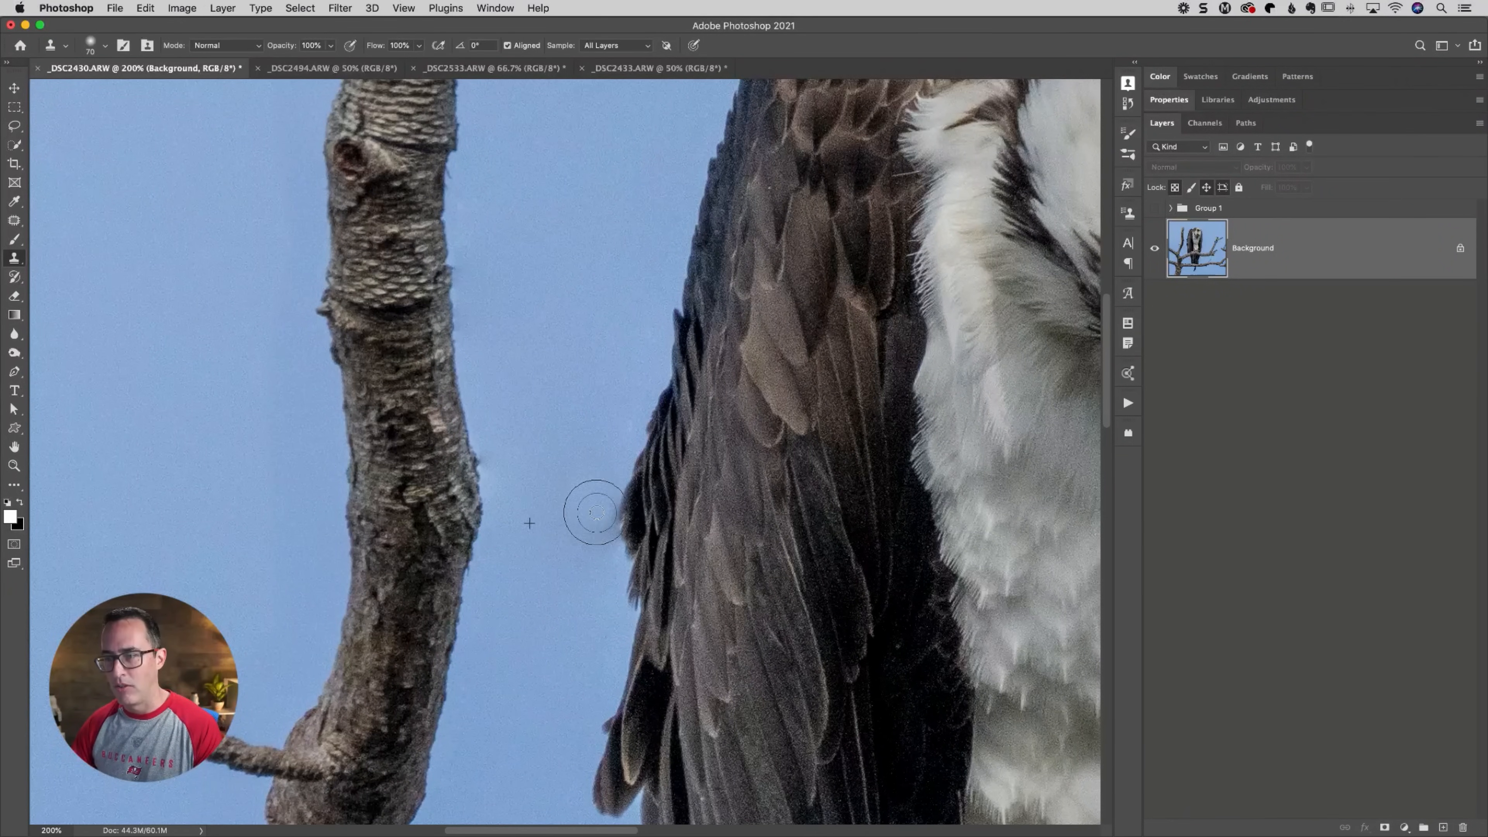
mouse_move(596, 535)
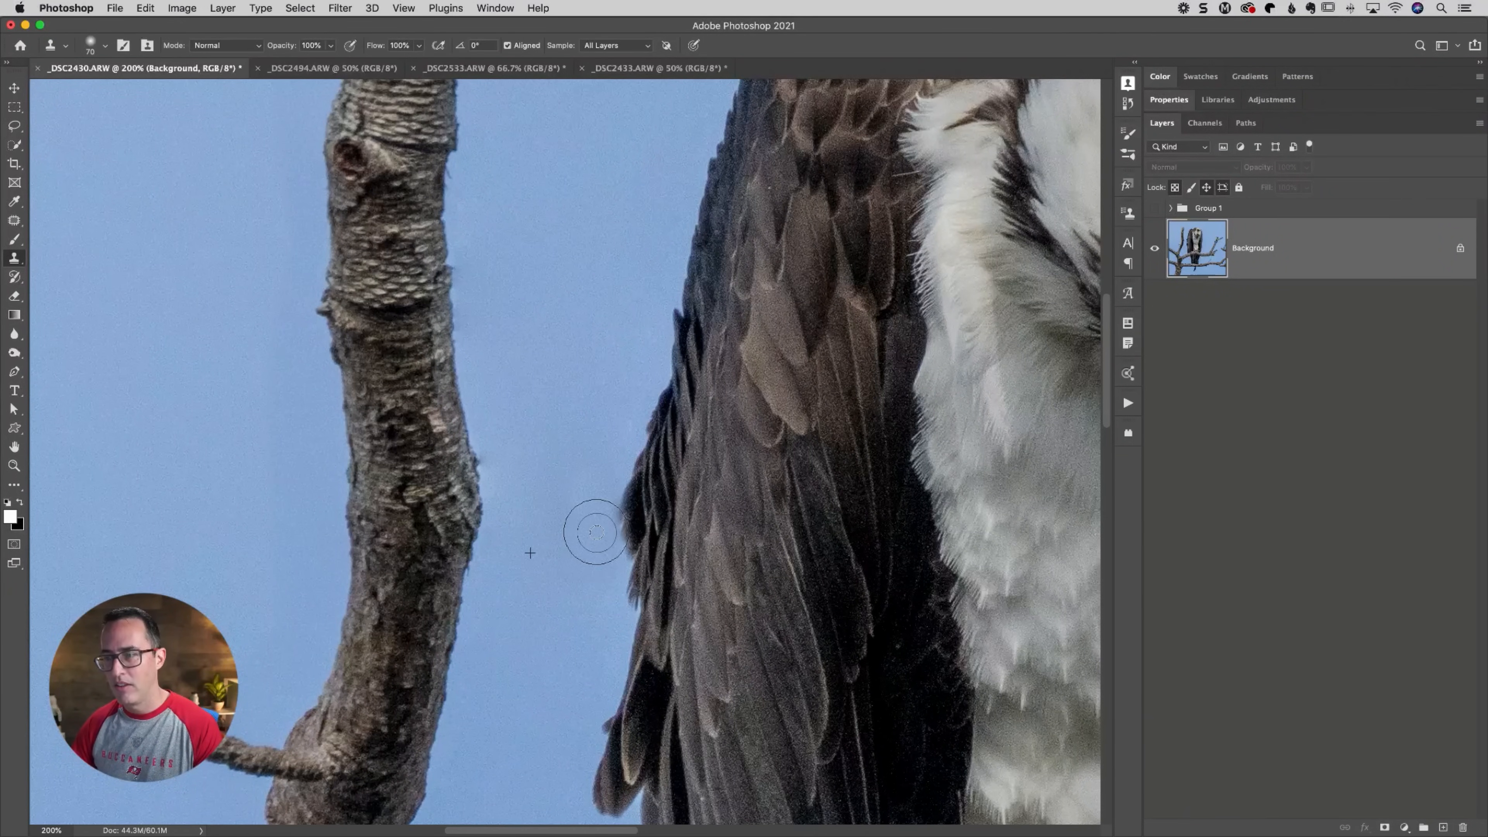
mouse_move(588, 497)
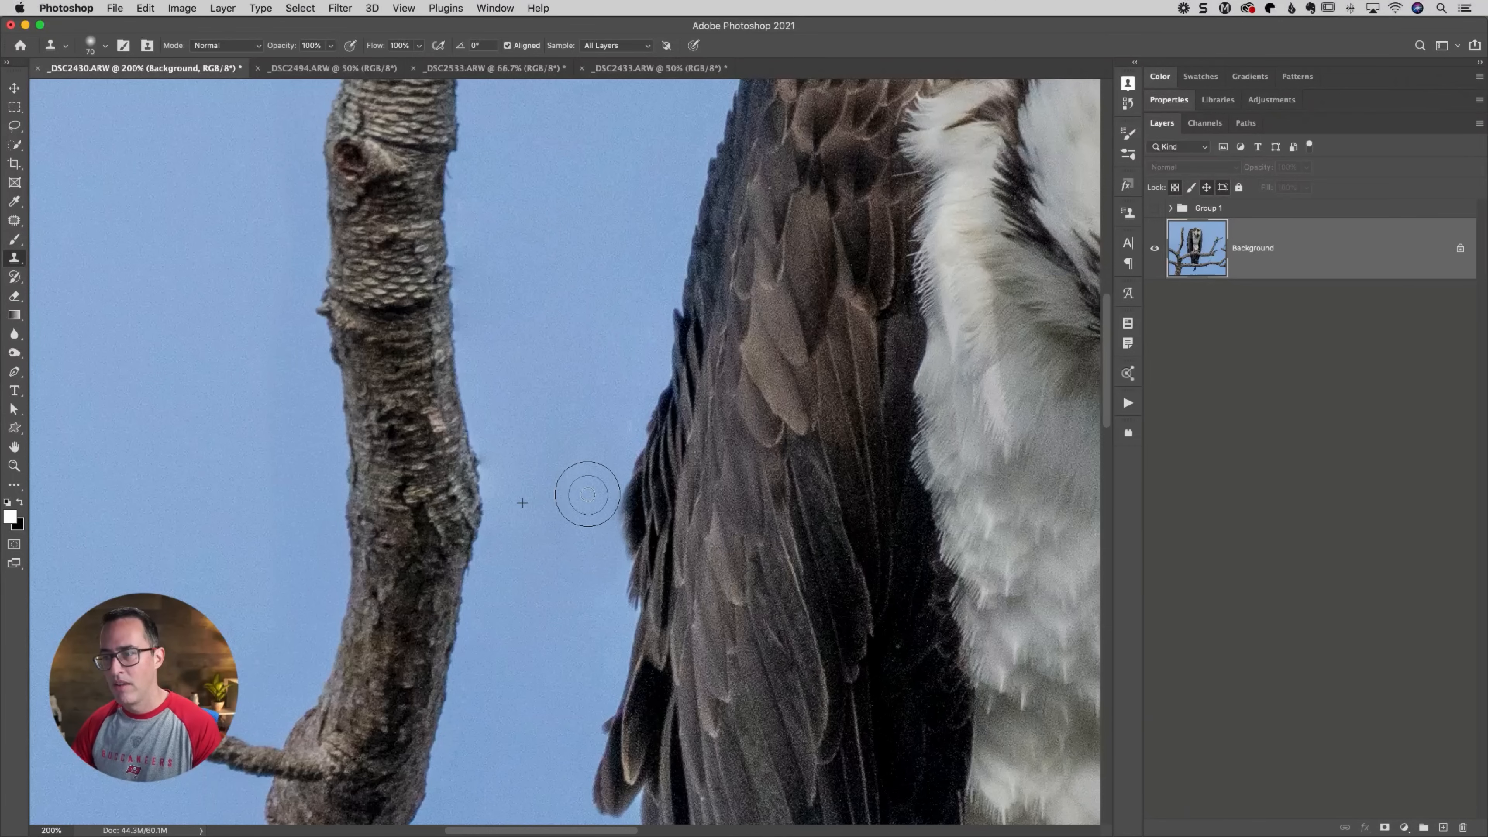